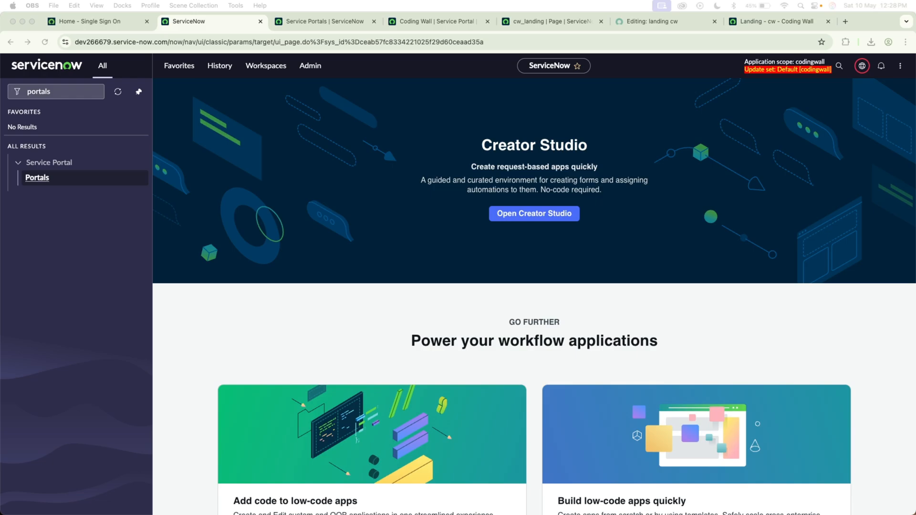
{"action": "mouse_move", "coordinate": [336, 171]}
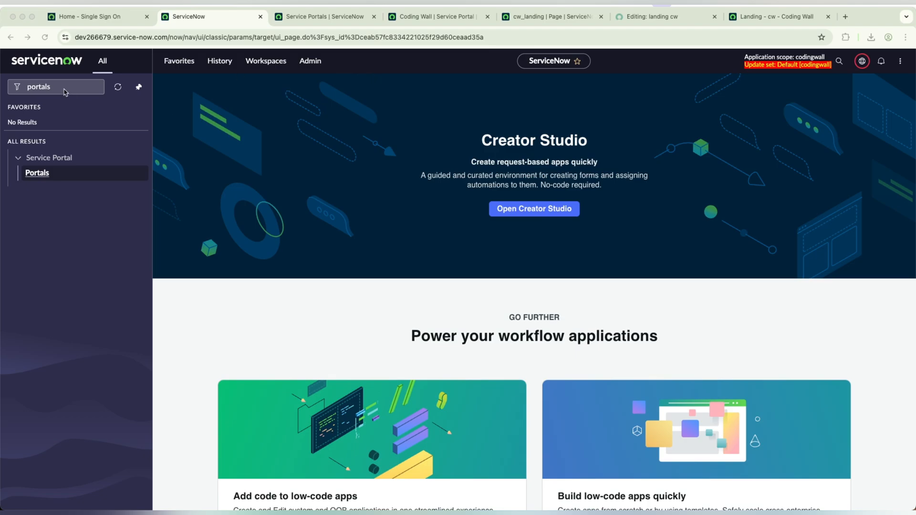
Step: Clear the 'portals' text from the navigator filter so the full module list returns
{"action": "left_click", "coordinate": [57, 86]}
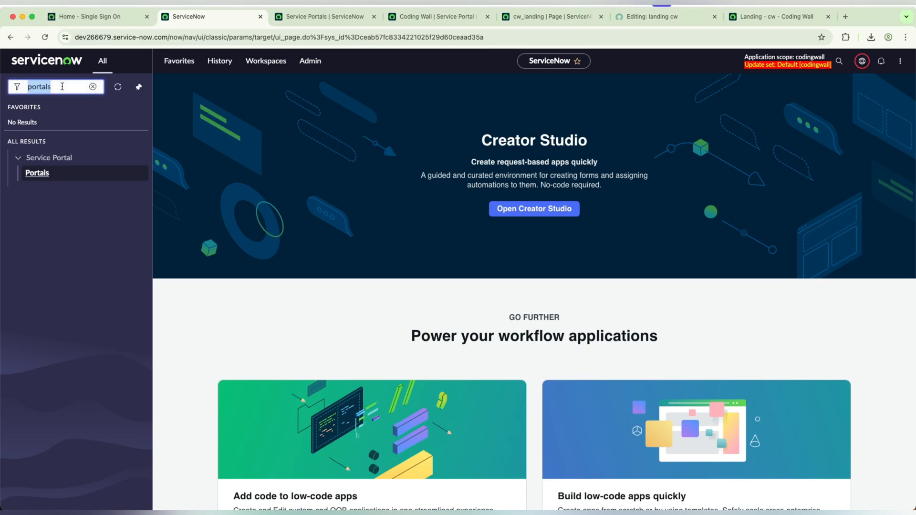
{"action": "left_click", "coordinate": [93, 87]}
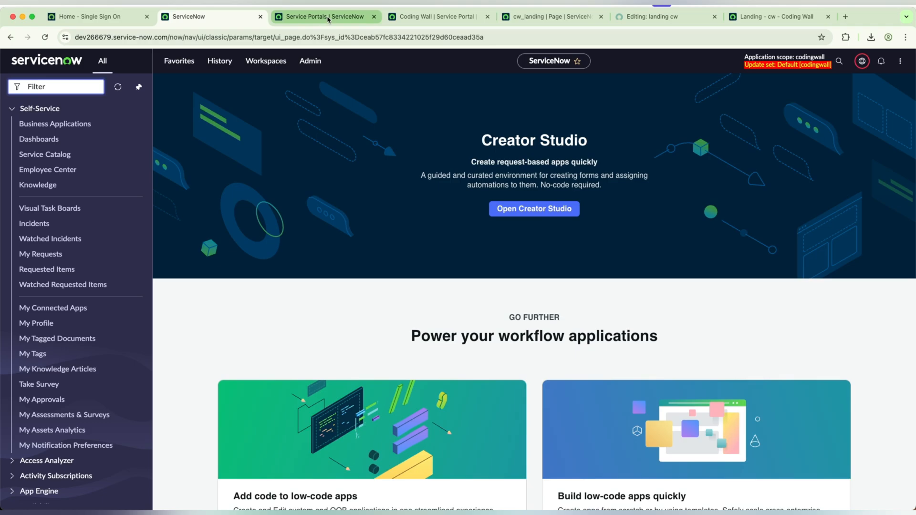
Step: Open the Coding Wall portal record from the Service Portals list
{"action": "left_click", "coordinate": [329, 16]}
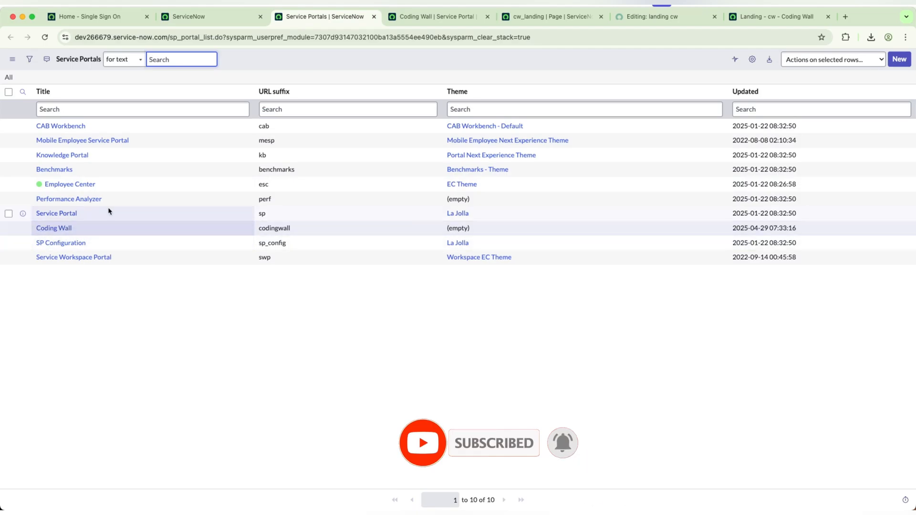
{"action": "left_click", "coordinate": [52, 228]}
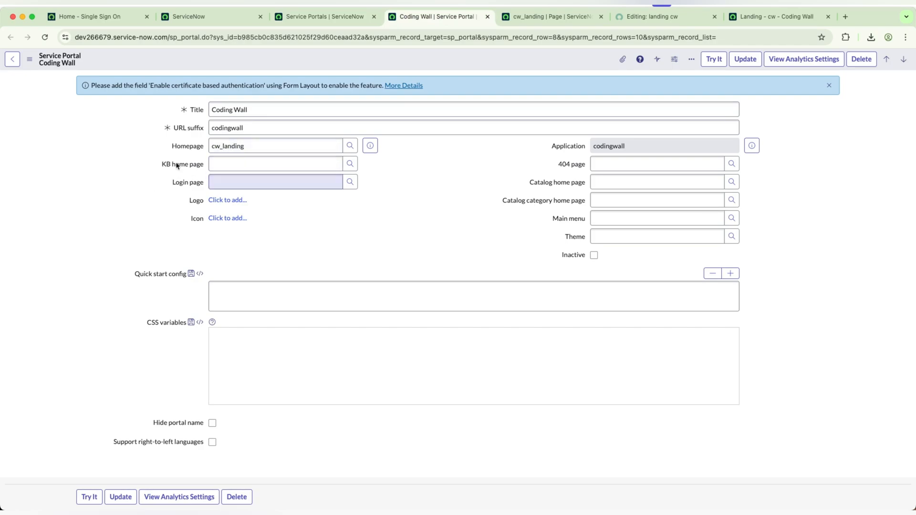
Step: Load the live portal at the /codingwall address from the browser address bar
{"action": "left_click", "coordinate": [274, 146]}
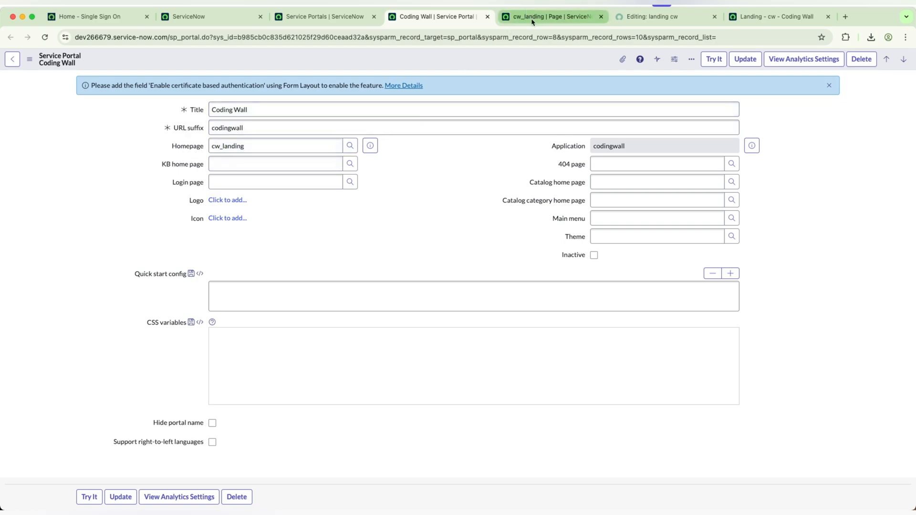
{"action": "mouse_move", "coordinate": [781, 16]}
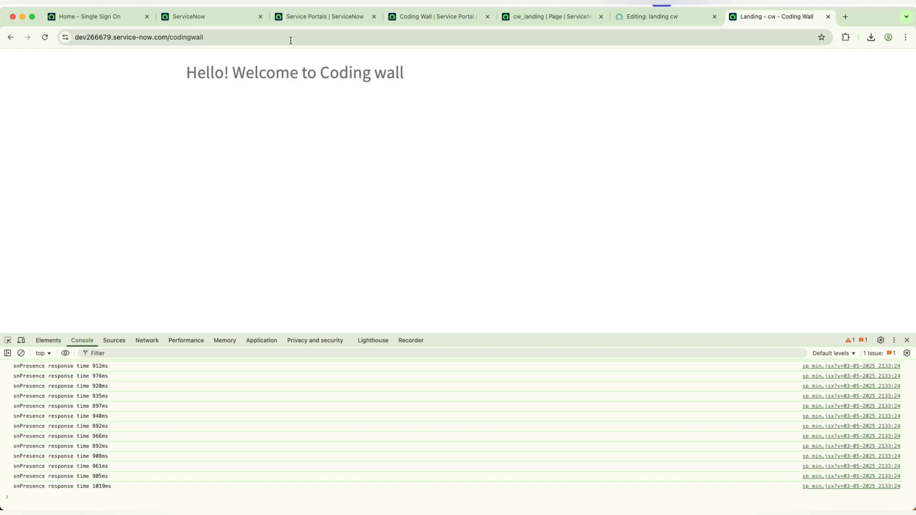
{"action": "double_click", "coordinate": [187, 37]}
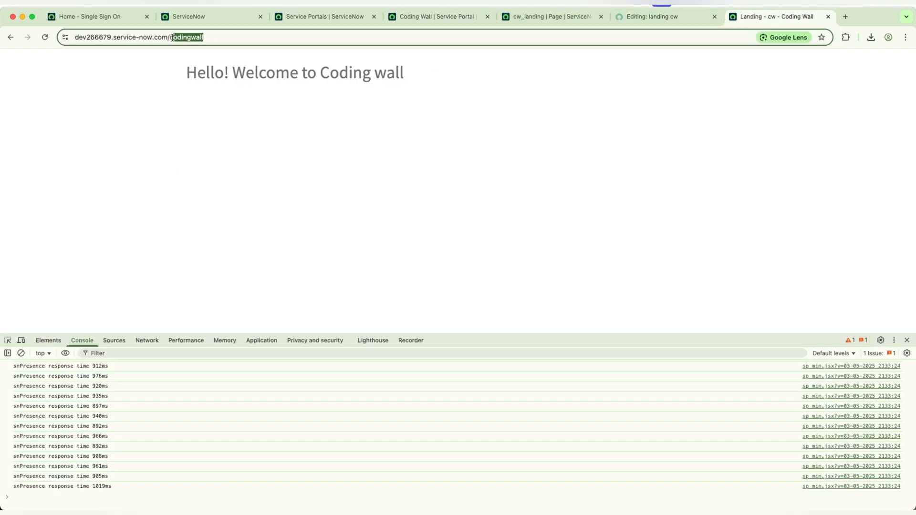
{"action": "key", "text": "Enter"}
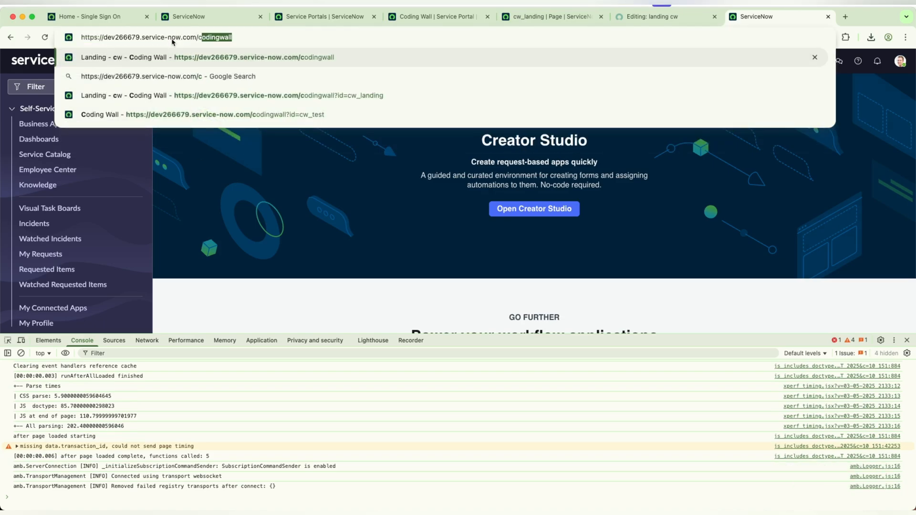
{"action": "left_click", "coordinate": [193, 57]}
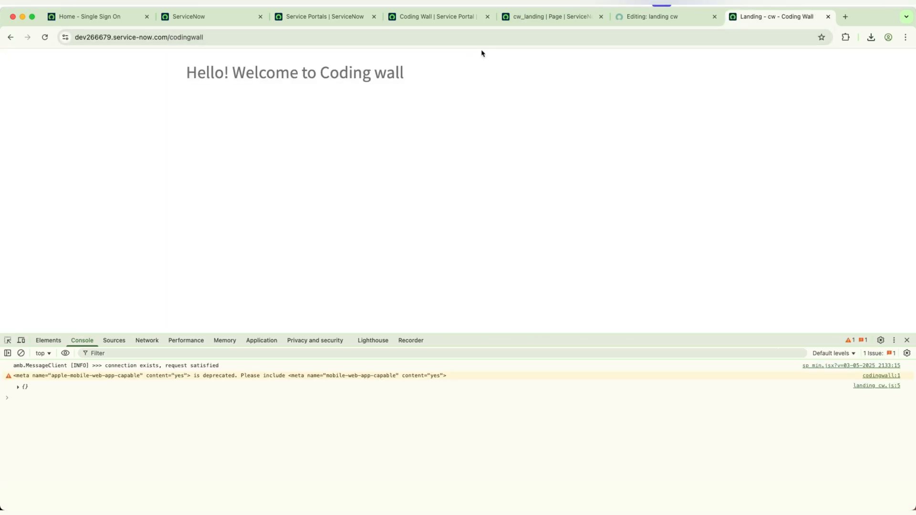
Step: Compare the record's URL suffix, then highlight the 'Hello! Welcome to Coding wall' greeting
{"action": "left_click", "coordinate": [436, 16]}
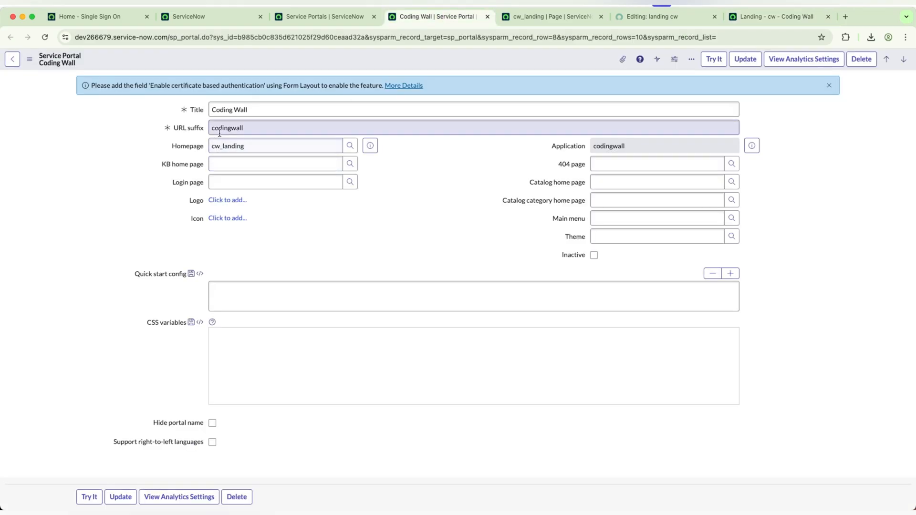
{"action": "left_click", "coordinate": [777, 16]}
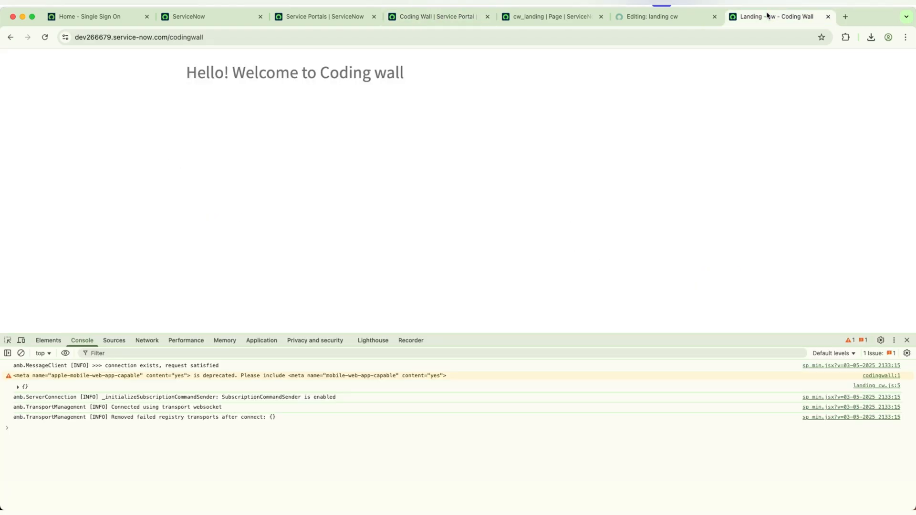
{"action": "left_click_drag", "start_coordinate": [186, 72], "coordinate": [299, 73]}
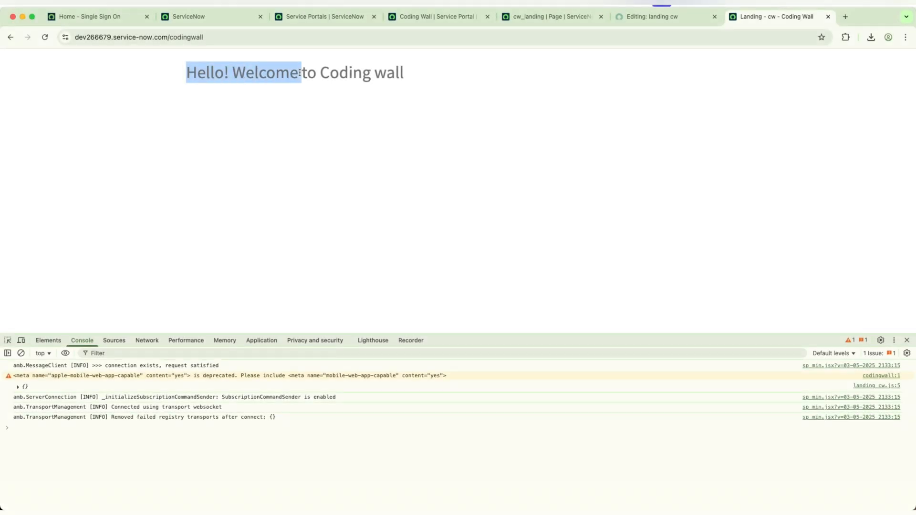
{"action": "left_click_drag", "start_coordinate": [300, 72], "coordinate": [371, 73]}
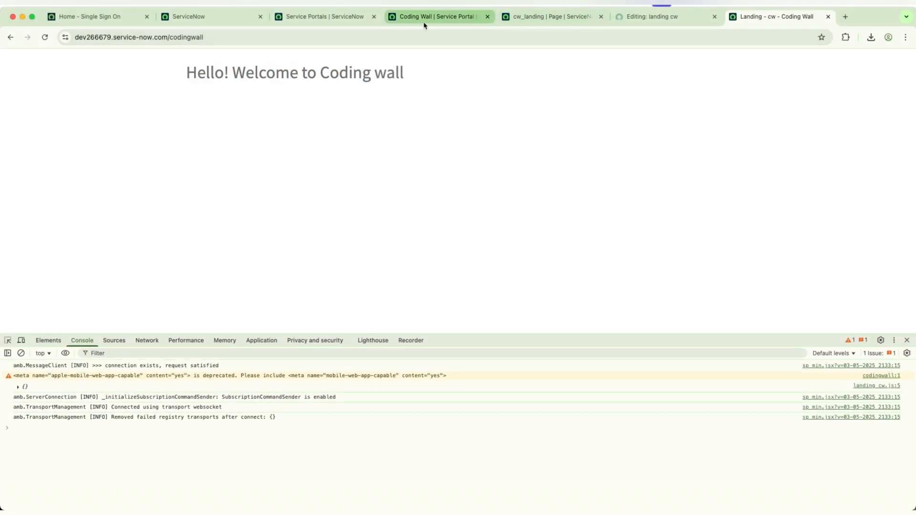
Step: From the Coding Wall record, open the cw_landing homepage page record
{"action": "left_click", "coordinate": [435, 15]}
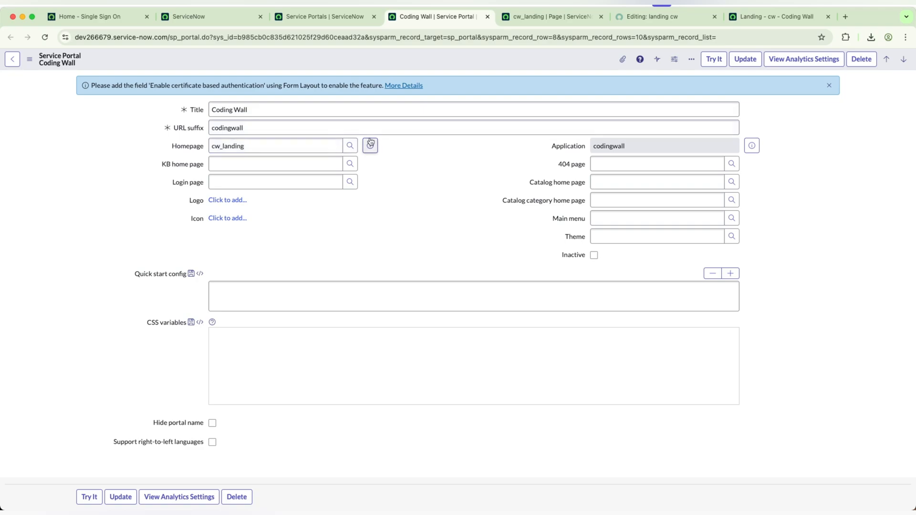
{"action": "left_click", "coordinate": [371, 145]}
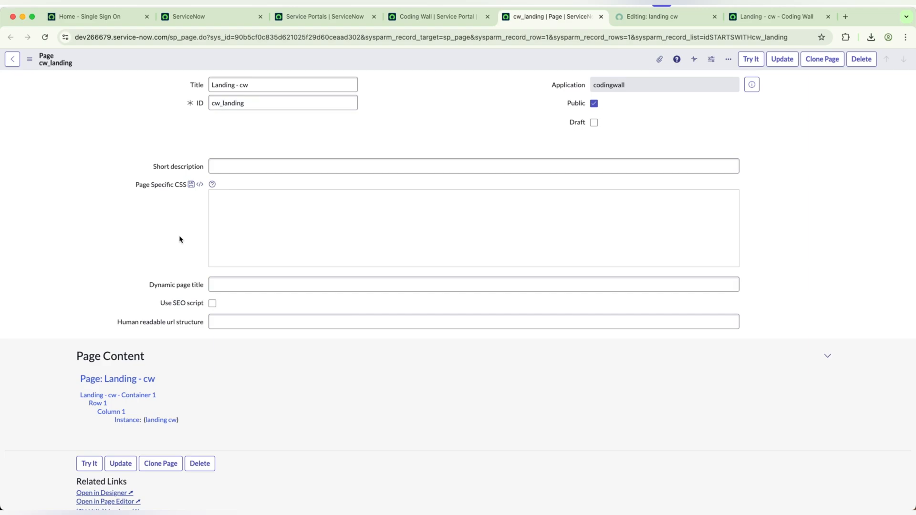
{"action": "mouse_move", "coordinate": [200, 244]}
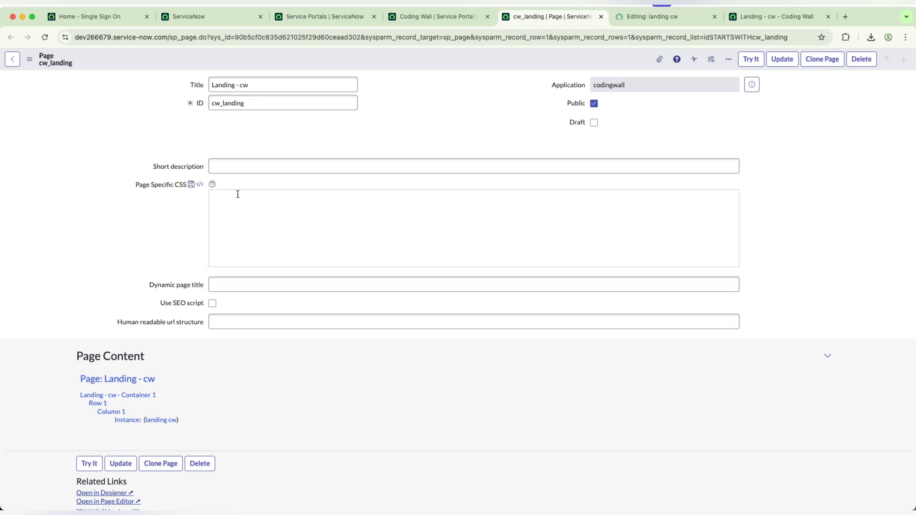
{"action": "mouse_move", "coordinate": [244, 207]}
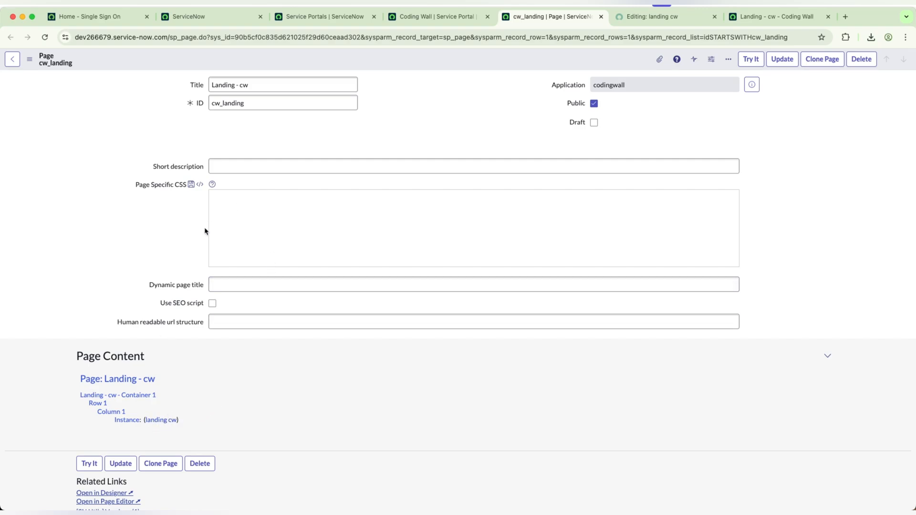
{"action": "mouse_move", "coordinate": [282, 254]}
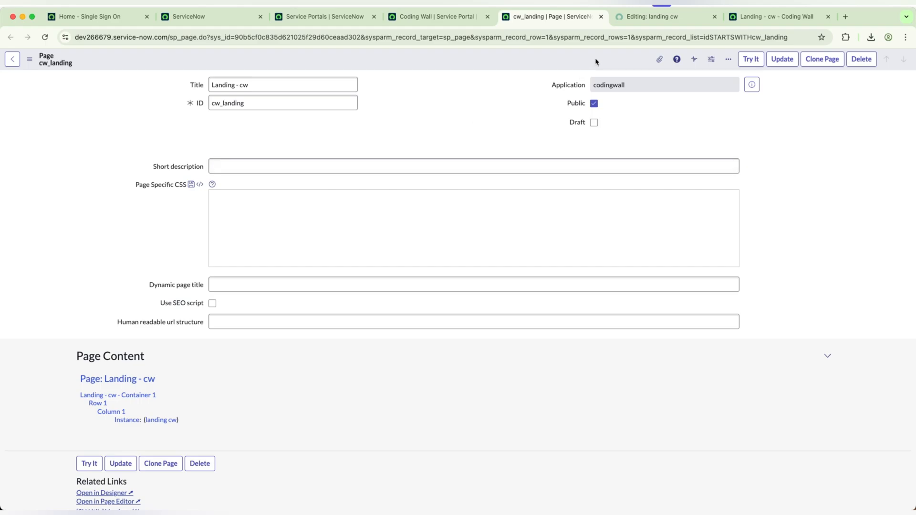
{"action": "mouse_move", "coordinate": [666, 17]}
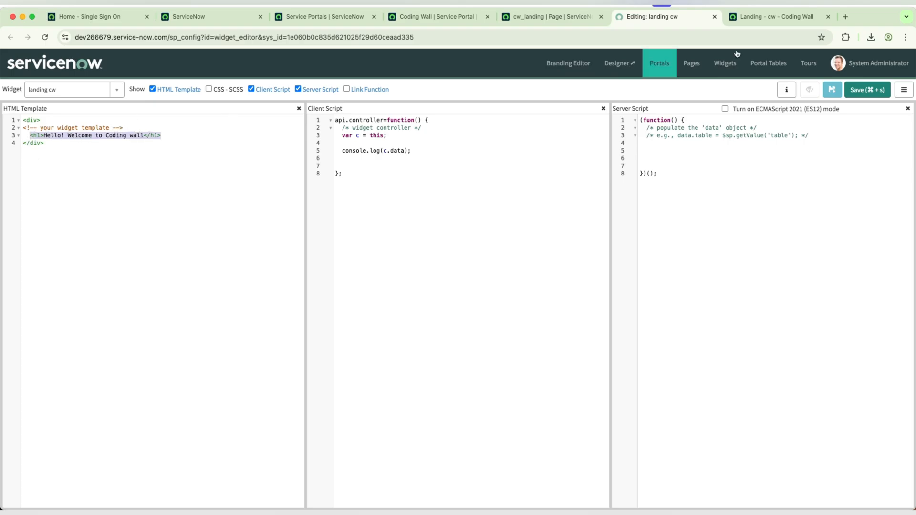
Step: Compare the live Coding Wall greeting against the landing cw widget code
{"action": "left_click", "coordinate": [774, 16]}
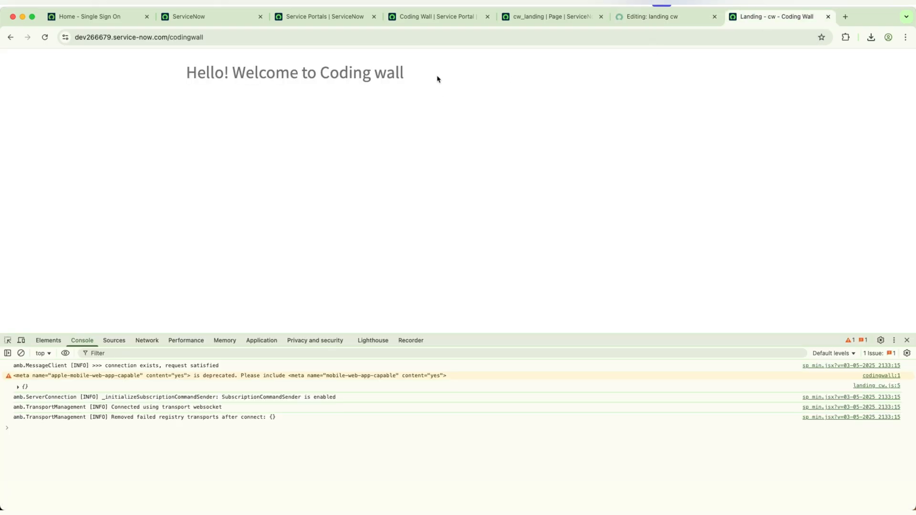
{"action": "left_click", "coordinate": [654, 16]}
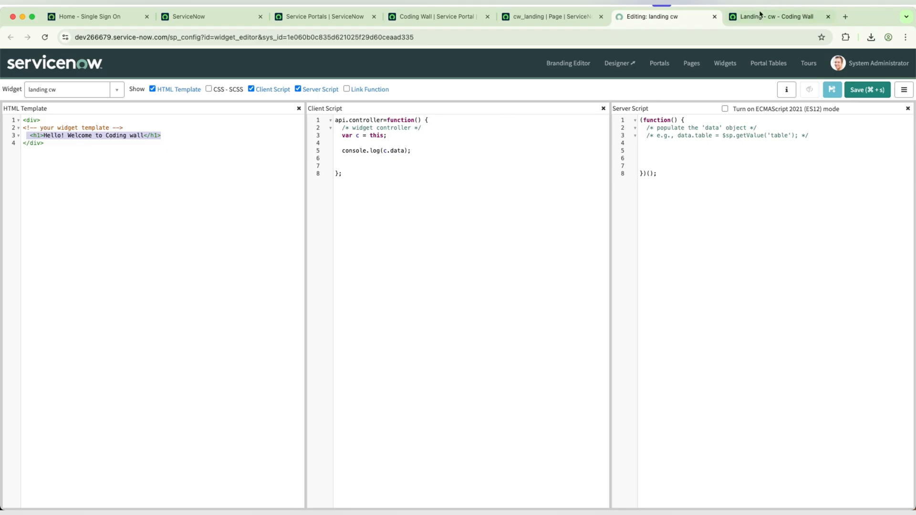
{"action": "left_click", "coordinate": [775, 18]}
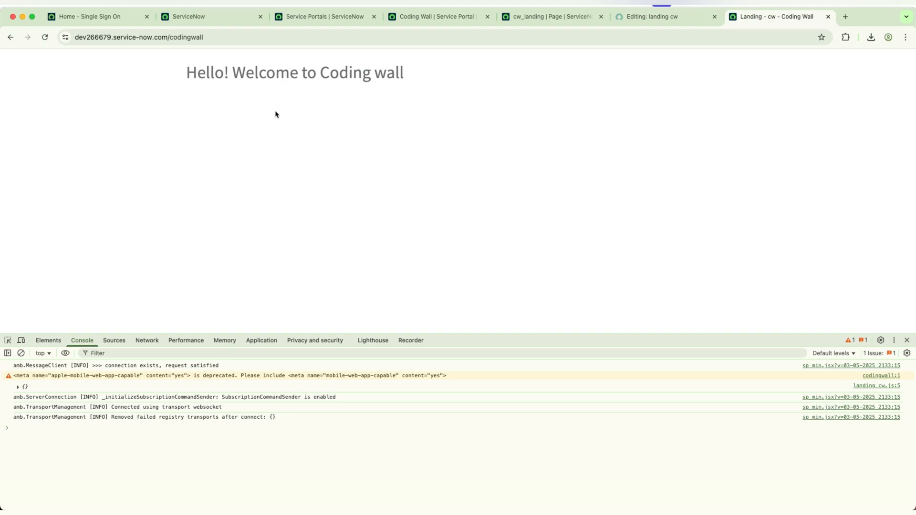
{"action": "mouse_move", "coordinate": [445, 87]}
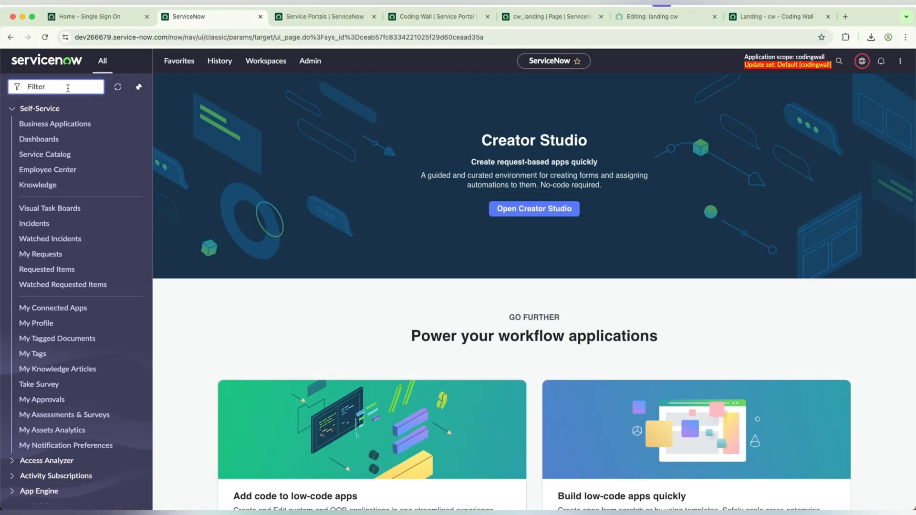
Step: Open the Service Portal Pages list and revisit the Coding Wall portal record
{"action": "type", "text": "pages"}
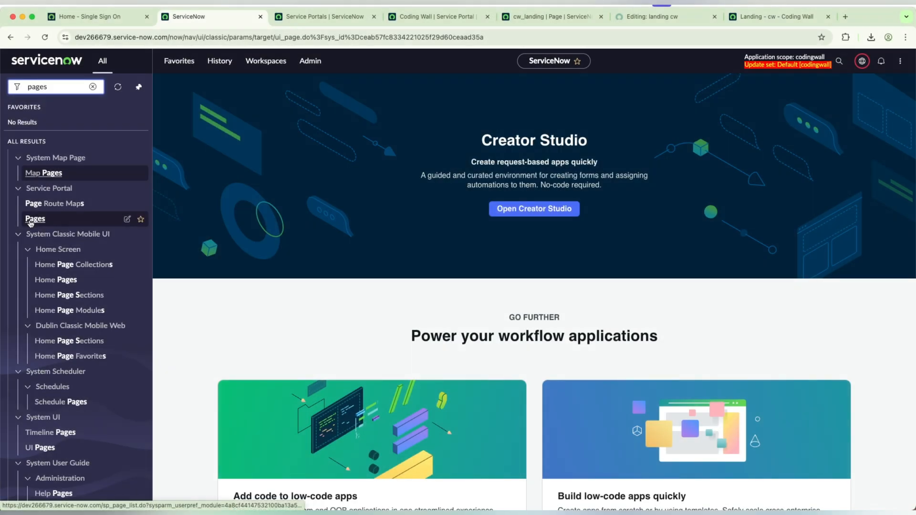
{"action": "left_click", "coordinate": [36, 219]}
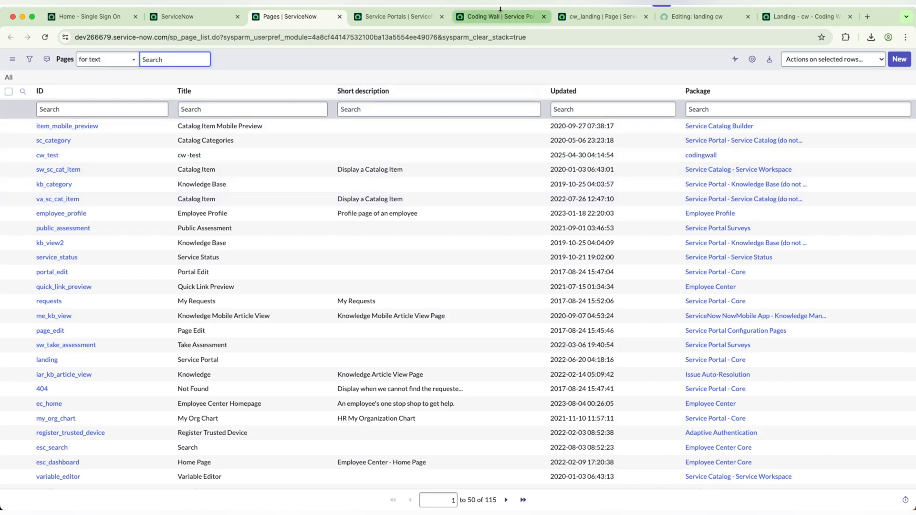
{"action": "left_click", "coordinate": [397, 16]}
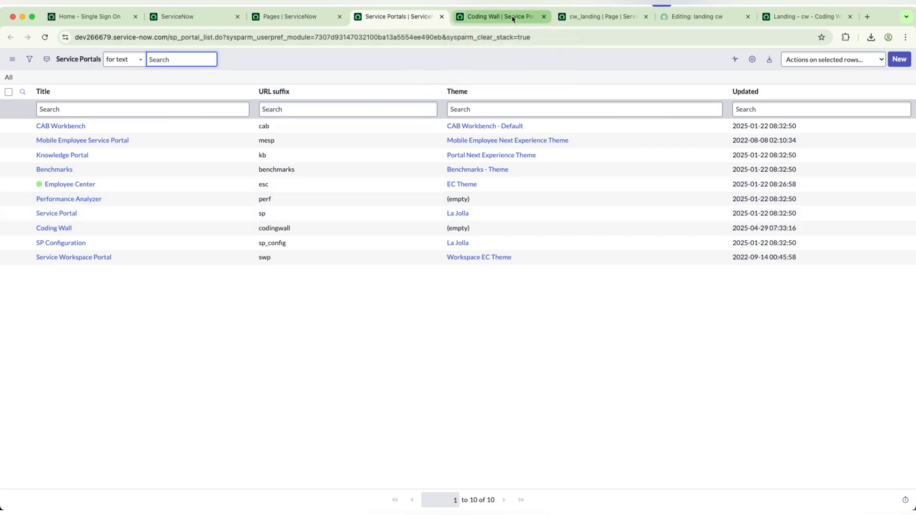
{"action": "left_click", "coordinate": [53, 229]}
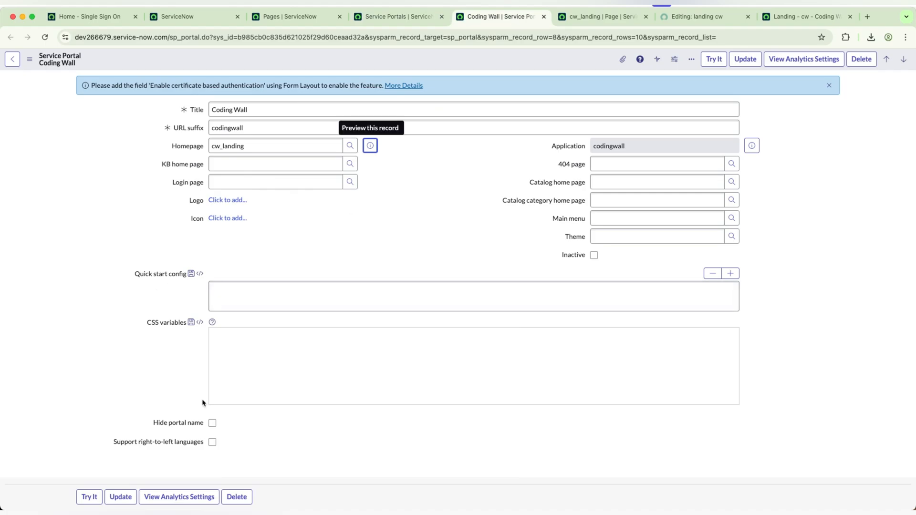
{"action": "left_click", "coordinate": [657, 181]}
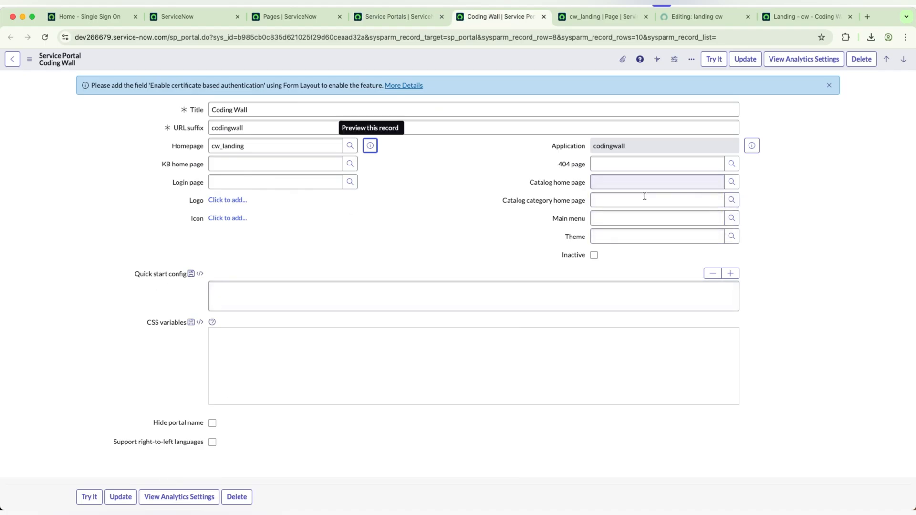
Step: Return to the Pages list and start filtering pages by ID
{"action": "left_click", "coordinate": [290, 17]}
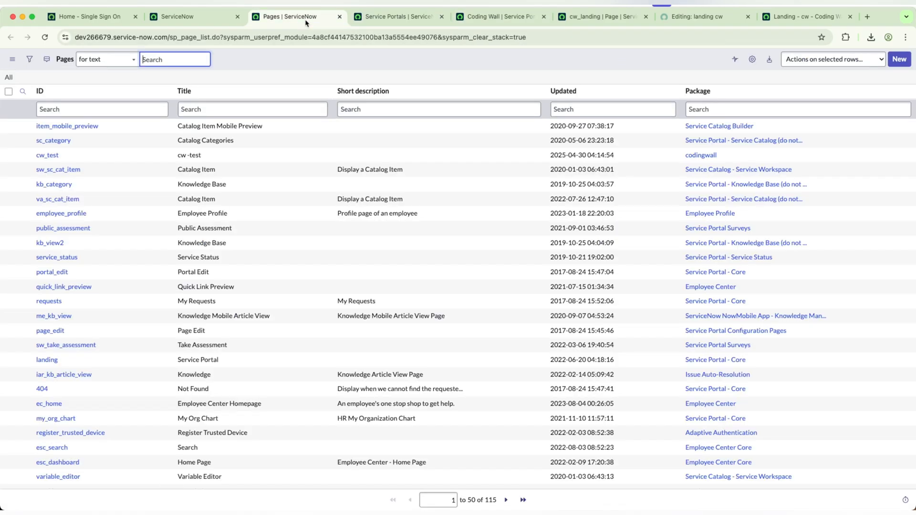
{"action": "left_click", "coordinate": [102, 109]}
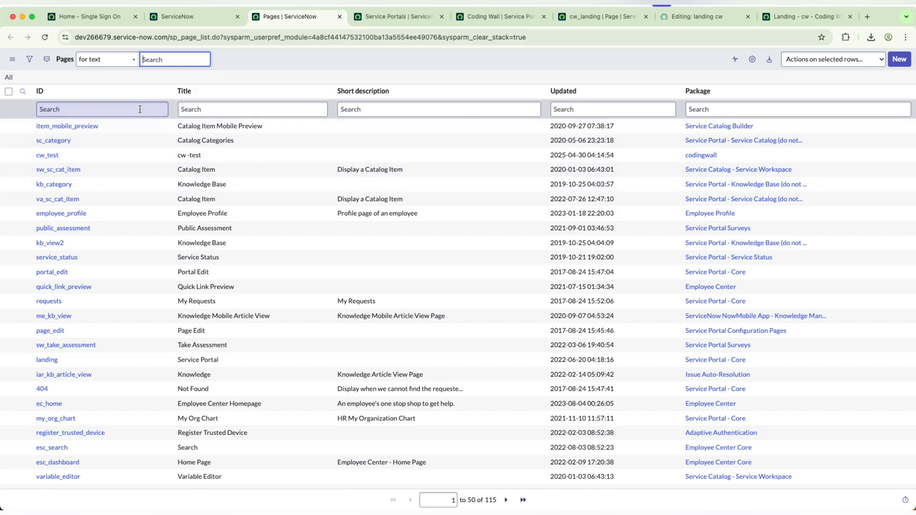
{"action": "mouse_move", "coordinate": [572, 10]}
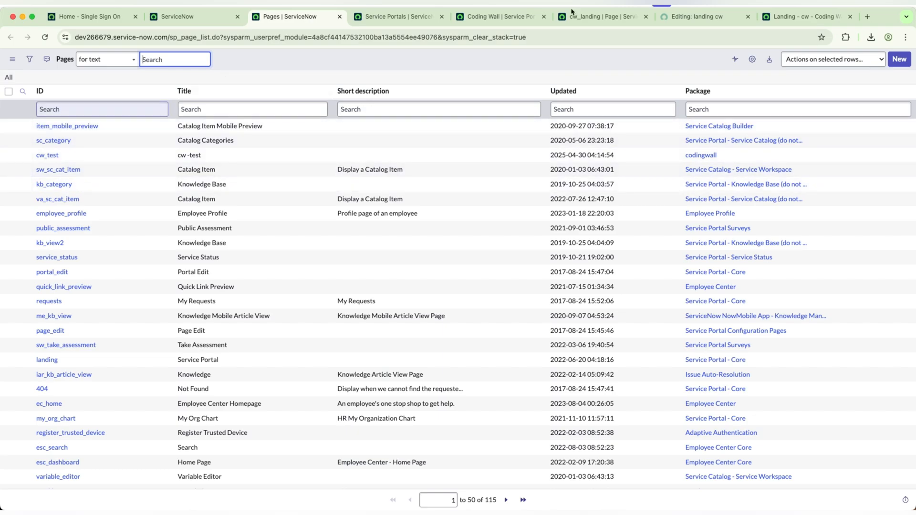
Step: Create a new page titled 'cw dashboard', ID 'cw_dashboard', description 'this is a dashboard page'
{"action": "left_click", "coordinate": [900, 59]}
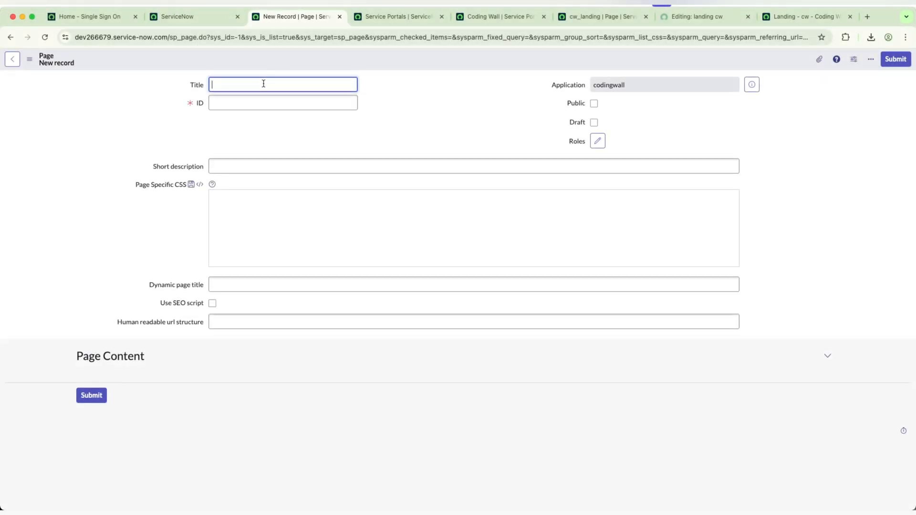
{"action": "type", "text": "c"}
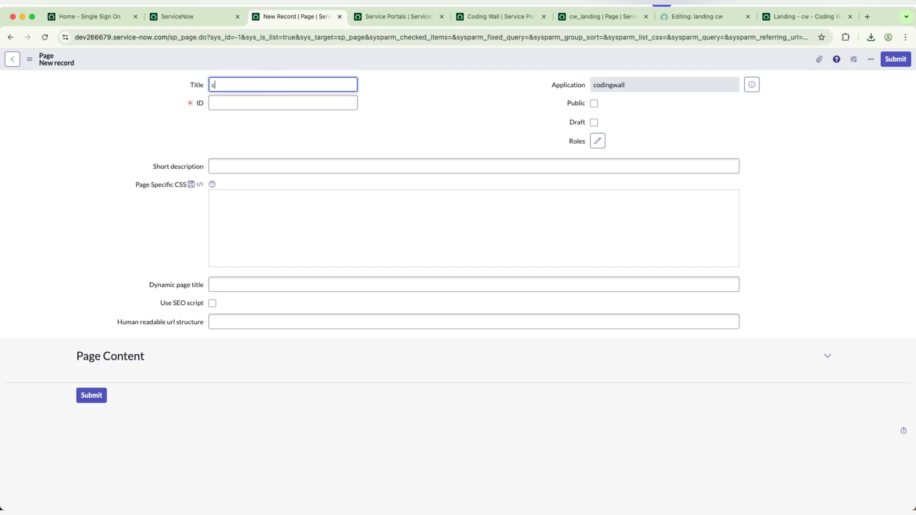
{"action": "type", "text": "cw dashboar"}
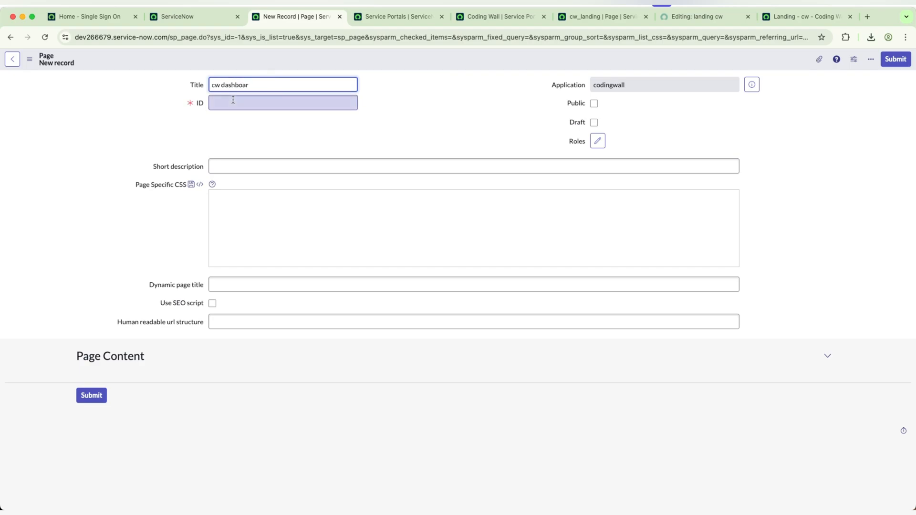
{"action": "type", "text": "cw_dashboard"}
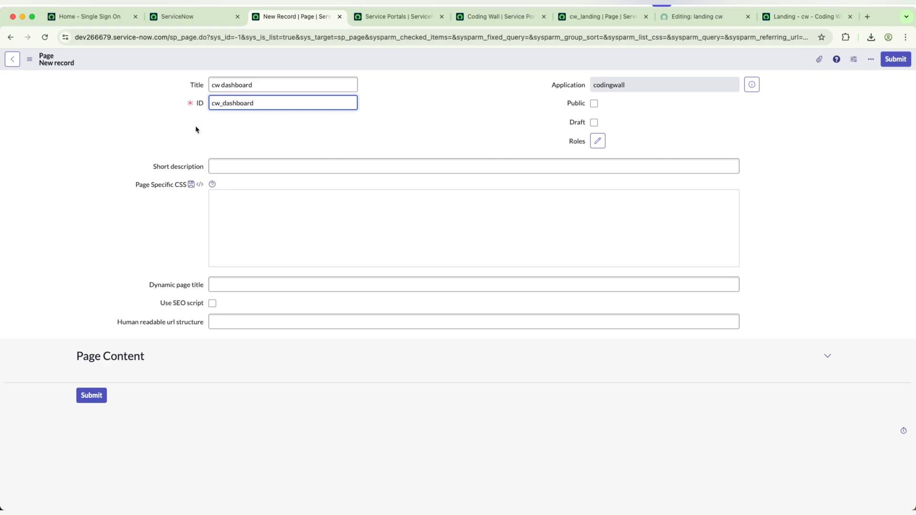
{"action": "type", "text": "this is a dashboard"}
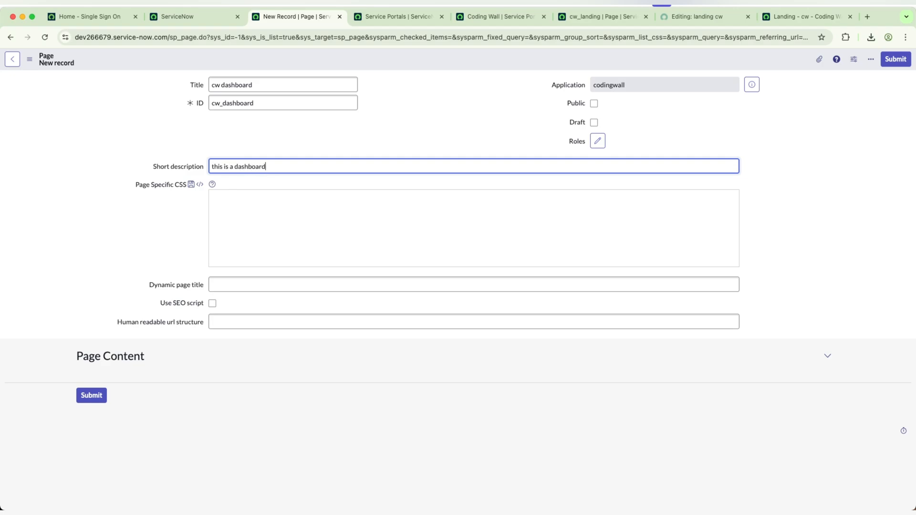
{"action": "type", "text": "page"}
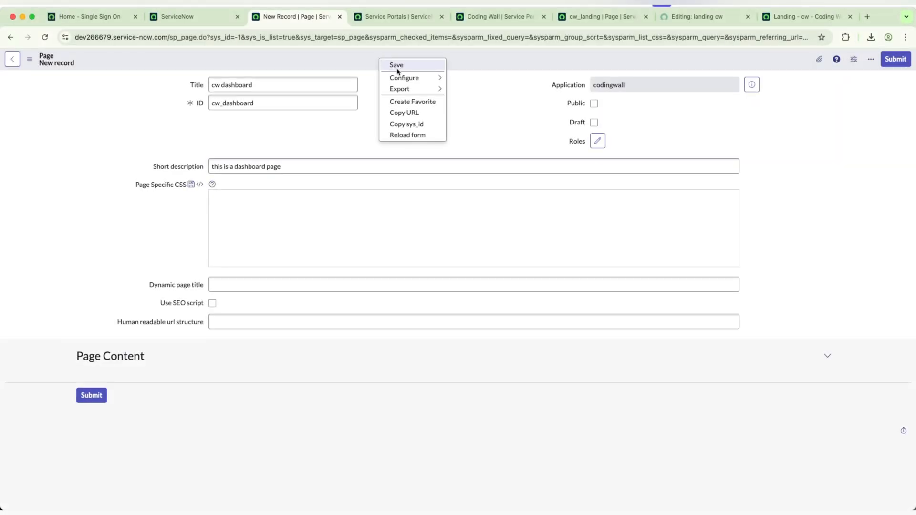
Step: Save the new cw dashboard page record from the header context menu
{"action": "left_click", "coordinate": [397, 65]}
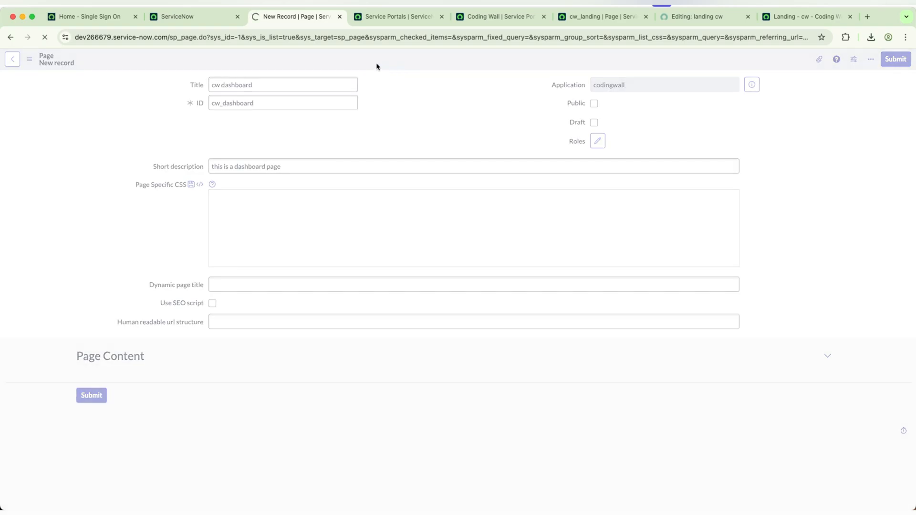
{"action": "left_click", "coordinate": [91, 395]}
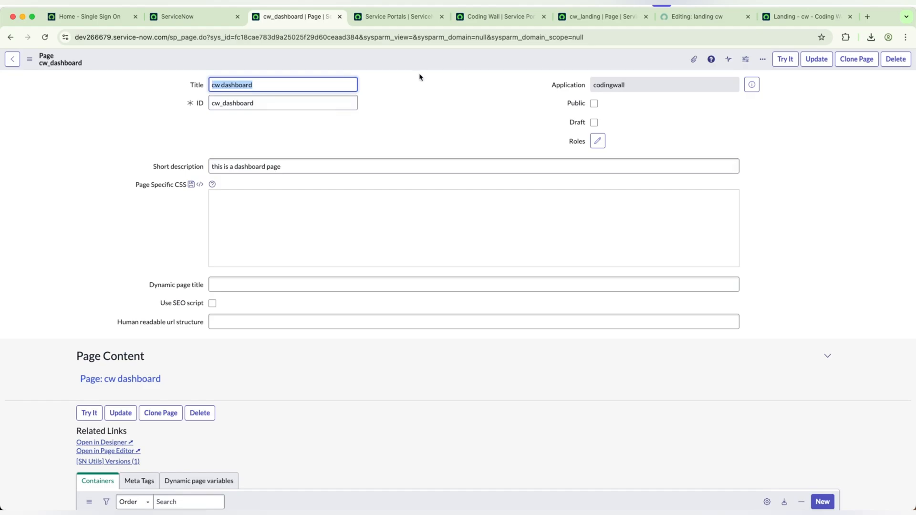
{"action": "mouse_move", "coordinate": [600, 15]}
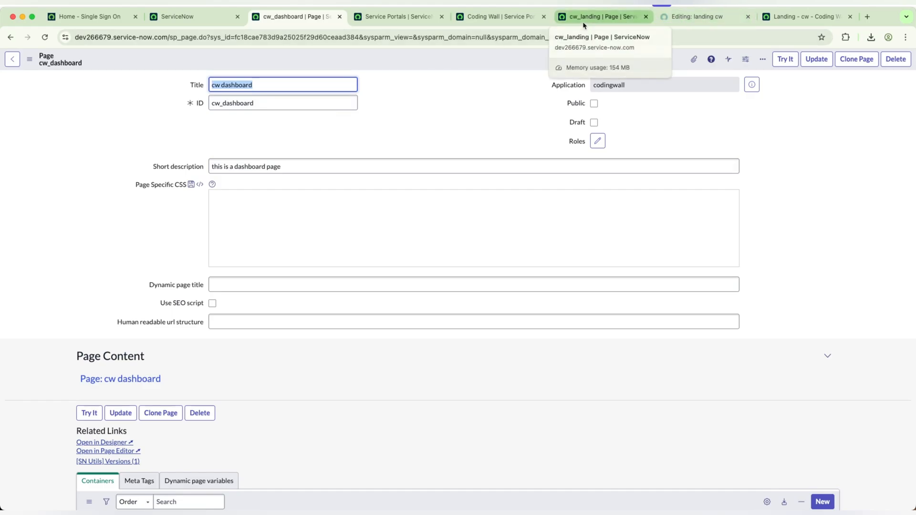
Step: Check the Coding wall landing page, then return to the landing cw widget editor
{"action": "left_click", "coordinate": [796, 16]}
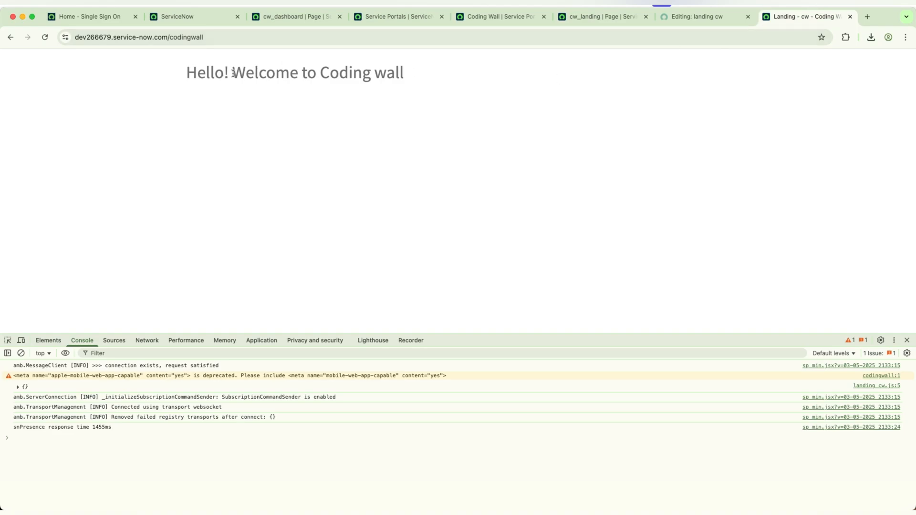
{"action": "mouse_move", "coordinate": [279, 106]}
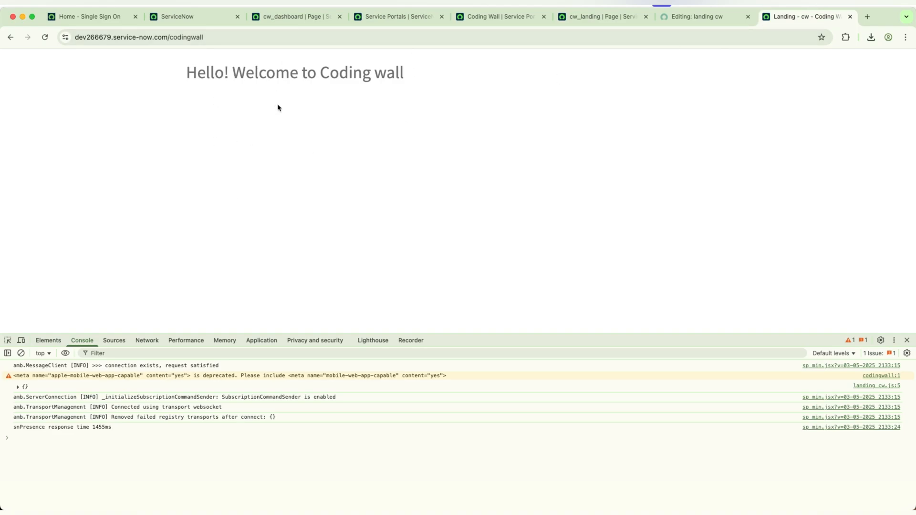
{"action": "mouse_move", "coordinate": [386, 80]}
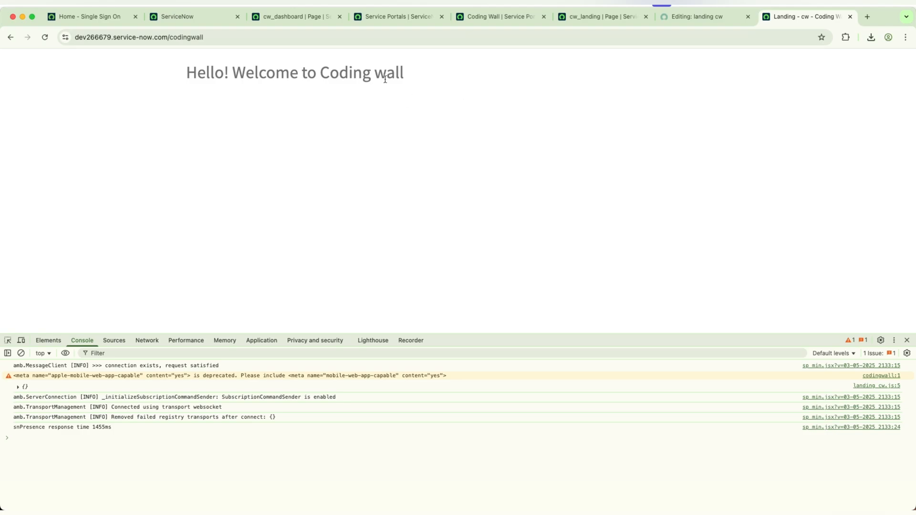
{"action": "mouse_move", "coordinate": [235, 141]}
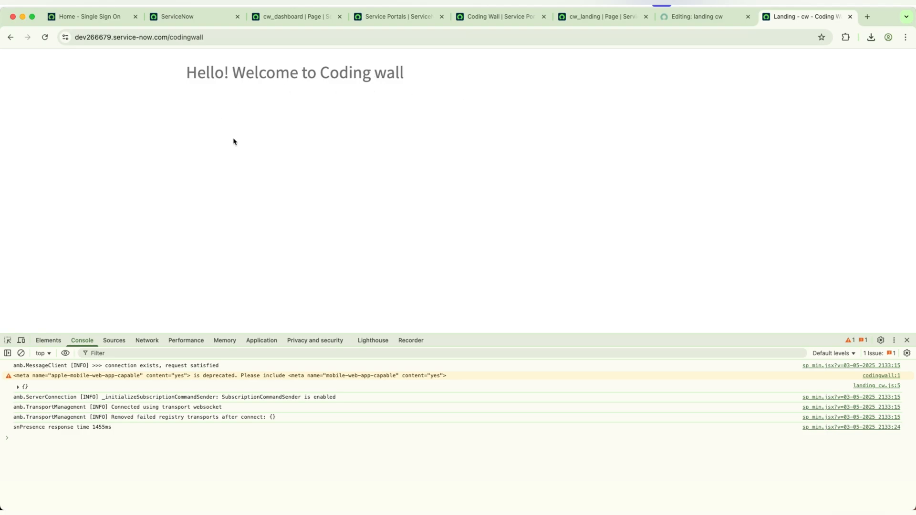
{"action": "mouse_move", "coordinate": [576, 50]}
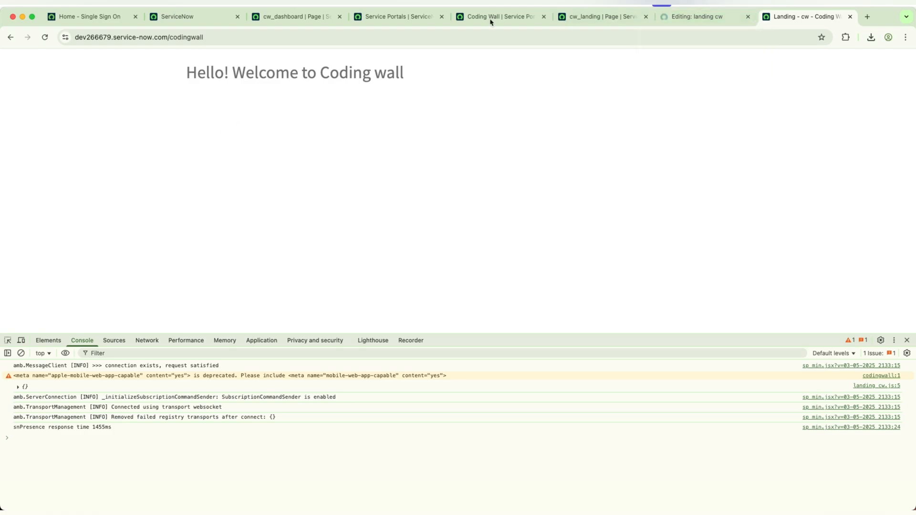
{"action": "mouse_move", "coordinate": [699, 16]}
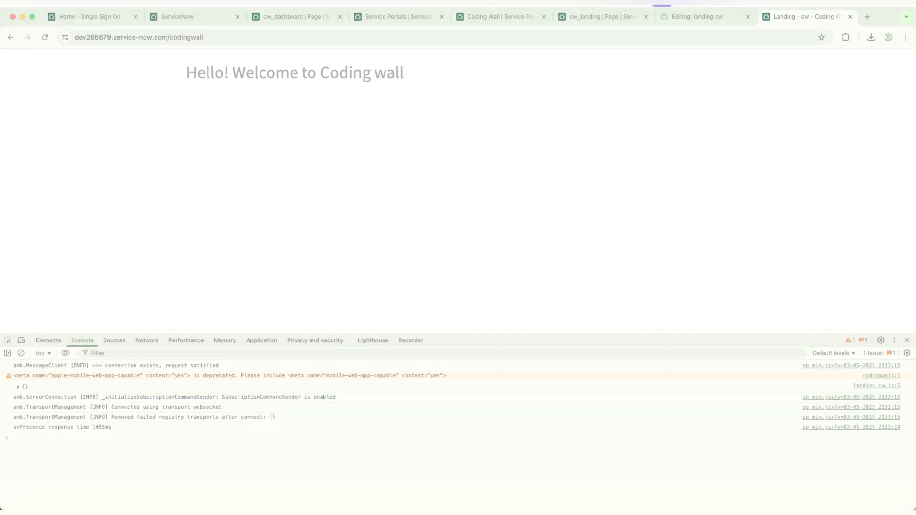
{"action": "left_click", "coordinate": [696, 16]}
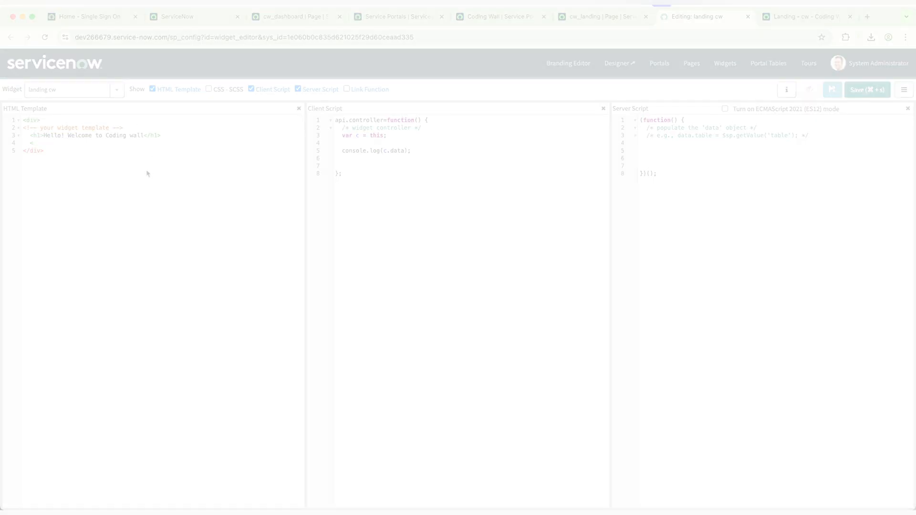
Step: Add <a href="?id=cw_dashboard">Dashboard</a> under the heading in the landing widget template and save
{"action": "type", "text": "<a hr"}
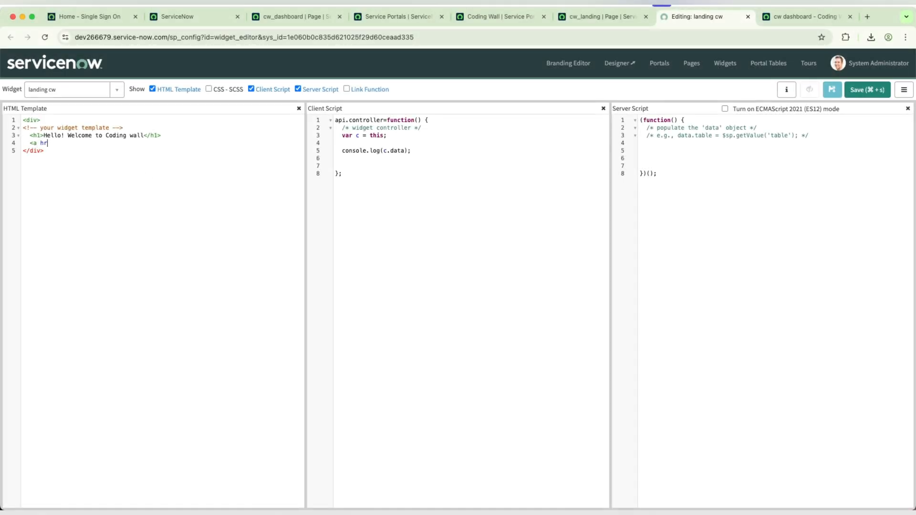
{"action": "type", "text": "f"}
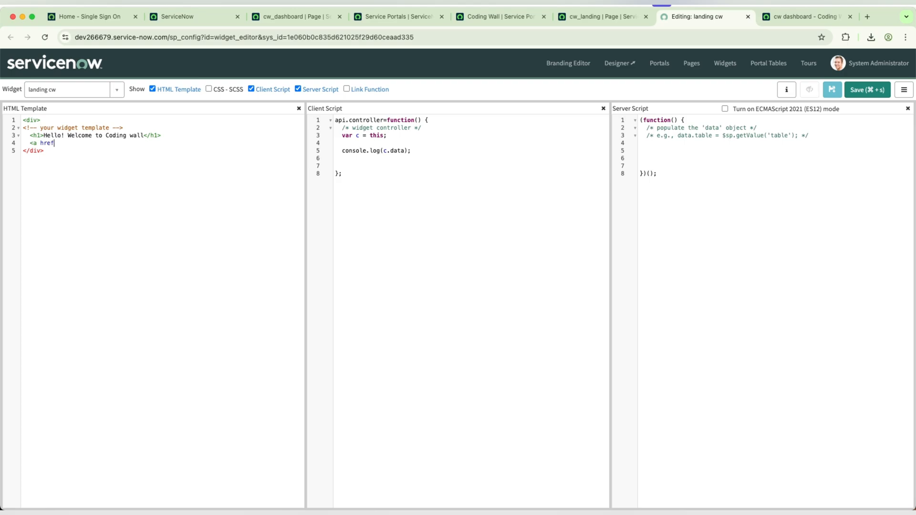
{"action": "key", "text": "Backspace"}
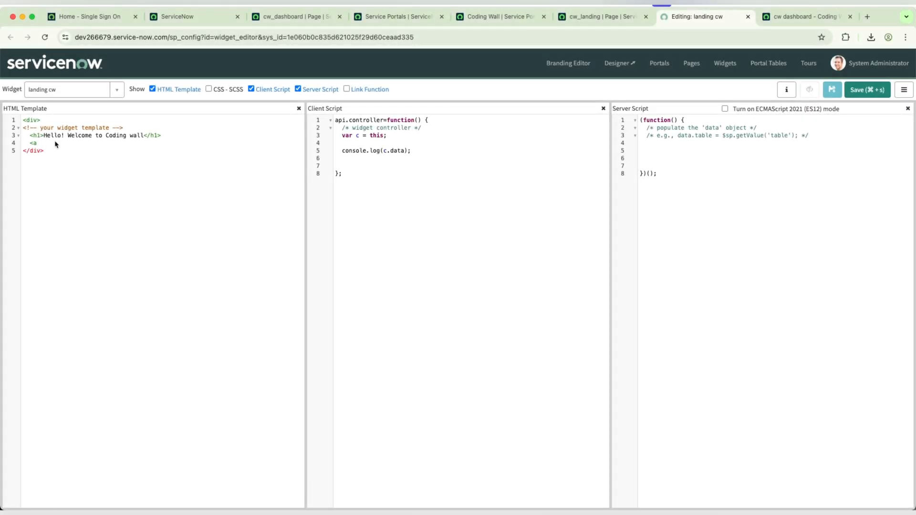
{"action": "type", "text": "href"}
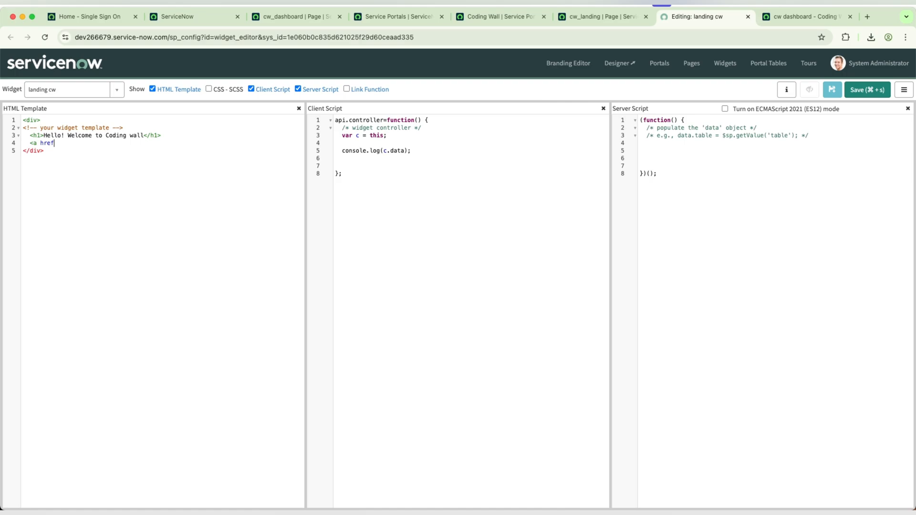
{"action": "type", "text": "=\"?id"}
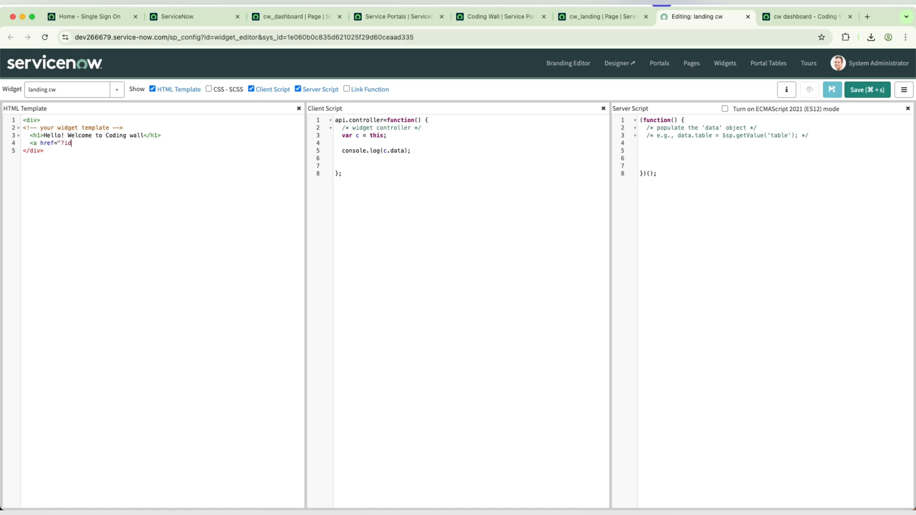
{"action": "type", "text": "=cw_dashboard\"></a>"}
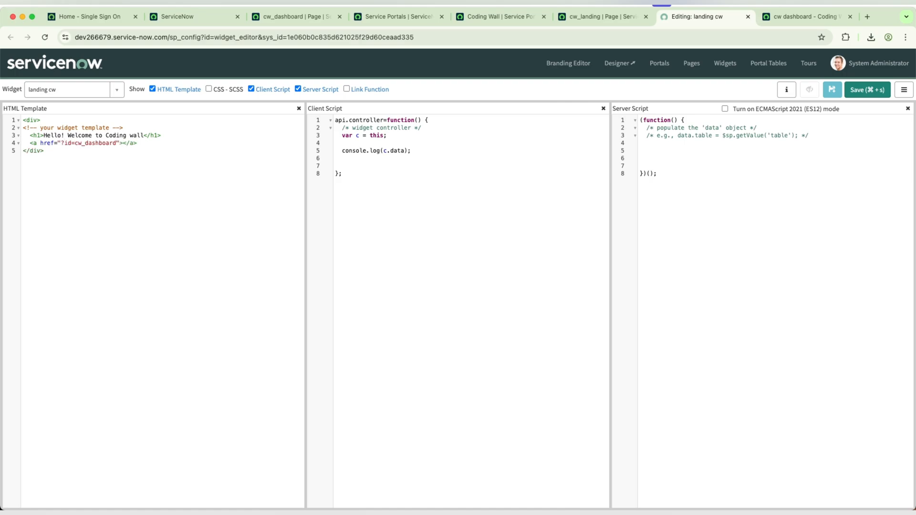
{"action": "type", "text": "Dashboard"}
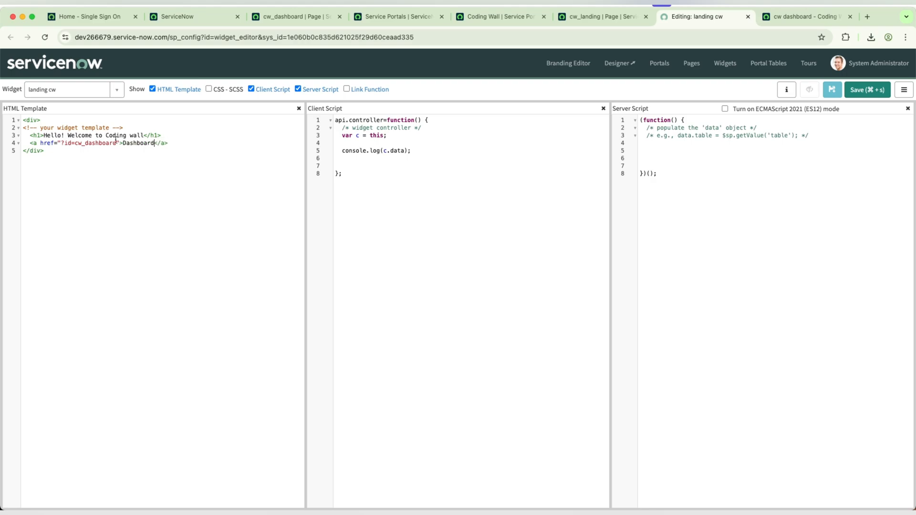
{"action": "mouse_move", "coordinate": [863, 93]}
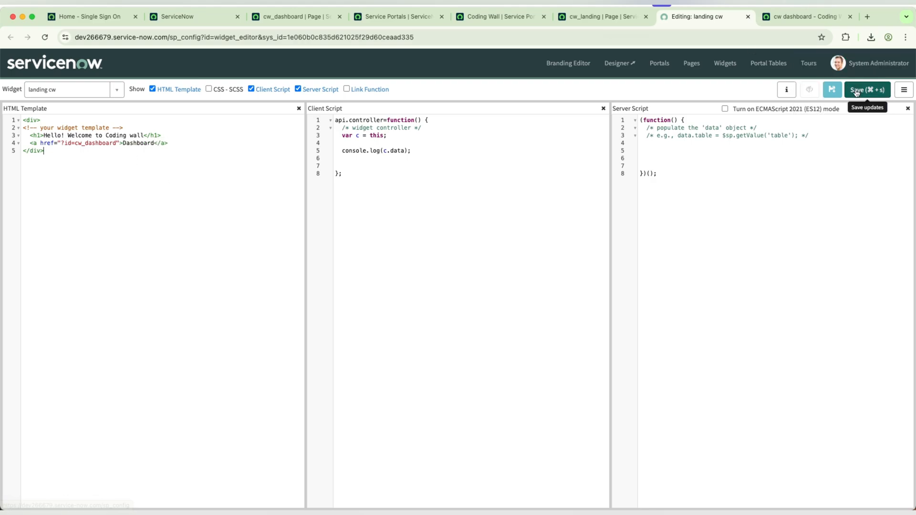
{"action": "left_click", "coordinate": [803, 16]}
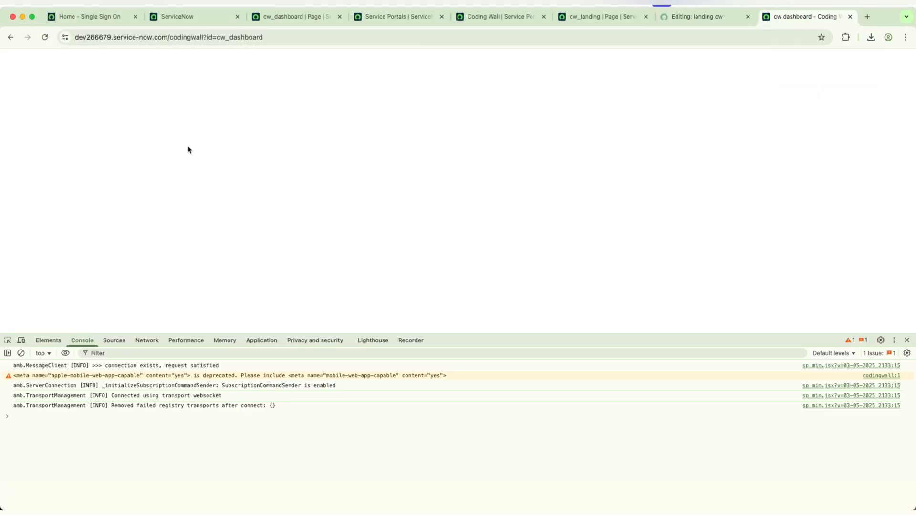
Step: Reload the landing page, follow the new Dashboard link to the blank cw_dashboard page
{"action": "left_click", "coordinate": [12, 36]}
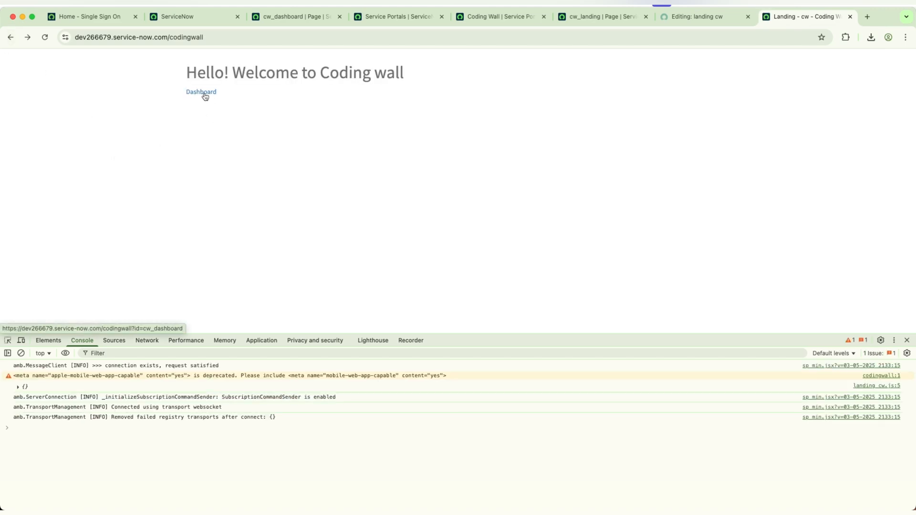
{"action": "left_click", "coordinate": [201, 91]}
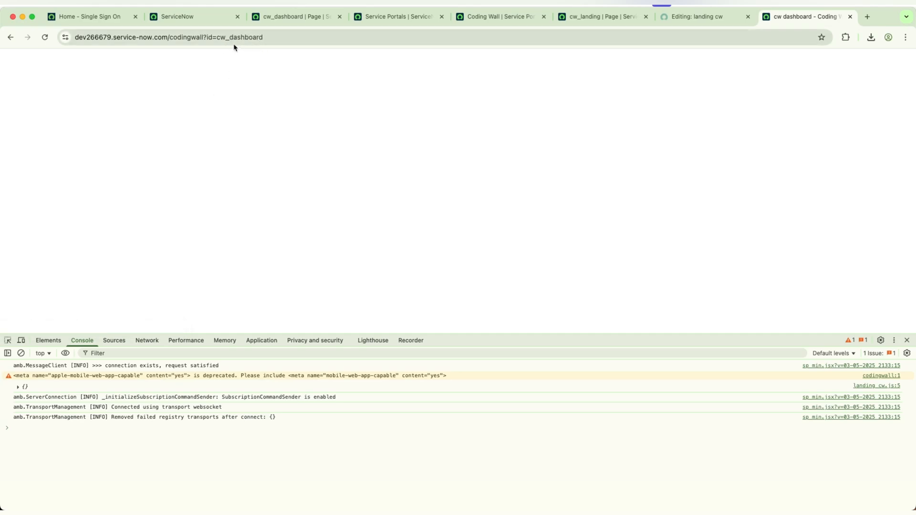
{"action": "left_click", "coordinate": [14, 37]}
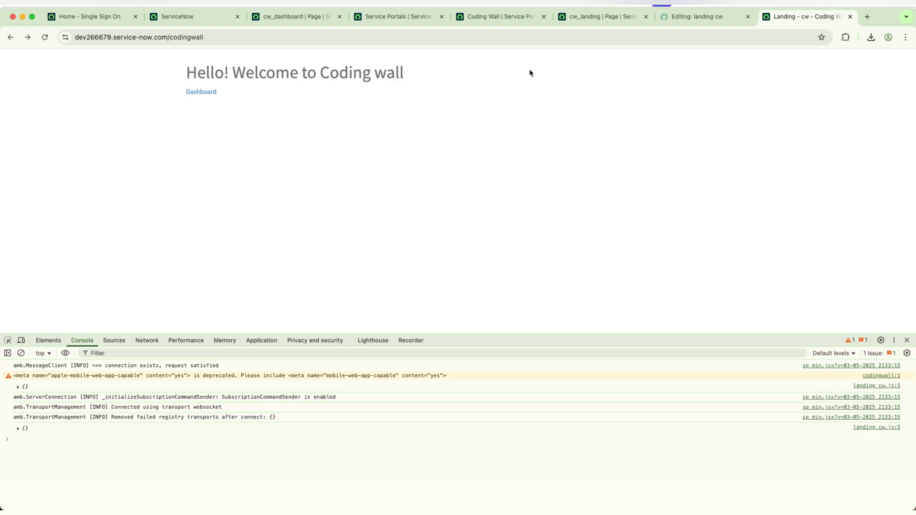
{"action": "mouse_move", "coordinate": [221, 95]}
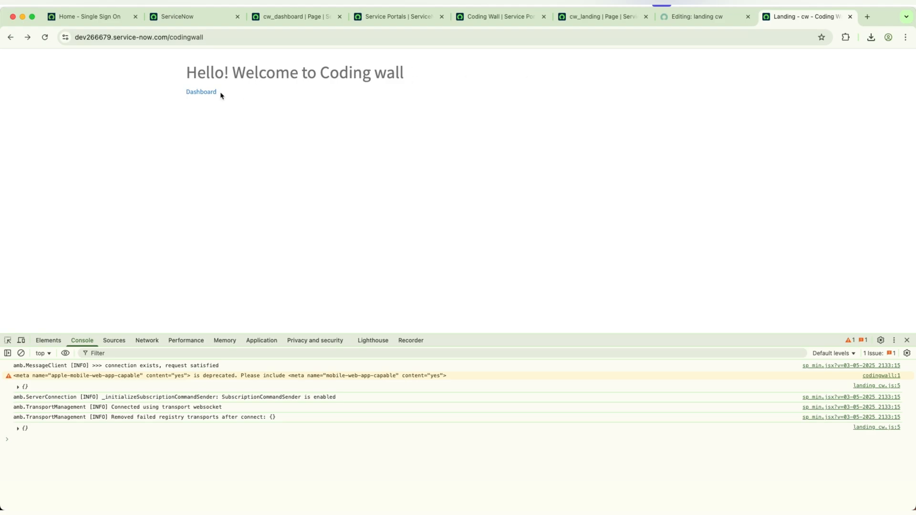
{"action": "mouse_move", "coordinate": [292, 16]}
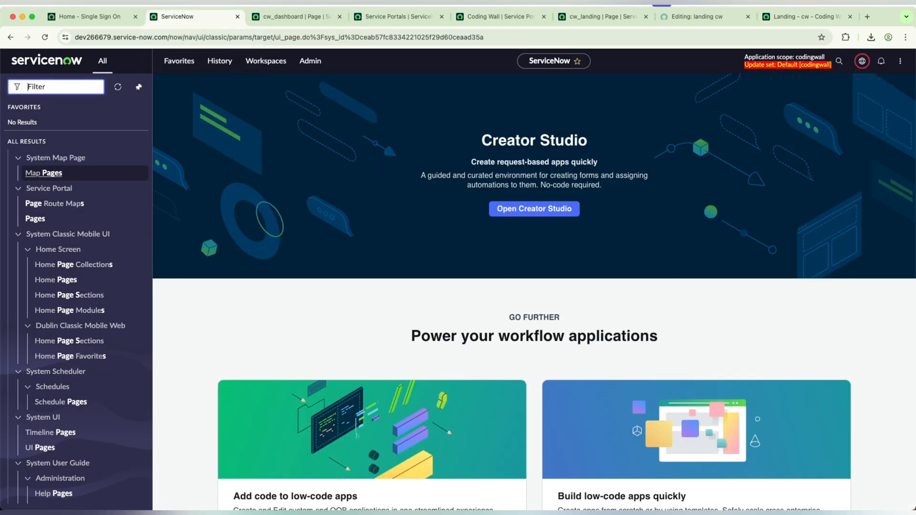
Step: Filter the navigator for 'widget' and open Service Portal > Widgets
{"action": "type", "text": "widgets"}
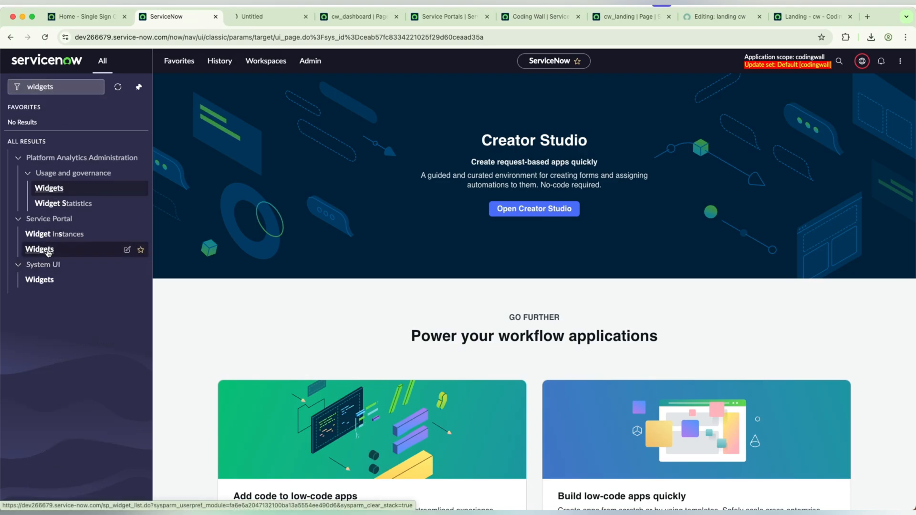
{"action": "left_click", "coordinate": [39, 250]}
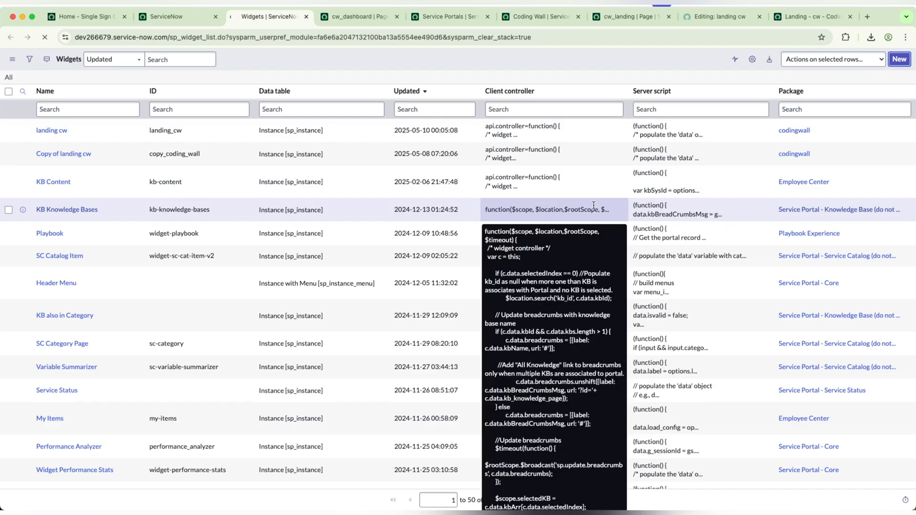
Step: Create a new widget named 'cw dashboard widget' and save it
{"action": "left_click", "coordinate": [902, 60]}
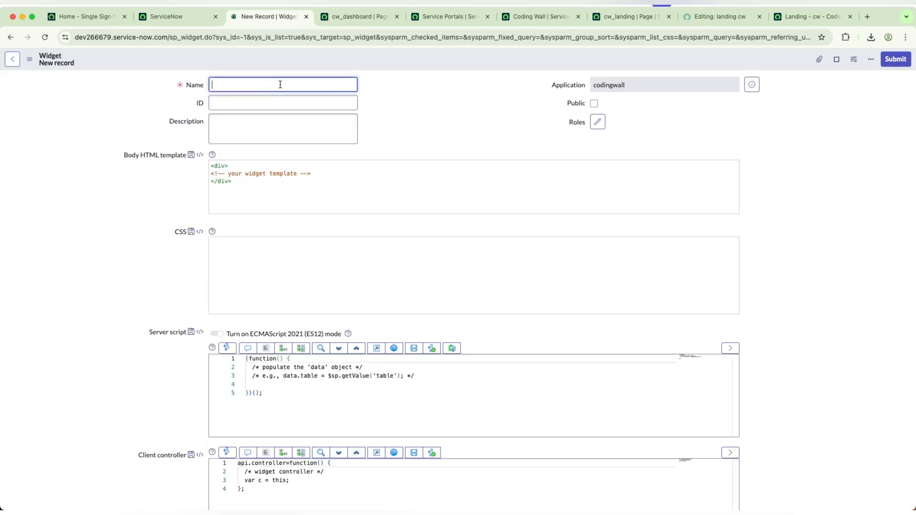
{"action": "type", "text": "cw"}
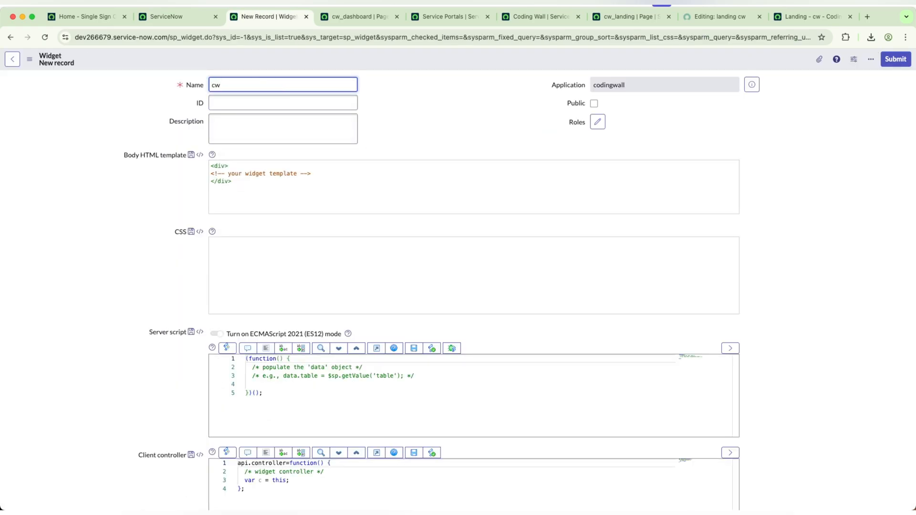
{"action": "type", "text": "dashboar"}
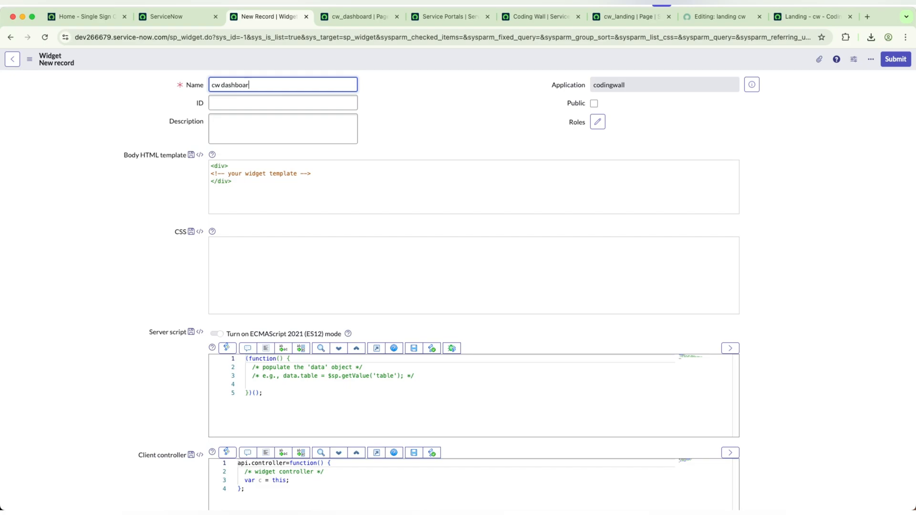
{"action": "type", "text": "cw"}
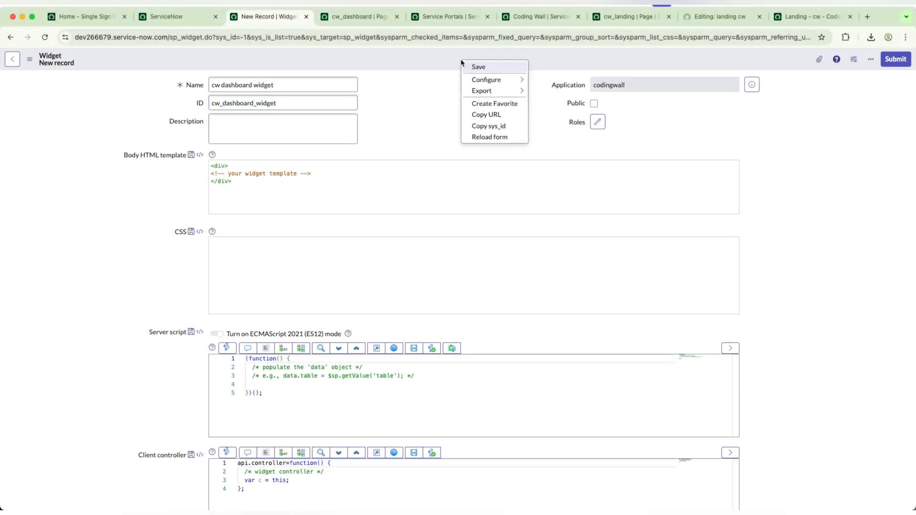
{"action": "mouse_move", "coordinate": [482, 71]}
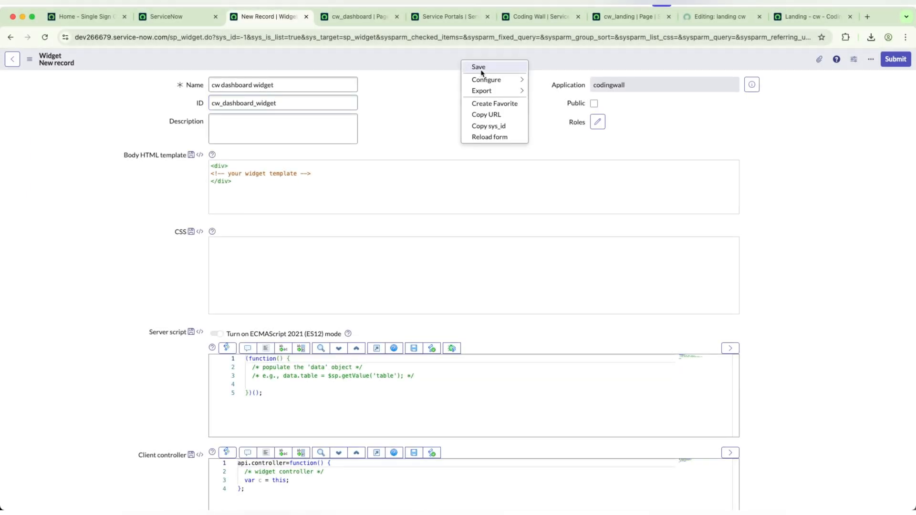
{"action": "left_click", "coordinate": [479, 66]}
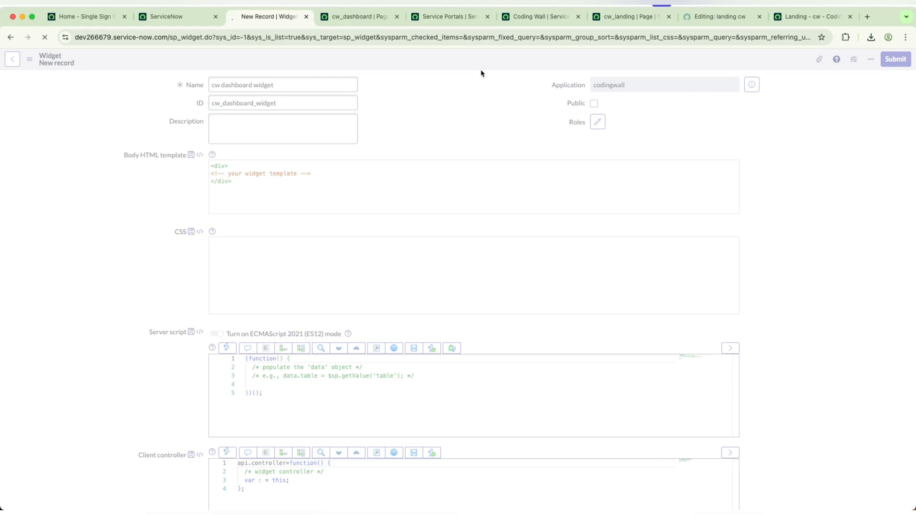
Step: Return to the landing cw widget editor and scroll through it
{"action": "left_click", "coordinate": [903, 59]}
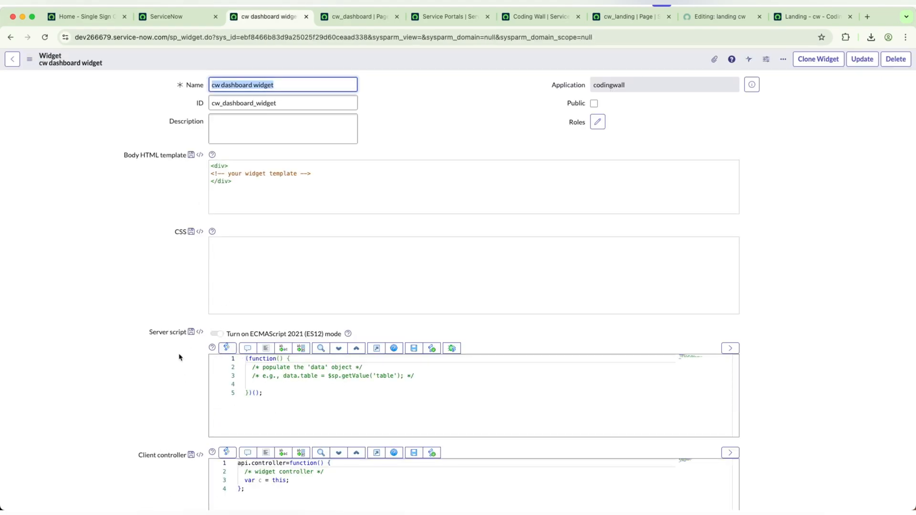
{"action": "scroll", "scroll_direction": "down", "scroll_amount": 3}
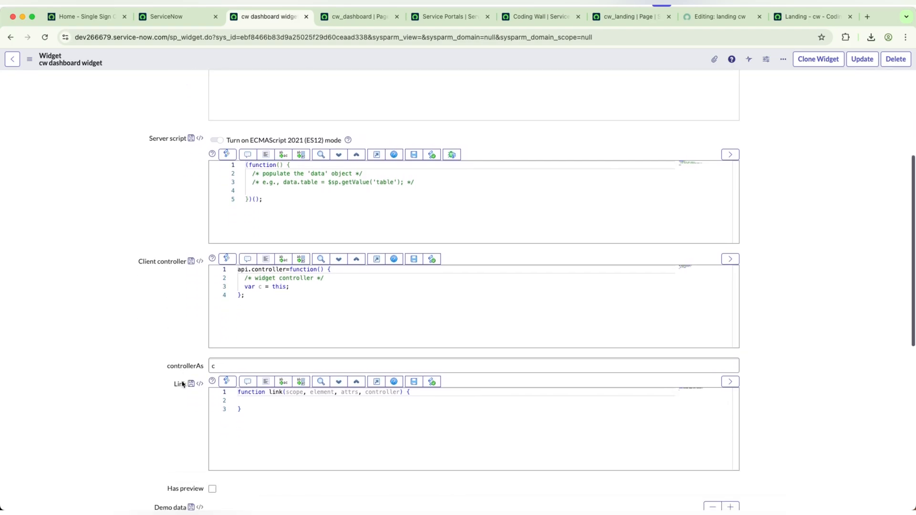
{"action": "scroll", "scroll_direction": "down", "scroll_amount": 3}
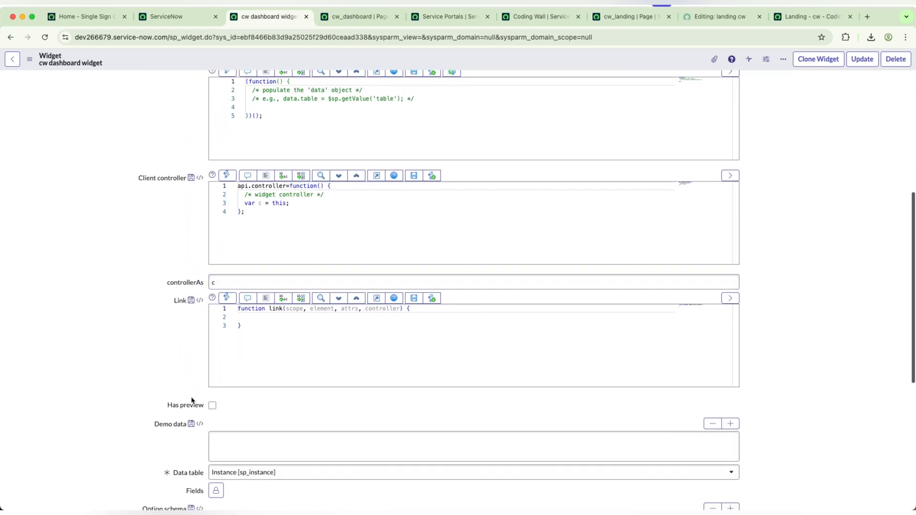
{"action": "scroll", "scroll_direction": "down", "scroll_amount": 3}
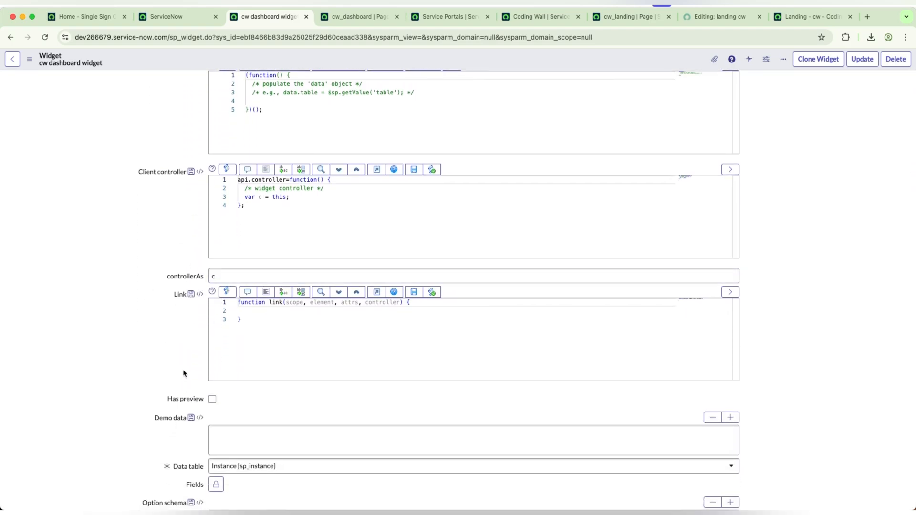
{"action": "scroll", "scroll_direction": "down", "scroll_amount": 3}
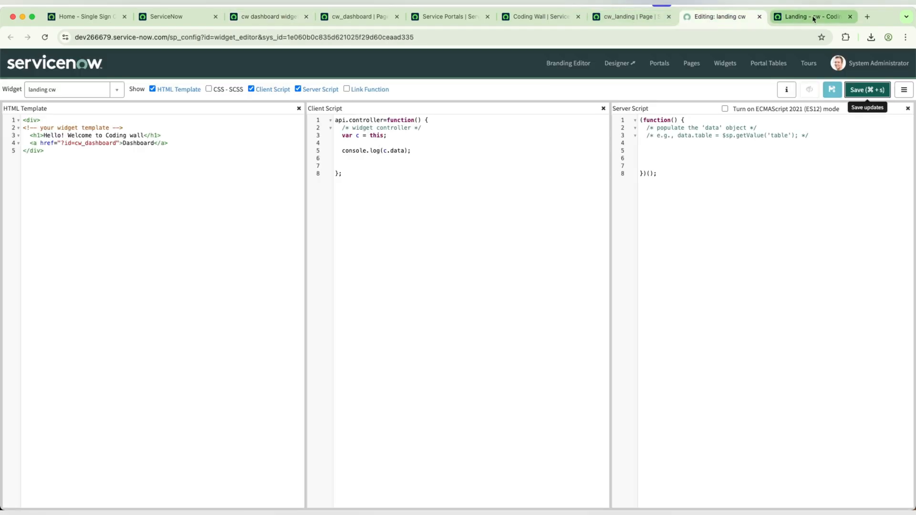
Step: Check the Dashboard link on the live landing page, then bring up the cw_dashboard page record
{"action": "left_click", "coordinate": [812, 17]}
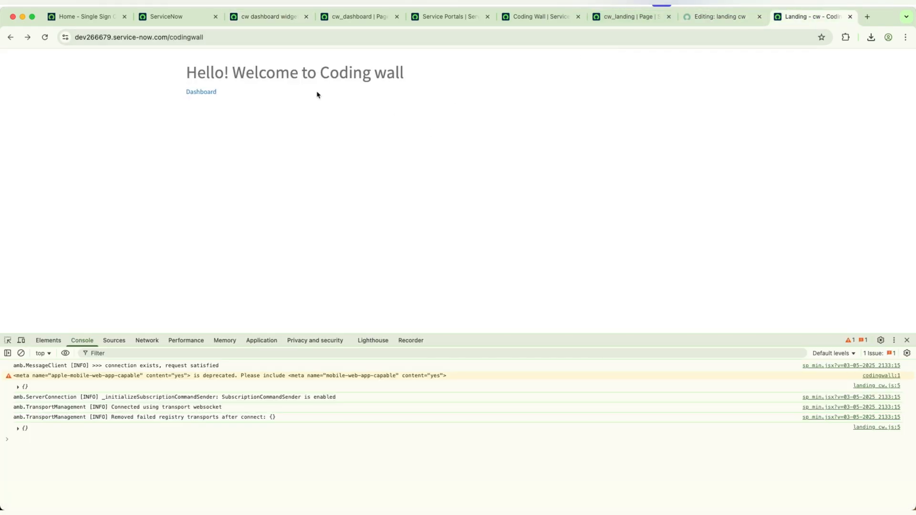
{"action": "mouse_move", "coordinate": [200, 91]}
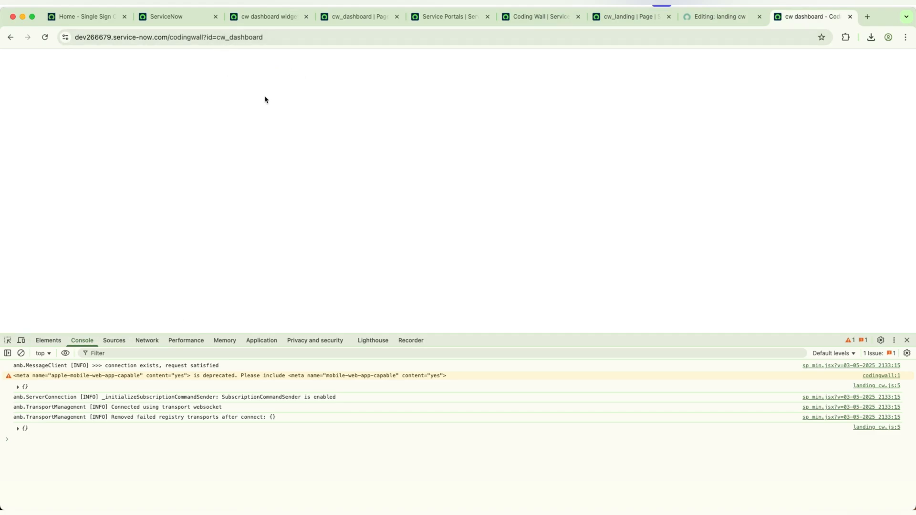
{"action": "mouse_move", "coordinate": [211, 119]}
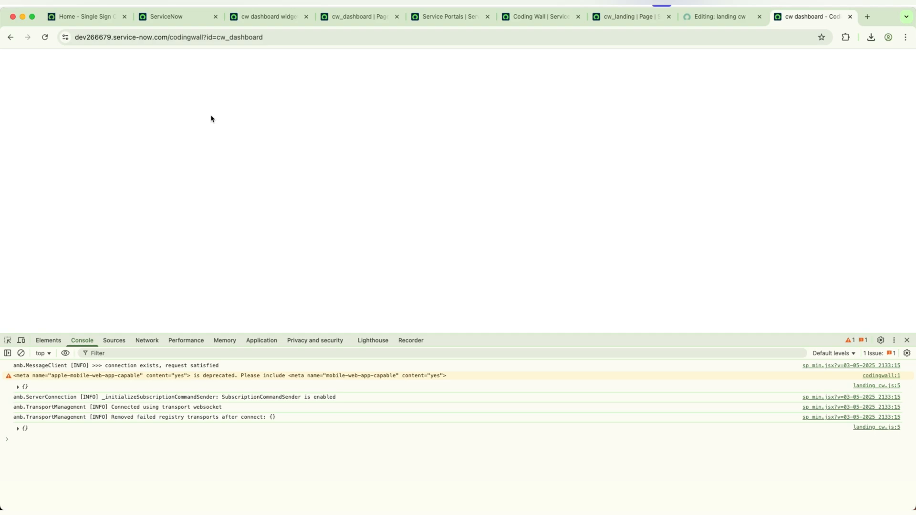
{"action": "left_click", "coordinate": [718, 17]}
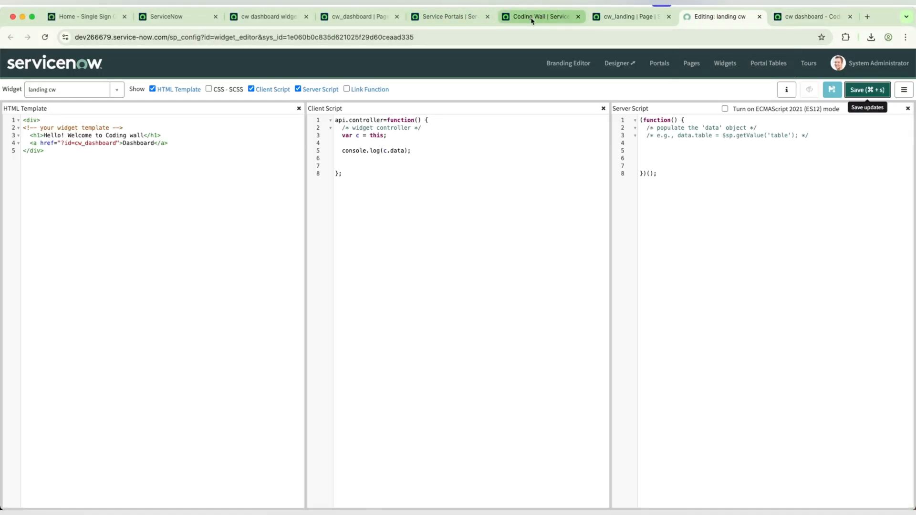
{"action": "left_click", "coordinate": [355, 16]}
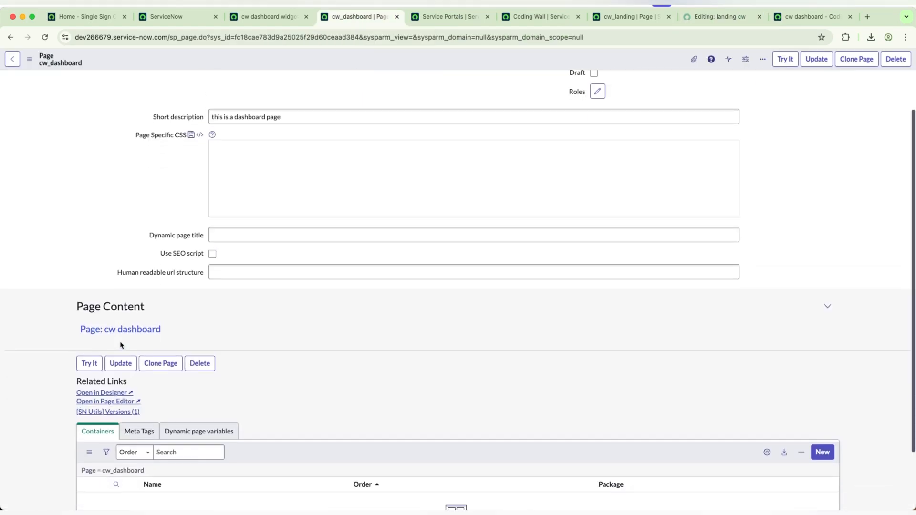
Step: Open the empty cw dashboard page in the Service Portal Designer
{"action": "scroll", "scroll_direction": "up", "scroll_amount": 3}
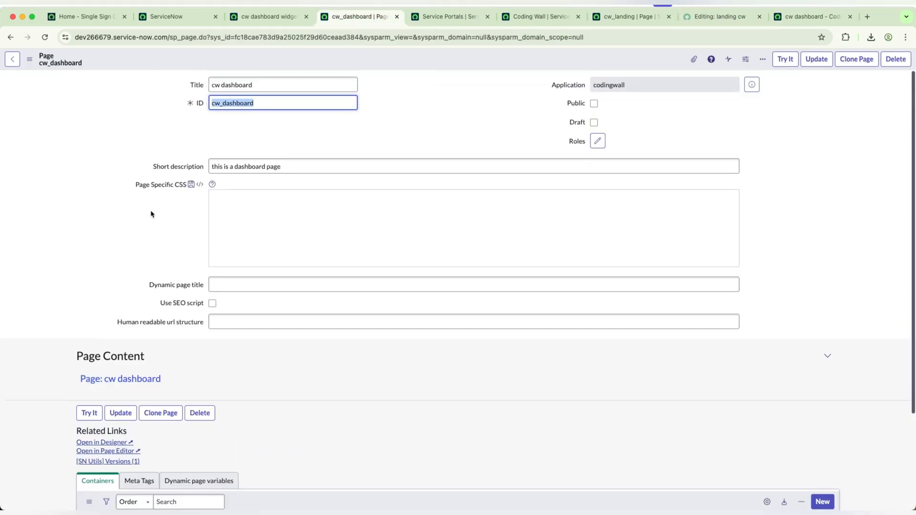
{"action": "scroll", "scroll_direction": "down", "scroll_amount": 3}
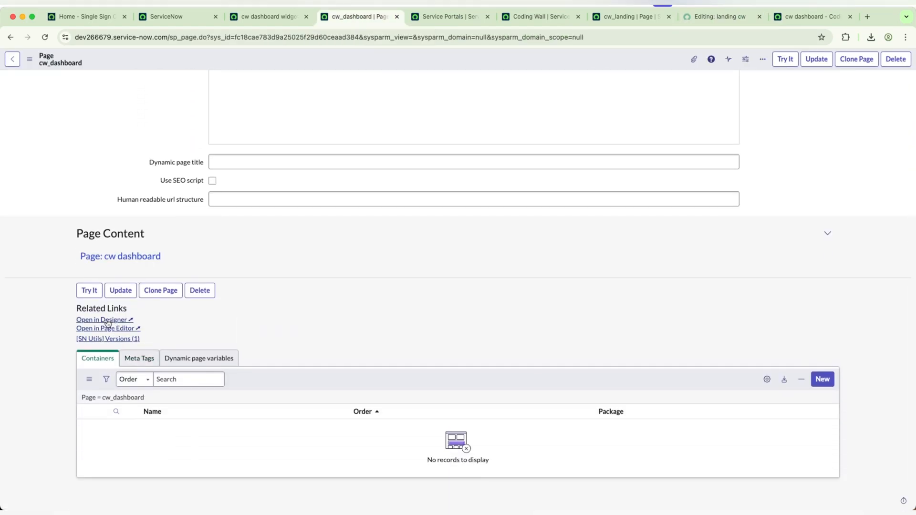
{"action": "left_click", "coordinate": [101, 319]}
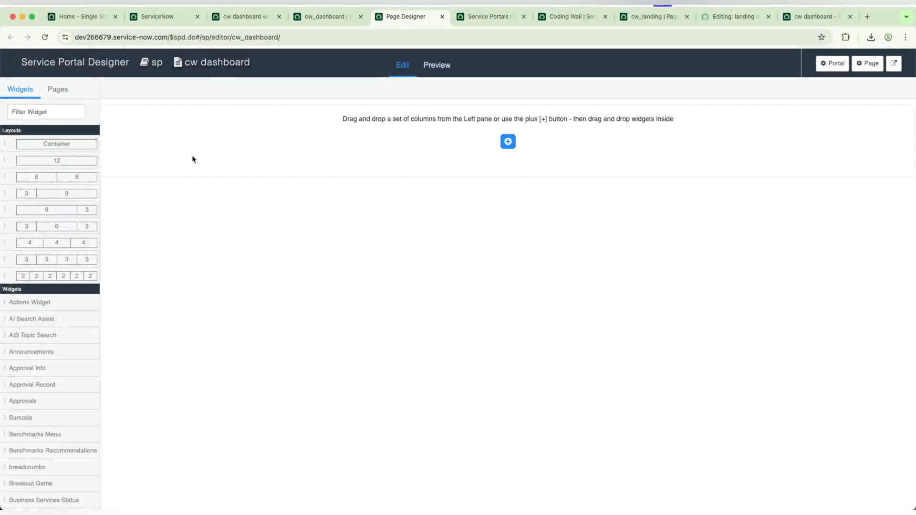
{"action": "mouse_move", "coordinate": [461, 170]}
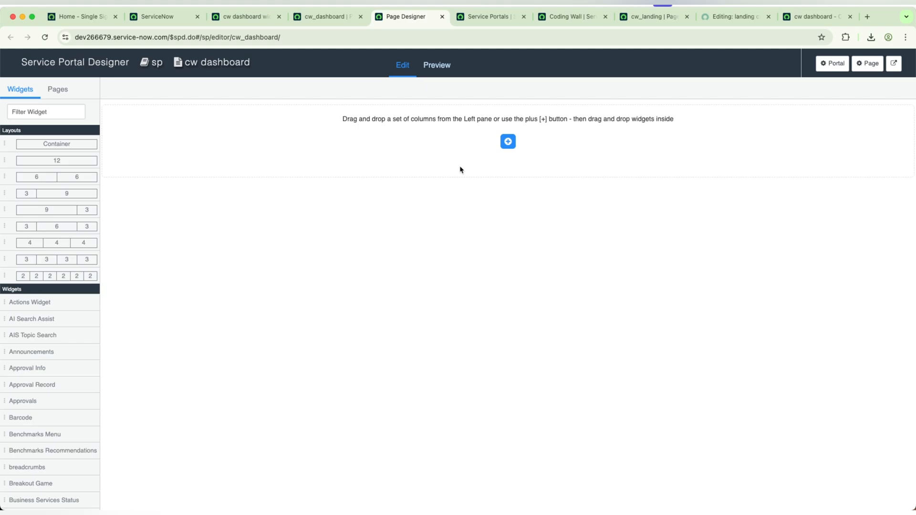
{"action": "mouse_move", "coordinate": [426, 187]}
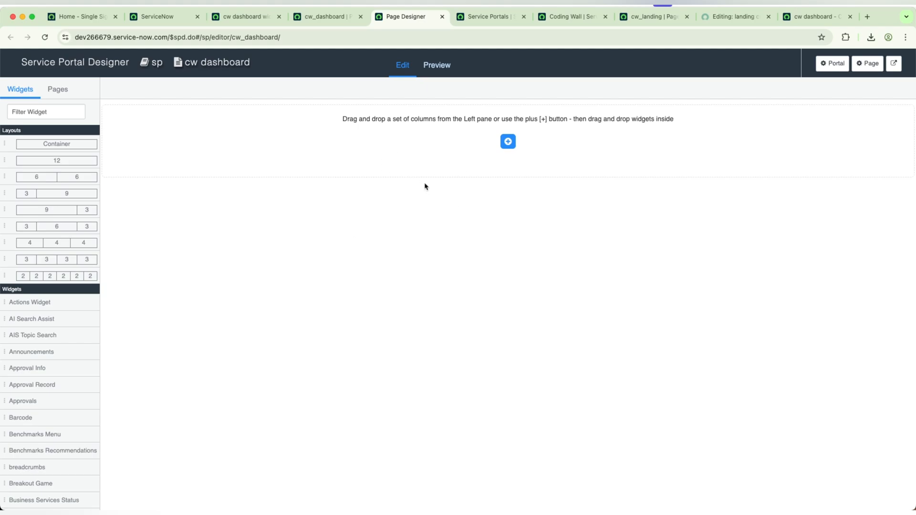
{"action": "mouse_move", "coordinate": [366, 124]}
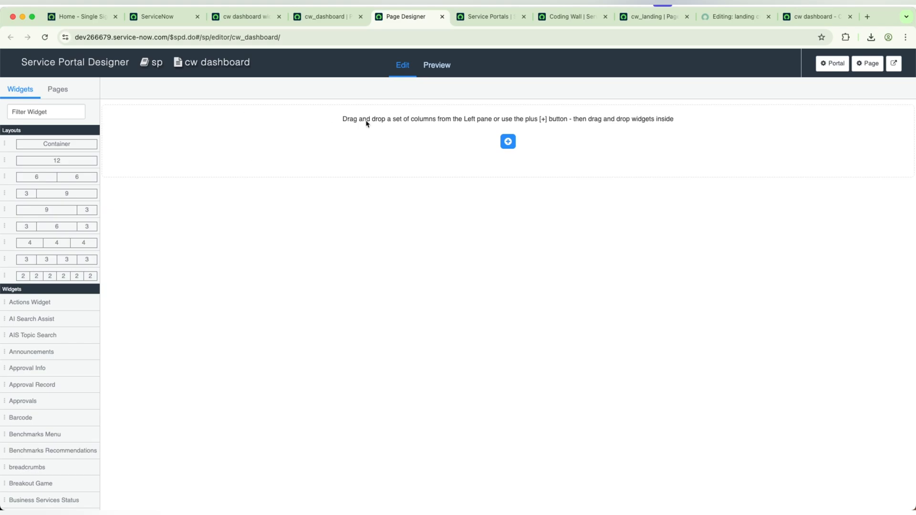
{"action": "mouse_move", "coordinate": [491, 137]}
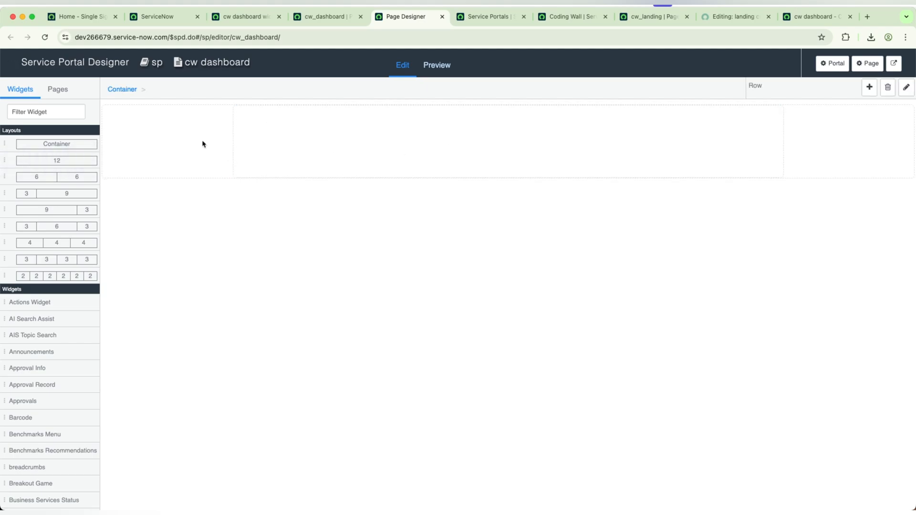
{"action": "mouse_move", "coordinate": [76, 216]}
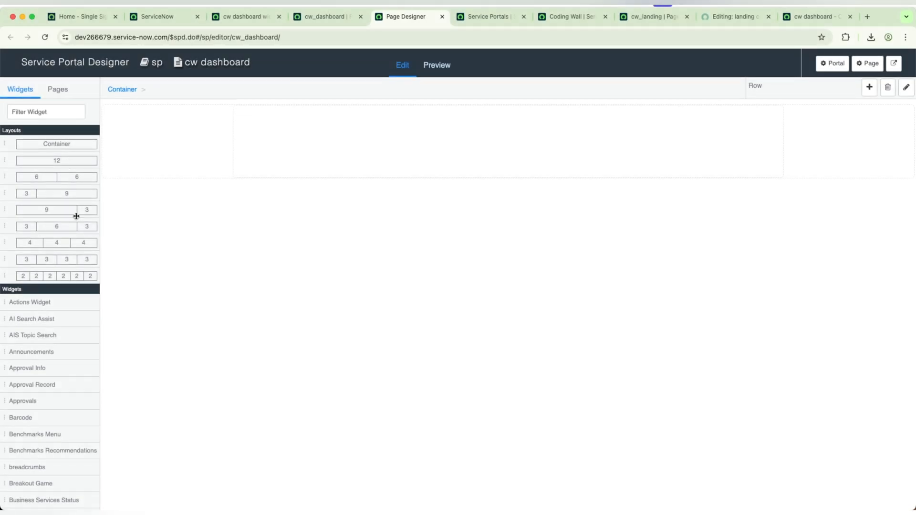
{"action": "mouse_move", "coordinate": [68, 236]}
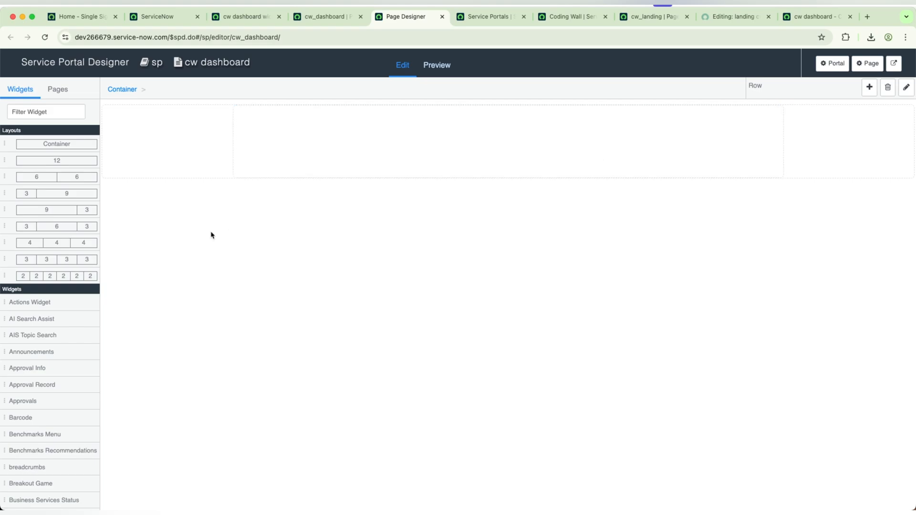
{"action": "mouse_move", "coordinate": [225, 138]}
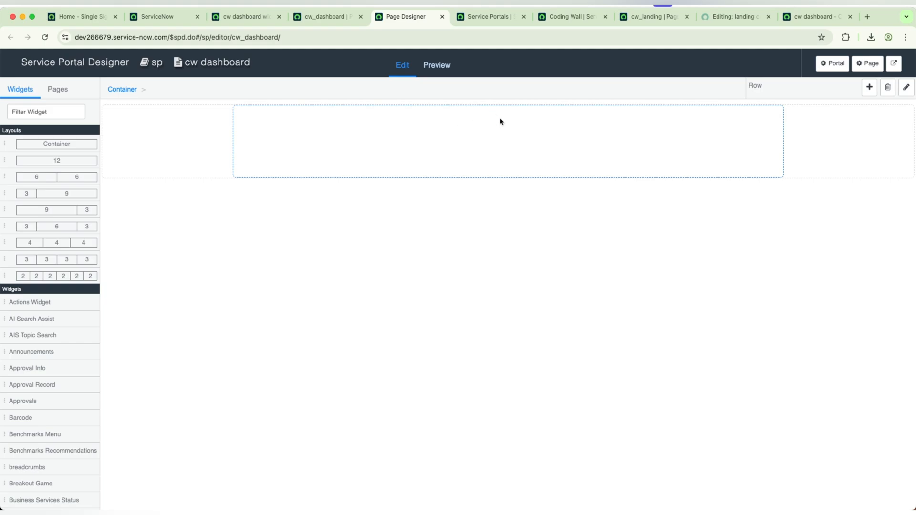
{"action": "mouse_move", "coordinate": [736, 147]}
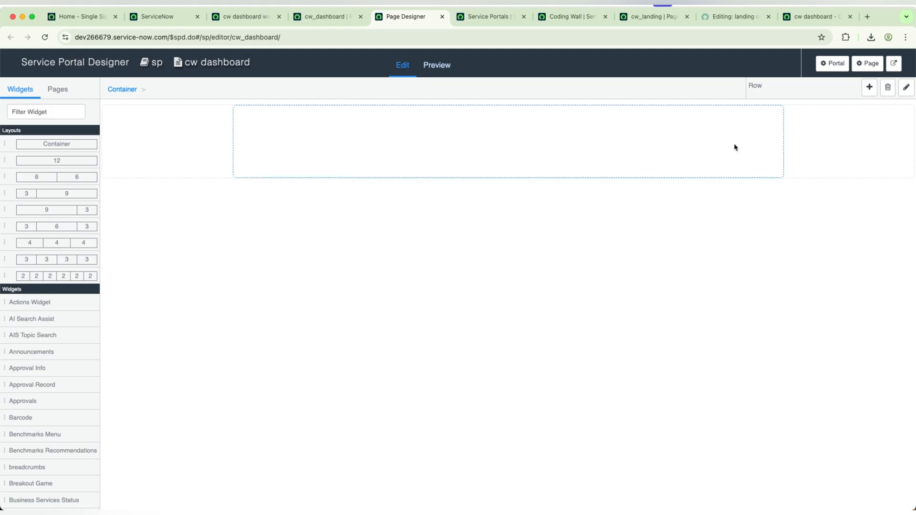
{"action": "mouse_move", "coordinate": [712, 133]}
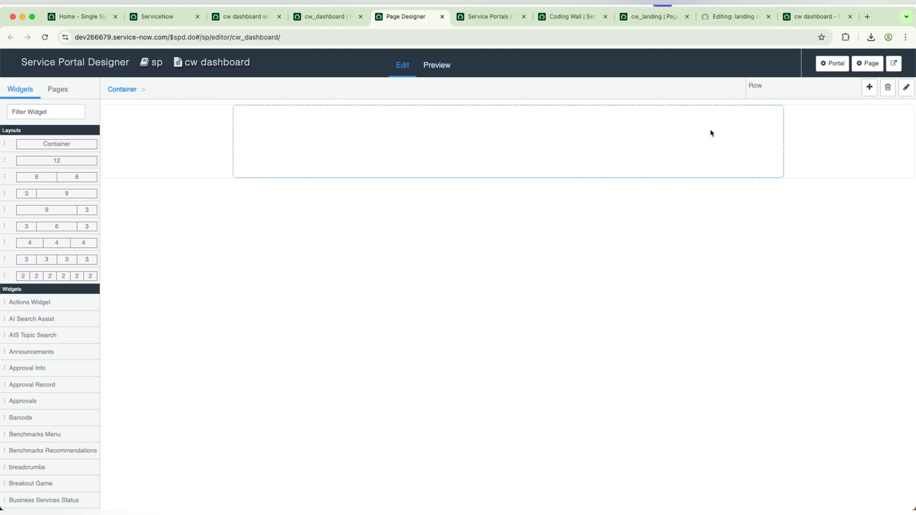
{"action": "mouse_move", "coordinate": [628, 126]}
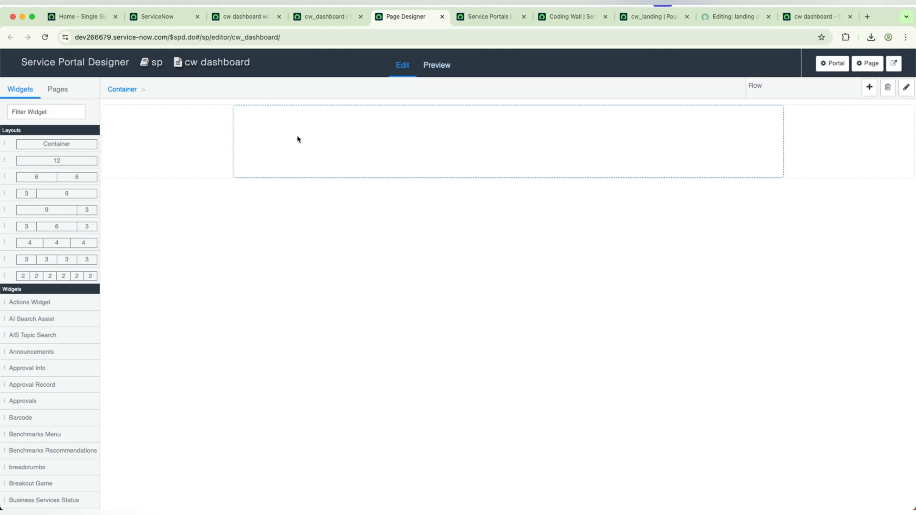
Step: Filter widgets by 'cw' and place cw dashboard widget into the empty row
{"action": "left_click", "coordinate": [46, 112]}
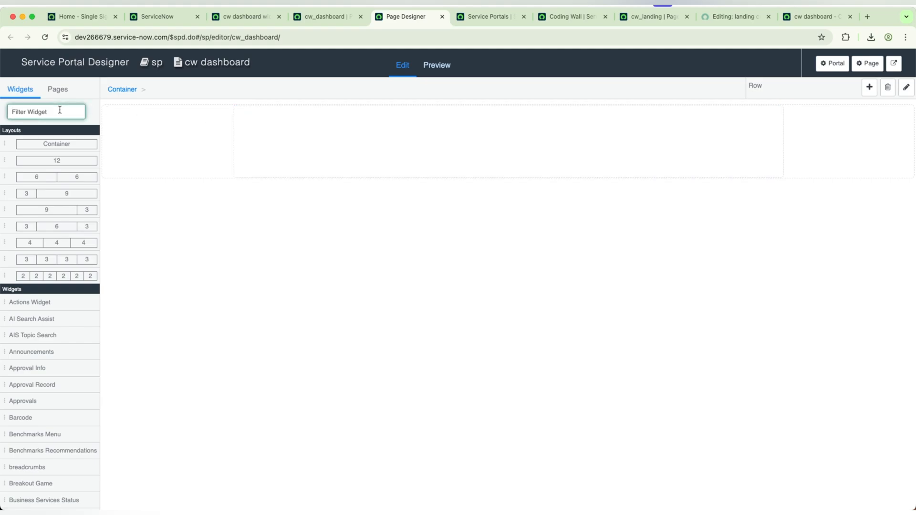
{"action": "type", "text": "cw"}
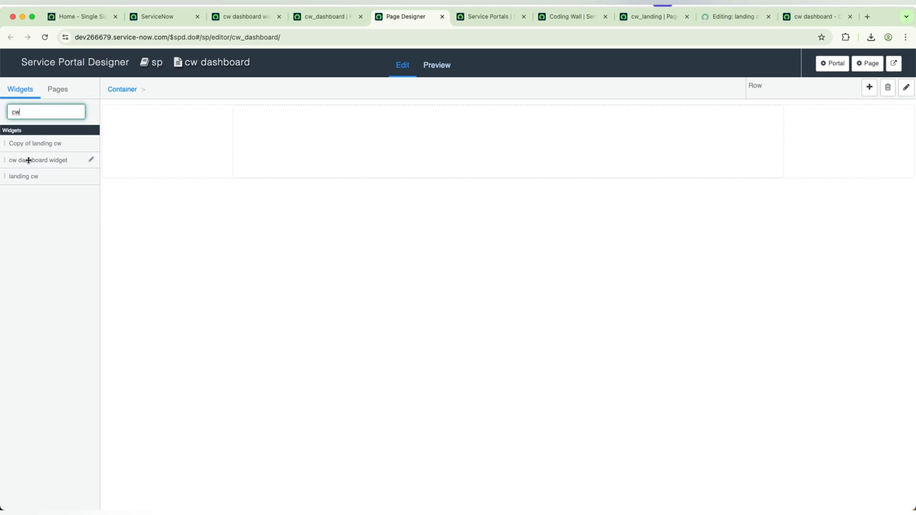
{"action": "mouse_move", "coordinate": [26, 166]}
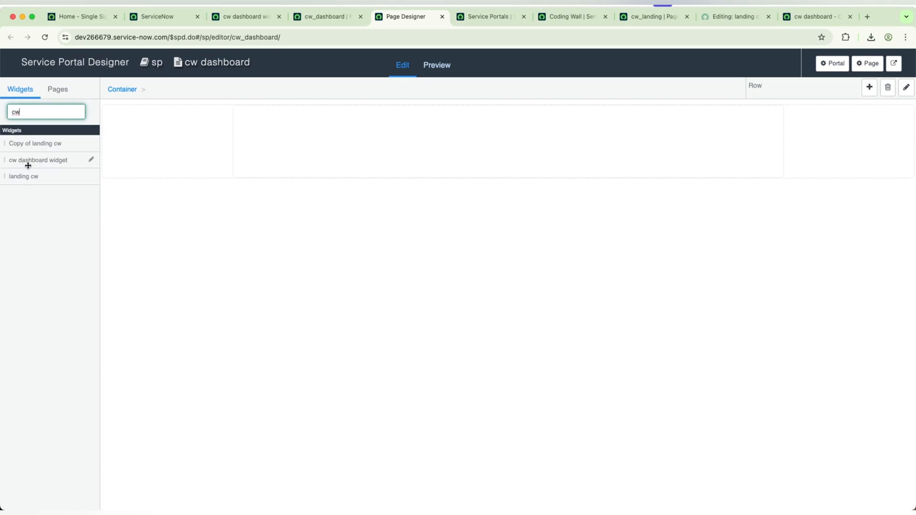
{"action": "left_click", "coordinate": [491, 142]}
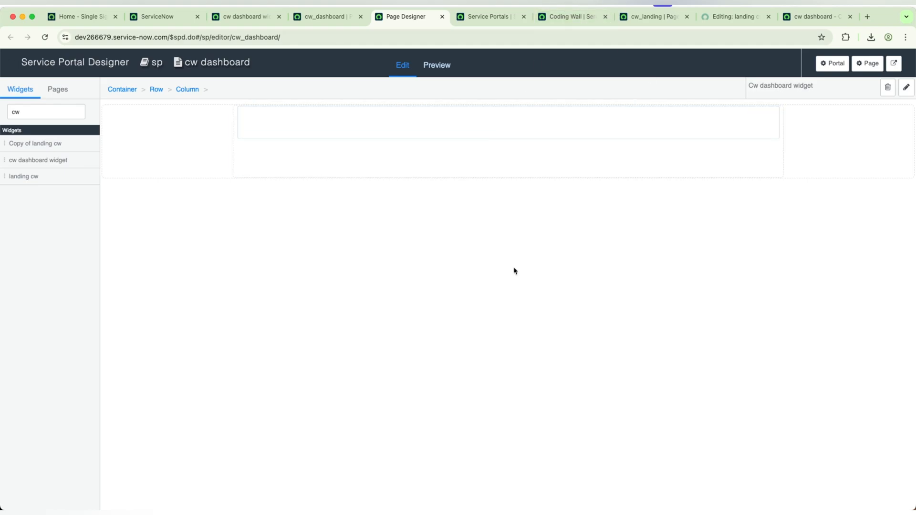
{"action": "mouse_move", "coordinate": [640, 200]}
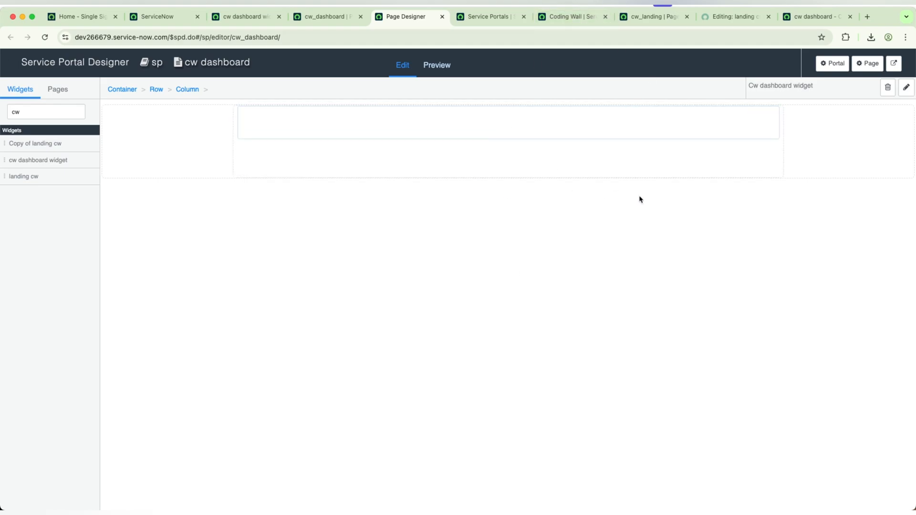
{"action": "left_click", "coordinate": [432, 137]}
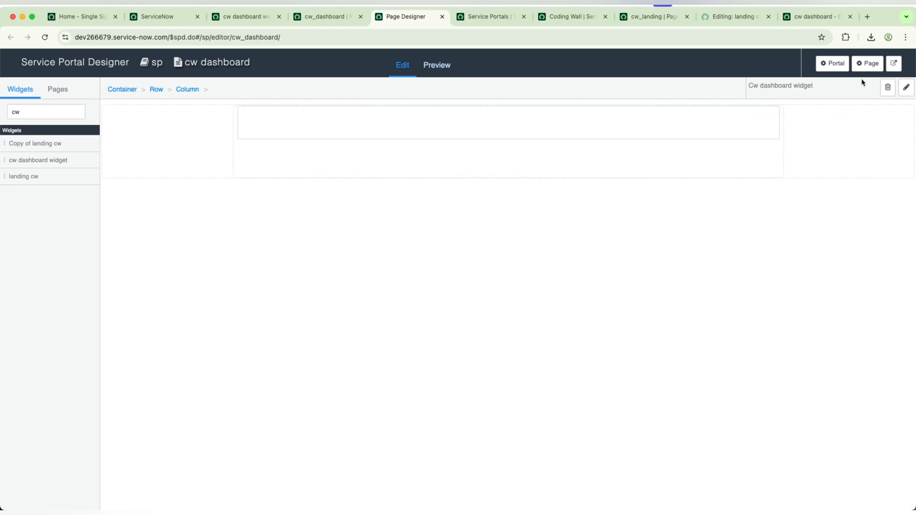
Step: Open the cw dashboard widget's record for editing
{"action": "left_click", "coordinate": [866, 63]}
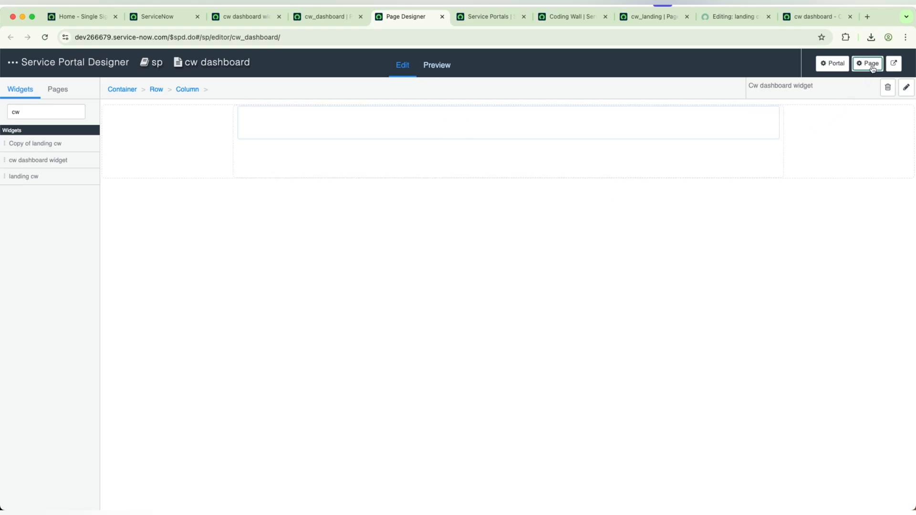
{"action": "left_click", "coordinate": [868, 63]}
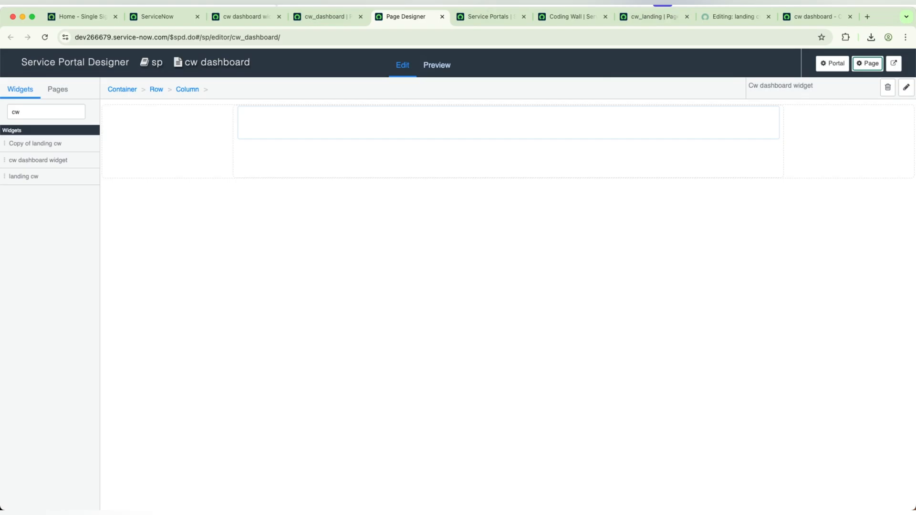
{"action": "left_click", "coordinate": [325, 15]}
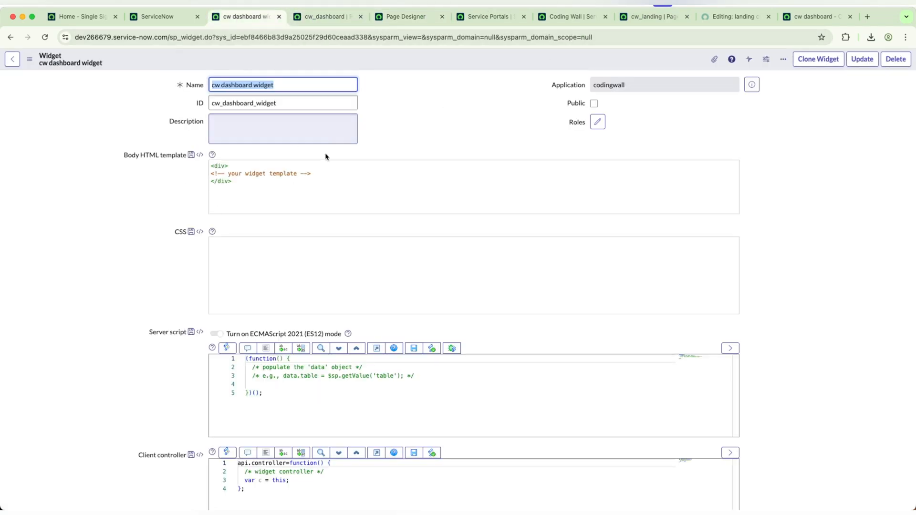
Step: Add '<h1> Dashboard !</h1>' to the Body HTML template and save the widget
{"action": "left_click", "coordinate": [315, 174]}
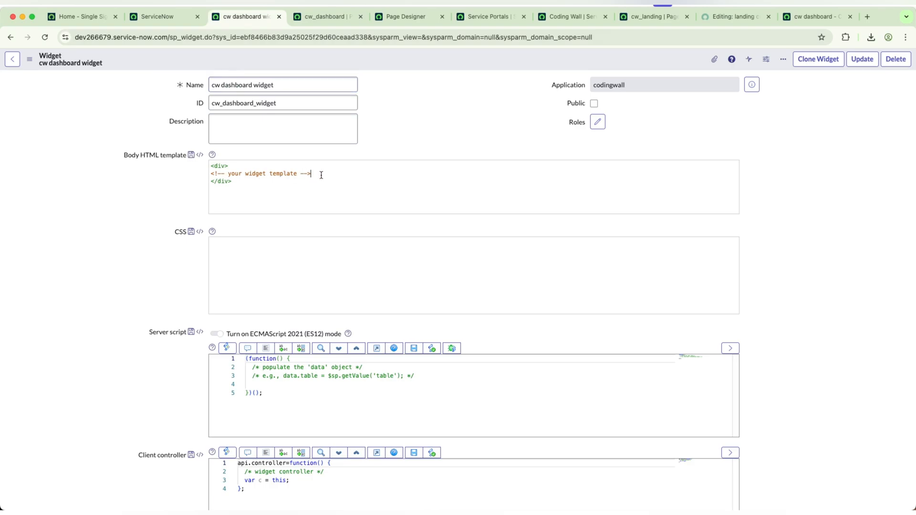
{"action": "type", "text": "<"}
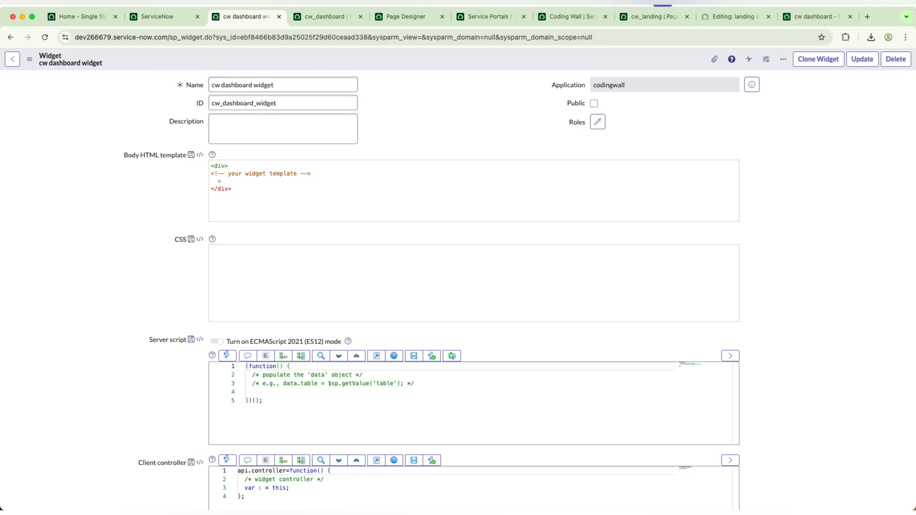
{"action": "type", "text": "h1>"}
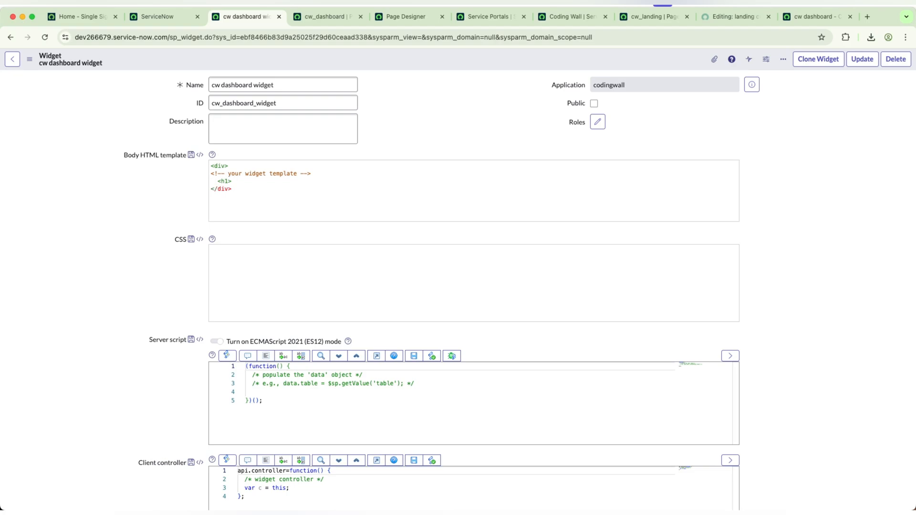
{"action": "type", "text": "Dashboard"}
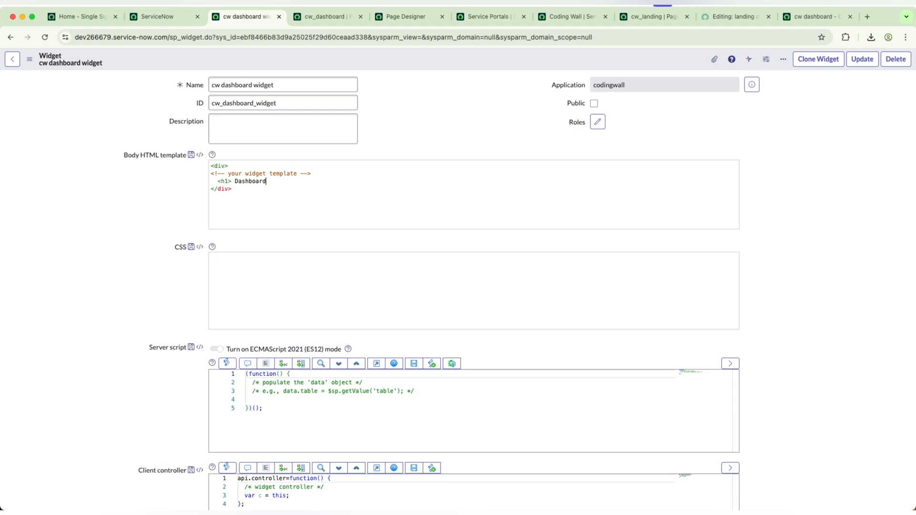
{"action": "type", "text": "!</"}
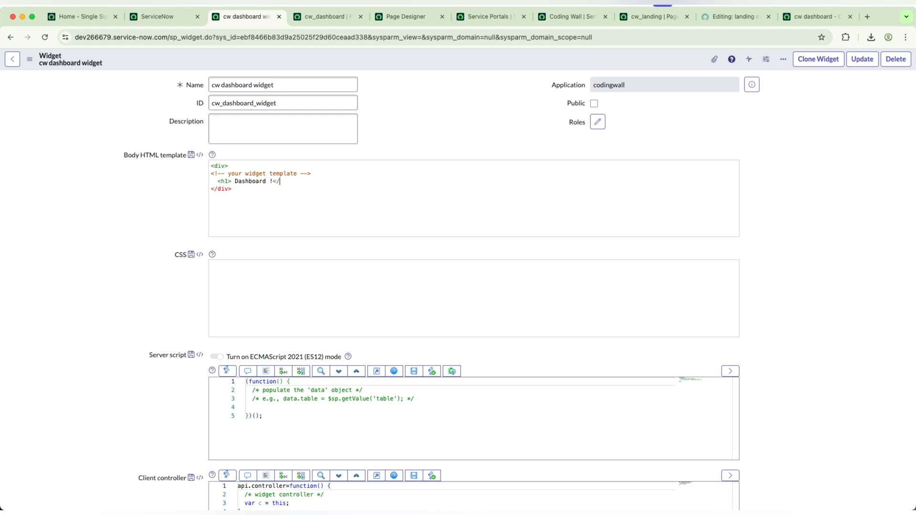
{"action": "mouse_move", "coordinate": [380, 169]}
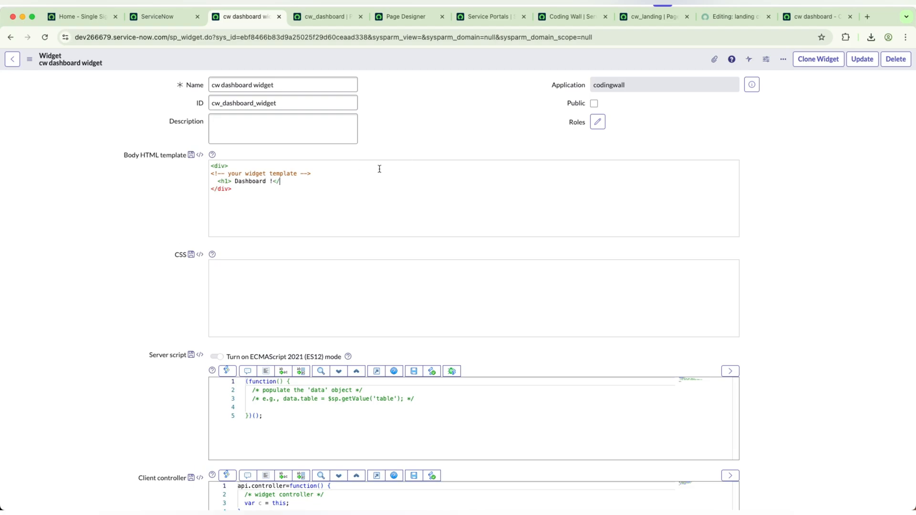
{"action": "type", "text": "h1>"}
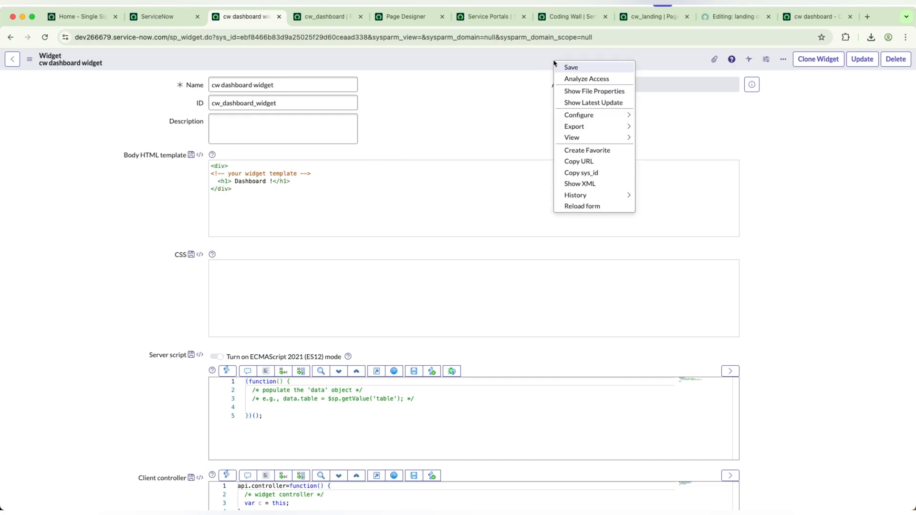
{"action": "mouse_move", "coordinate": [570, 69]}
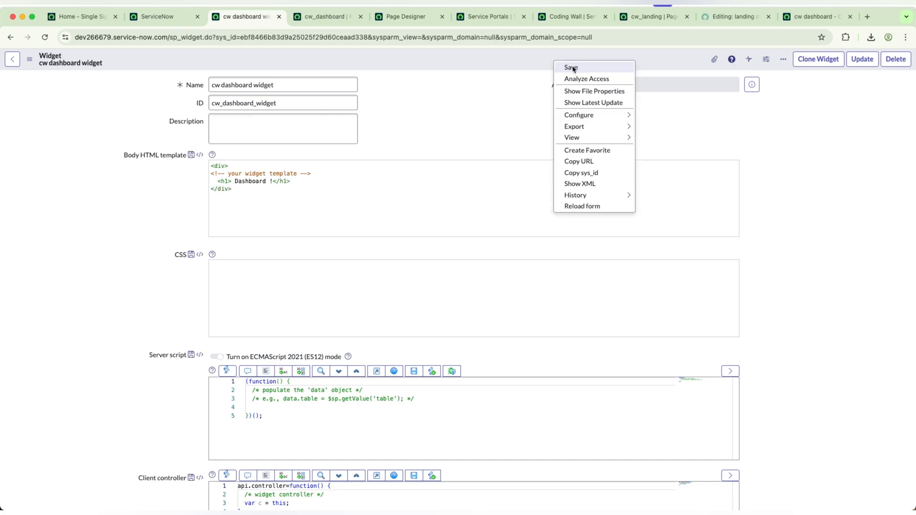
{"action": "left_click", "coordinate": [570, 67]}
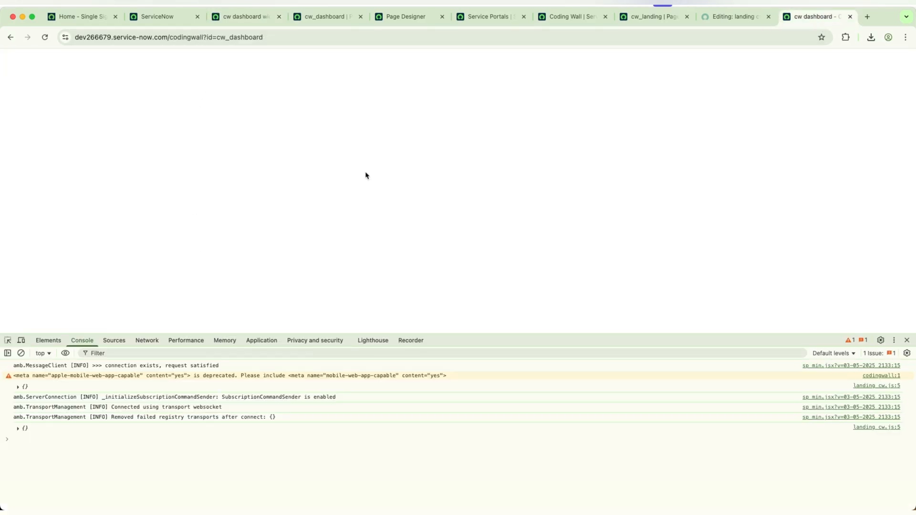
Step: Reload the live cw dashboard portal page to check the result
{"action": "left_click", "coordinate": [44, 36]}
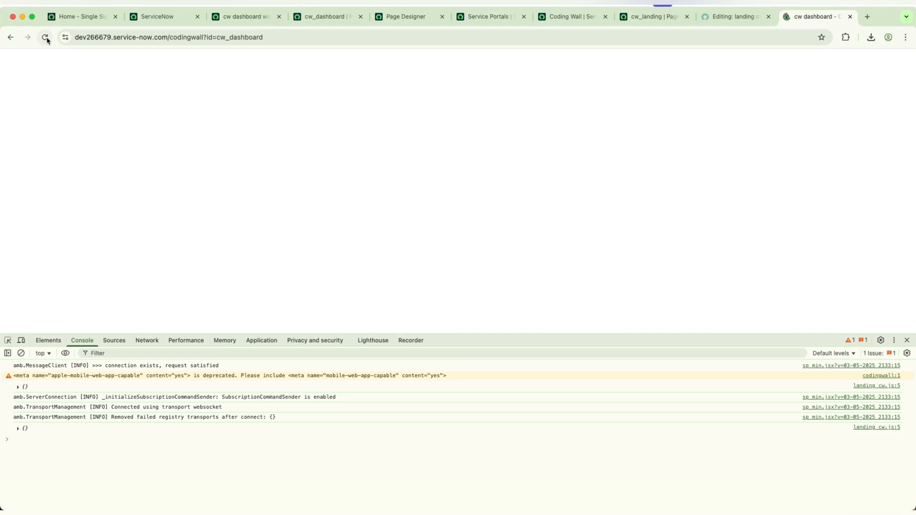
{"action": "left_click", "coordinate": [45, 37]}
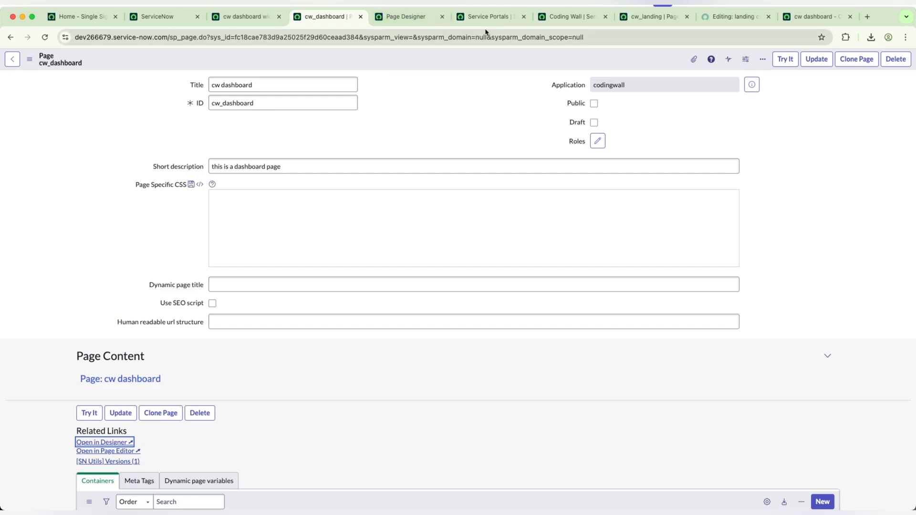
{"action": "mouse_move", "coordinate": [412, 17]}
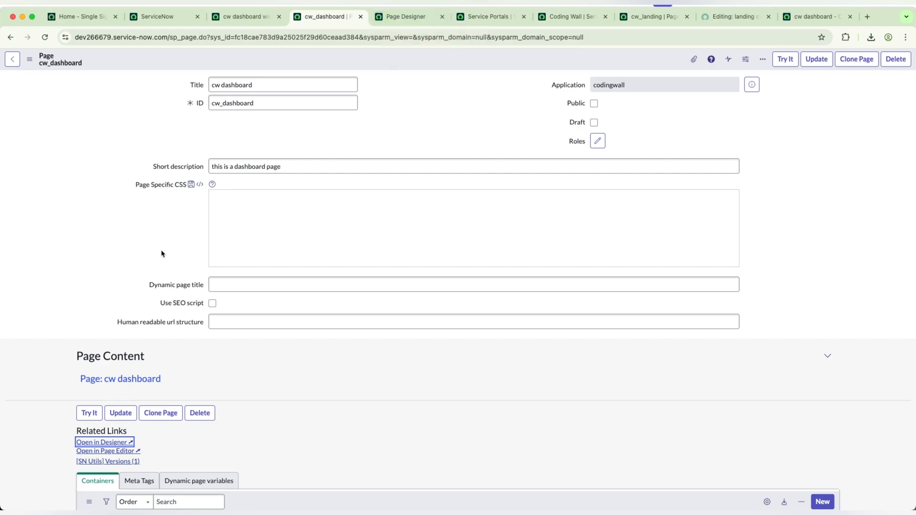
Step: Open the cw dashboard page in the designer via the Open in Designer link
{"action": "scroll", "scroll_direction": "down", "scroll_amount": 3}
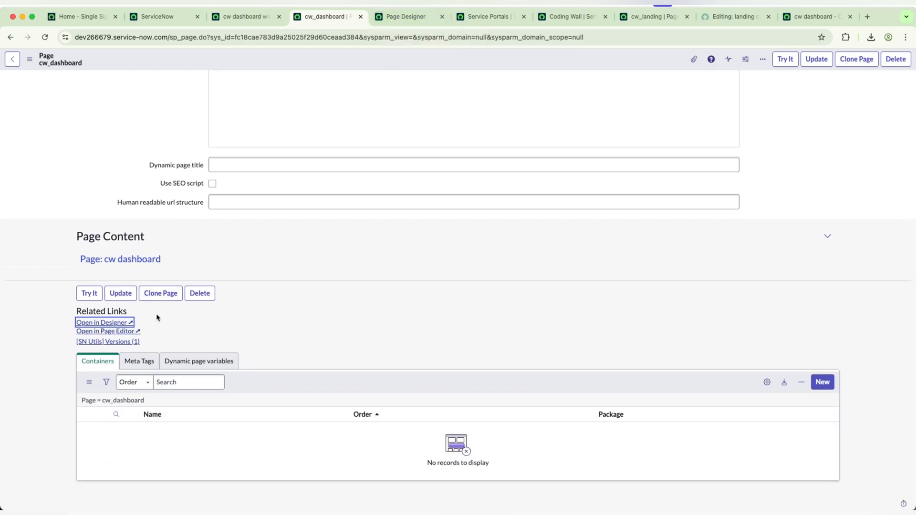
{"action": "left_click", "coordinate": [100, 323]}
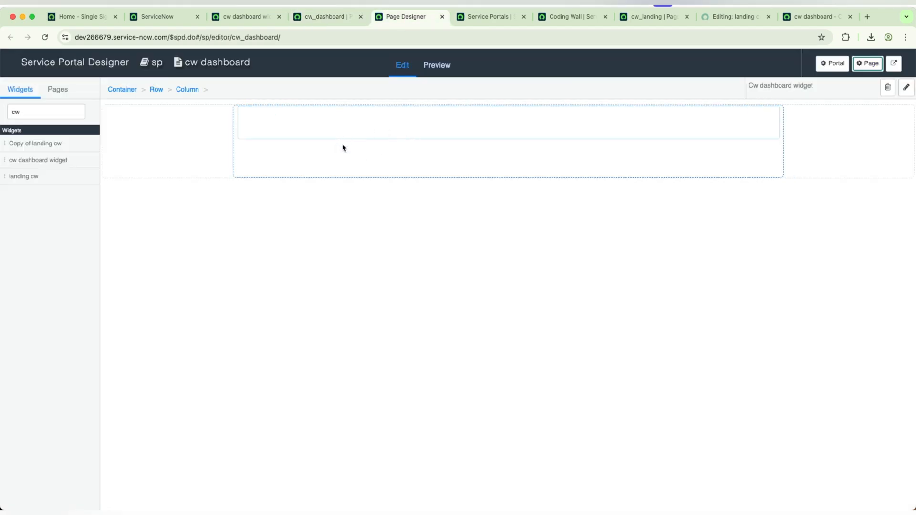
Step: Add a second container holding a 6|6 two-column row below the first one
{"action": "left_click", "coordinate": [46, 110]}
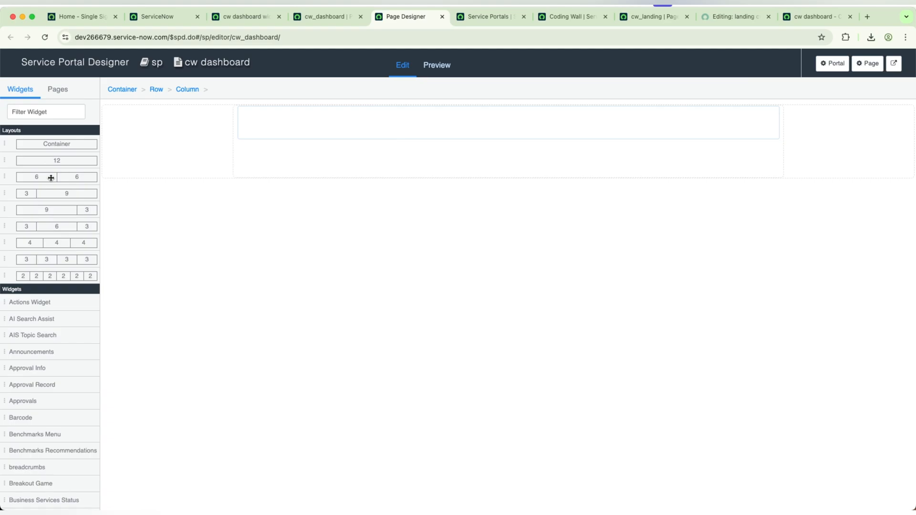
{"action": "left_click_drag", "start_coordinate": [56, 177], "coordinate": [589, 192]}
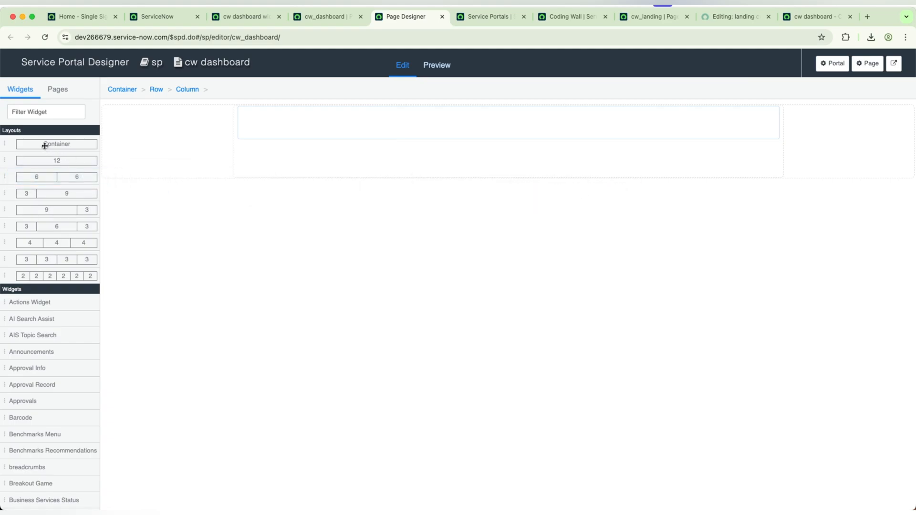
{"action": "left_click_drag", "start_coordinate": [56, 144], "coordinate": [413, 214]}
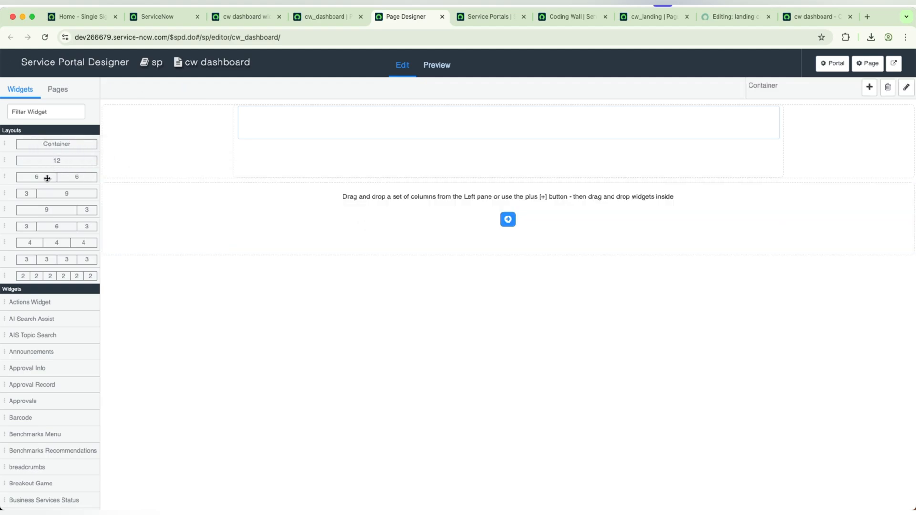
{"action": "left_click_drag", "start_coordinate": [57, 177], "coordinate": [487, 220]}
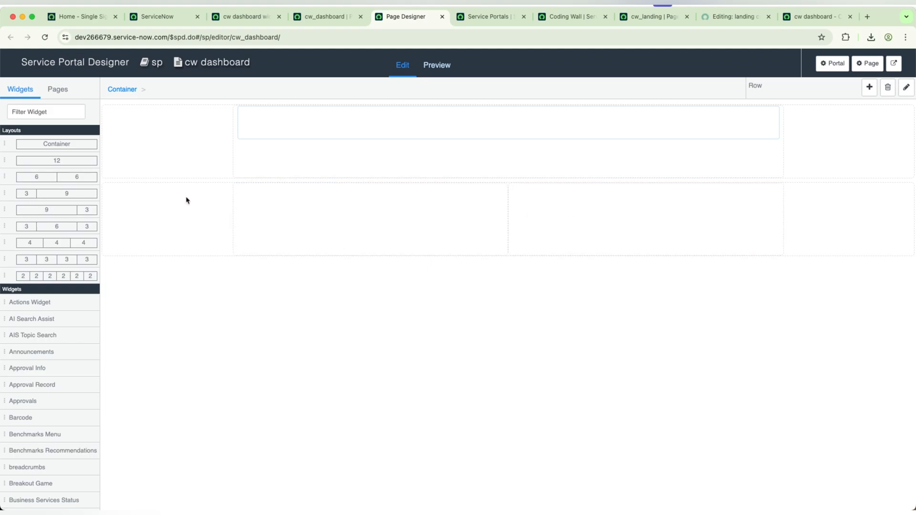
{"action": "mouse_move", "coordinate": [41, 278]}
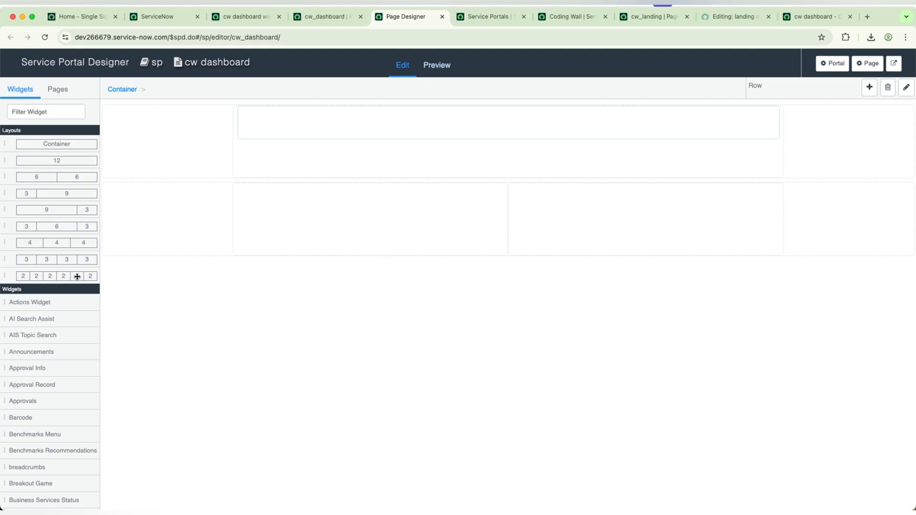
{"action": "mouse_move", "coordinate": [101, 185]}
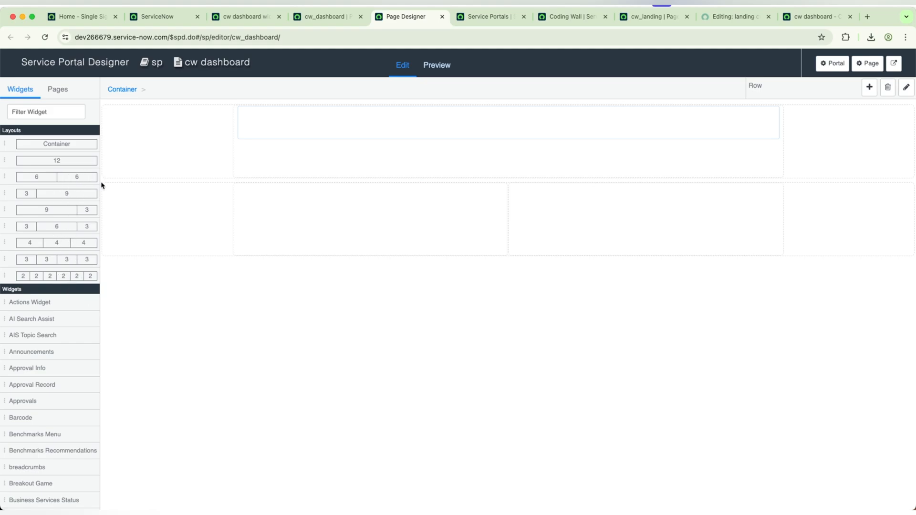
Step: Place landing cw in the left column and delete the mistaken Copy of landing cw
{"action": "left_click", "coordinate": [45, 112]}
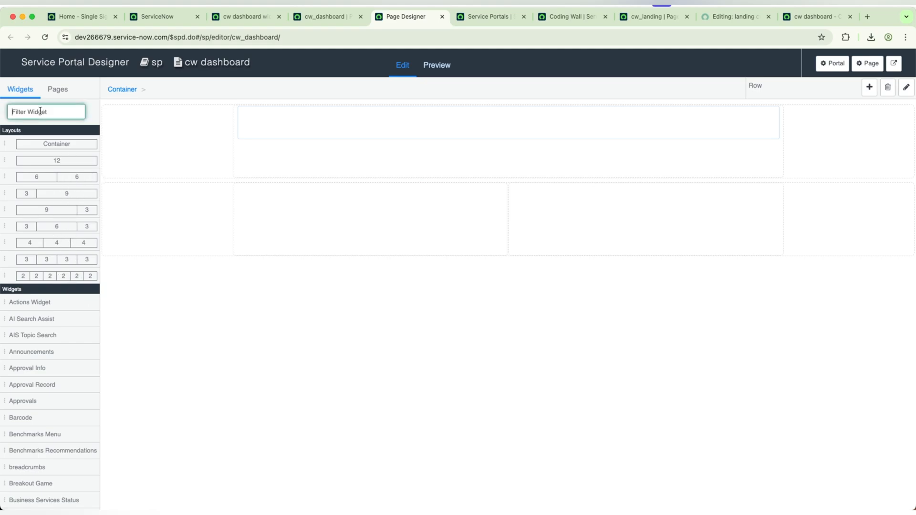
{"action": "type", "text": "cw"}
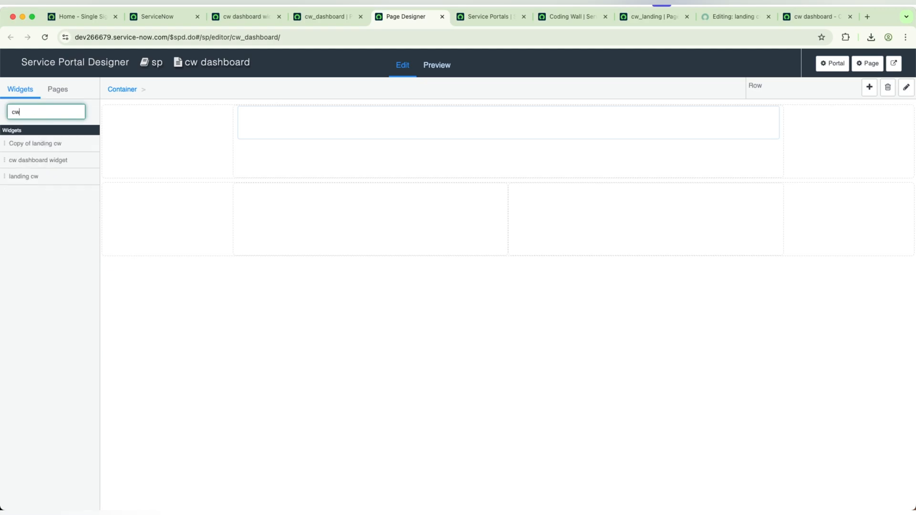
{"action": "left_click_drag", "start_coordinate": [35, 144], "coordinate": [409, 241]}
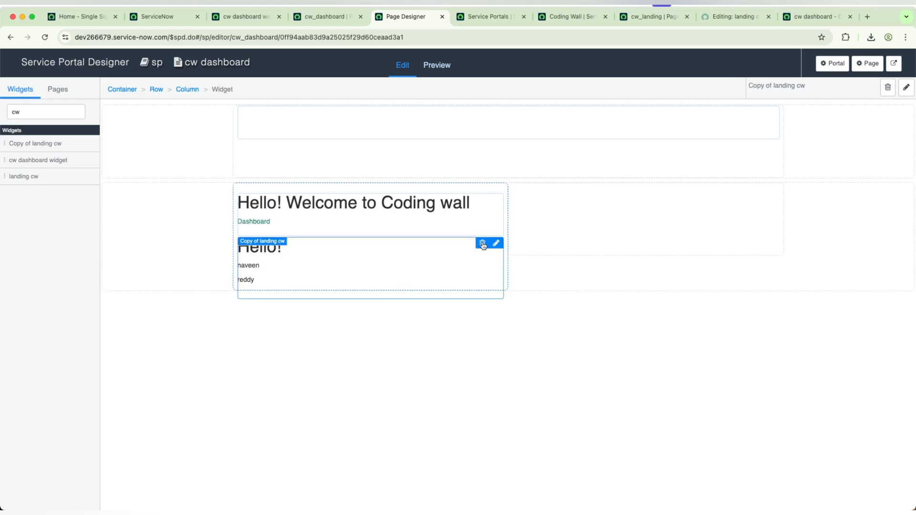
{"action": "left_click", "coordinate": [482, 244]}
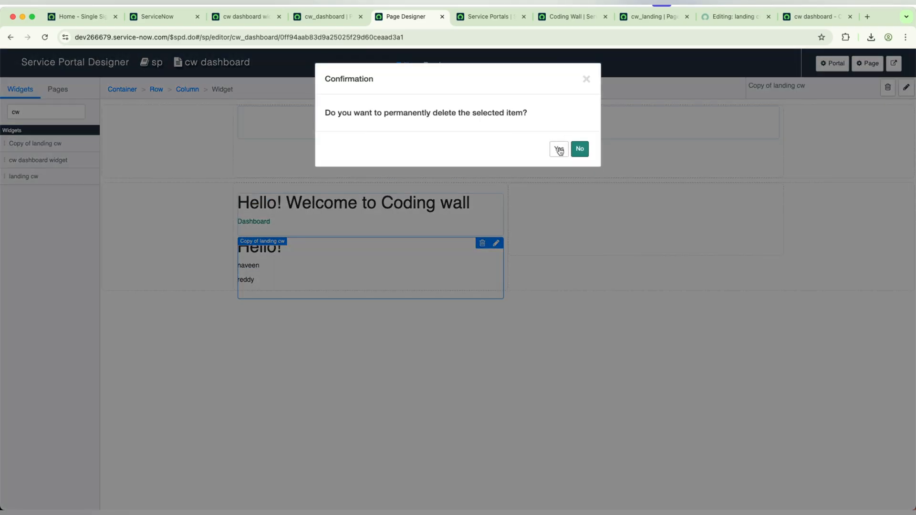
{"action": "left_click", "coordinate": [559, 148]}
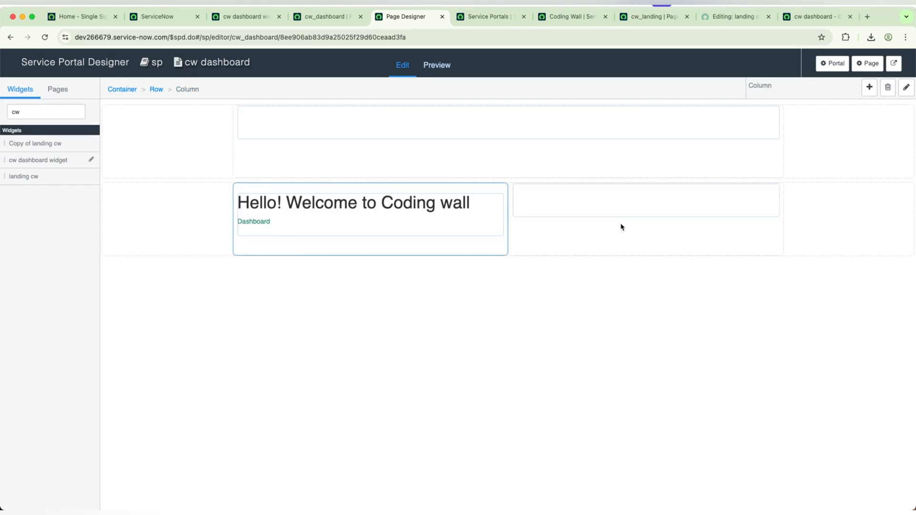
Step: Reload the live cw dashboard page to show the landing and dashboard widgets side by side
{"action": "left_click", "coordinate": [817, 17]}
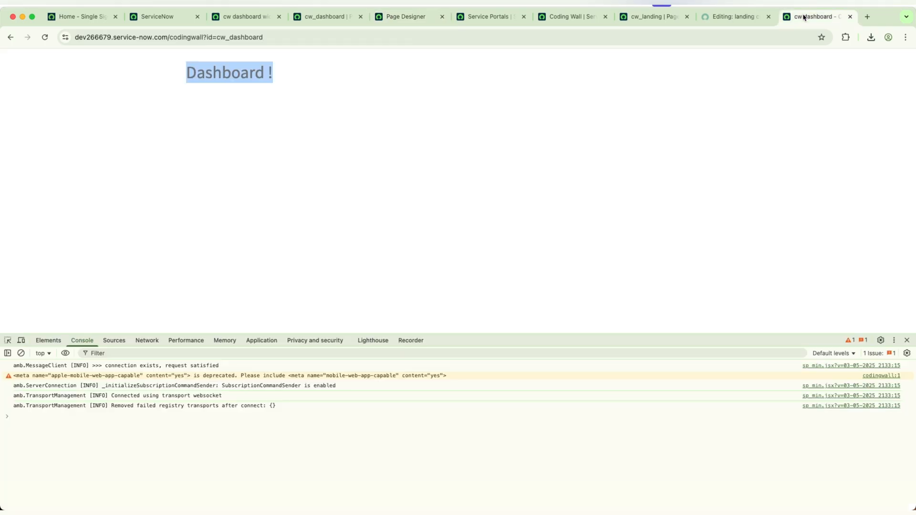
{"action": "left_click", "coordinate": [44, 37]}
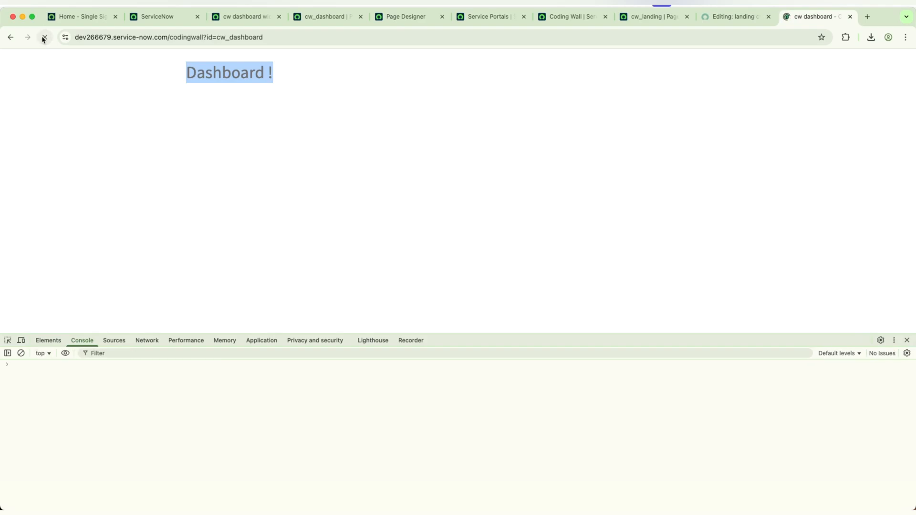
{"action": "left_click", "coordinate": [43, 36]}
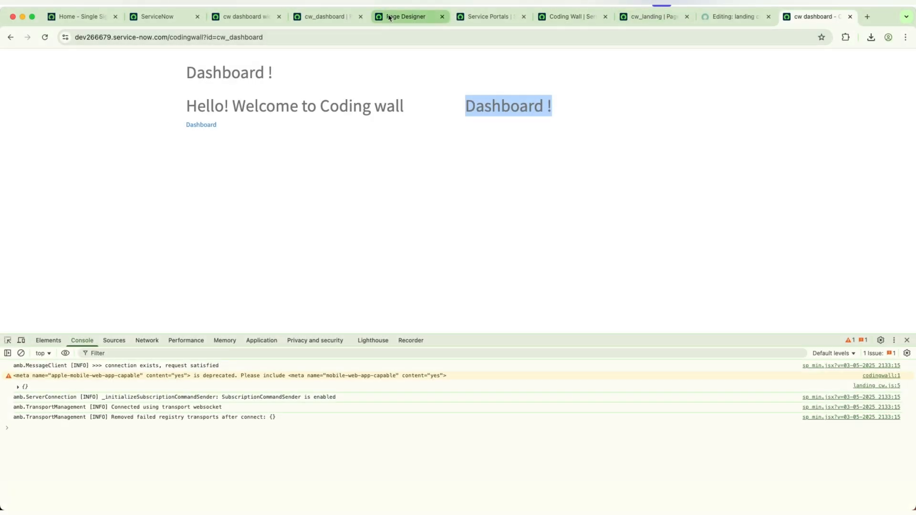
Step: Return to the Page Designer and confirm deleting the cw dashboard widget from the right column
{"action": "left_click", "coordinate": [403, 16]}
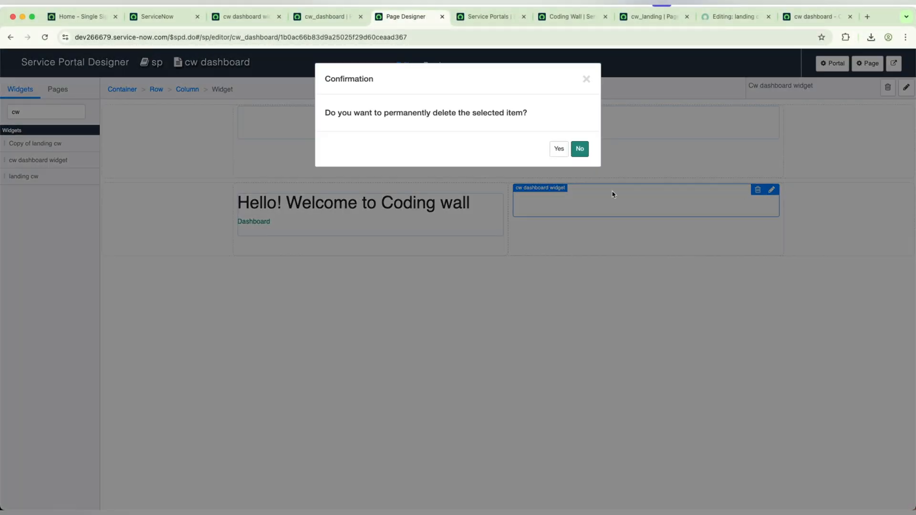
{"action": "left_click", "coordinate": [559, 148]}
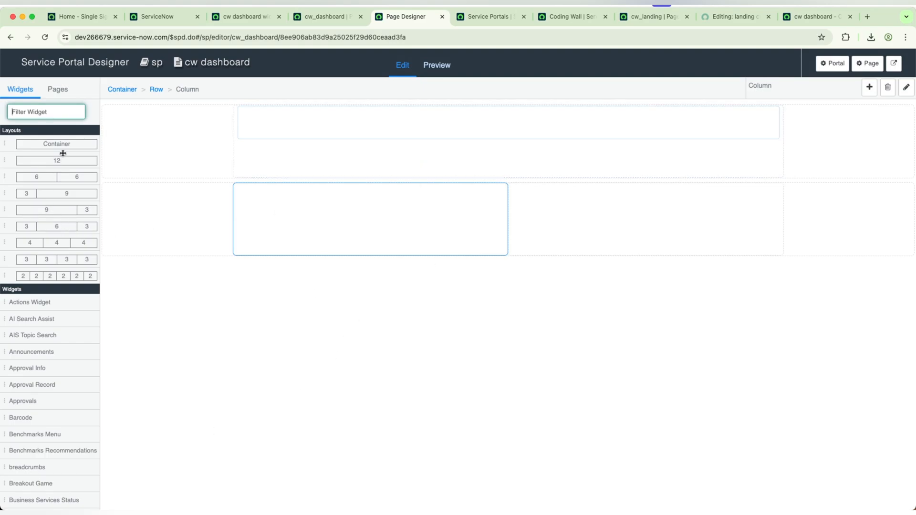
{"action": "mouse_move", "coordinate": [206, 216]}
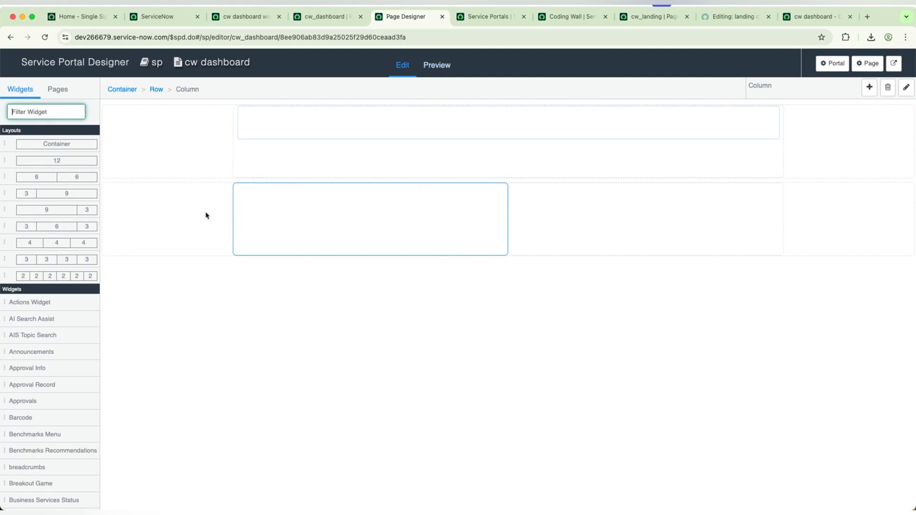
{"action": "mouse_move", "coordinate": [42, 161]}
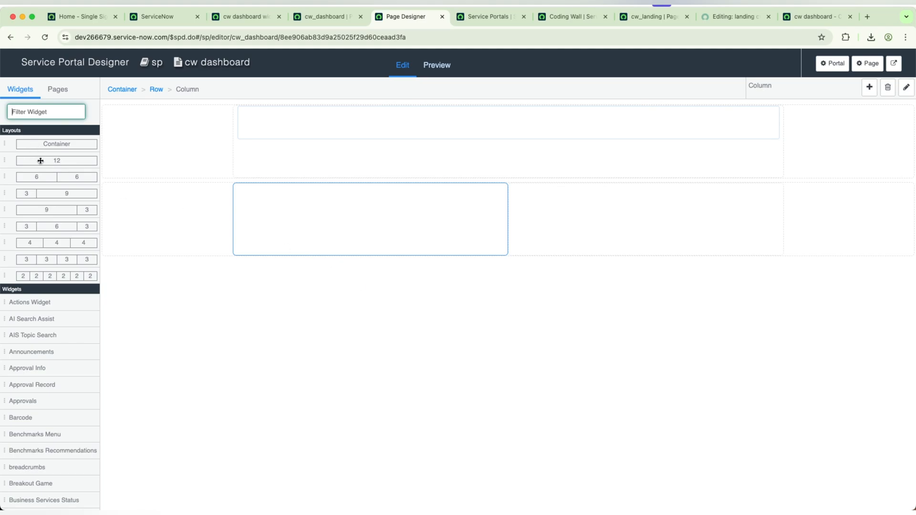
{"action": "mouse_move", "coordinate": [445, 235]}
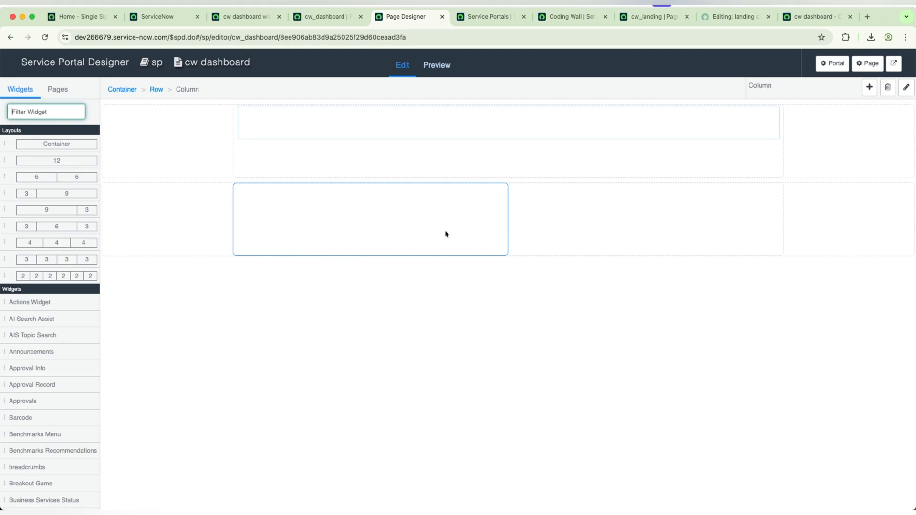
{"action": "mouse_move", "coordinate": [496, 217]}
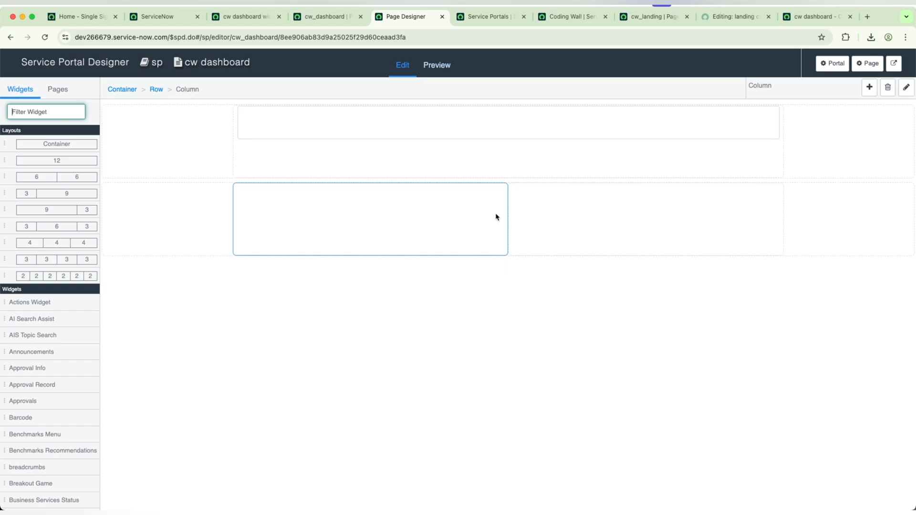
{"action": "mouse_move", "coordinate": [596, 61]}
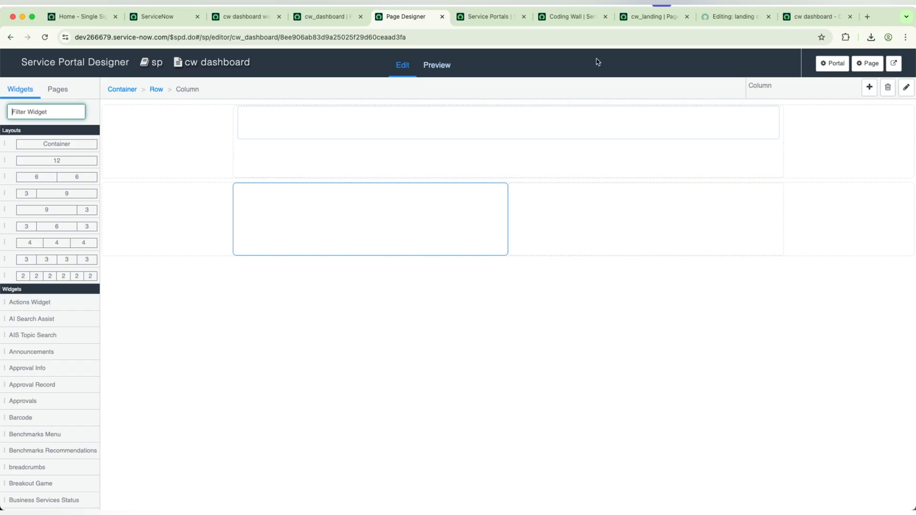
Step: Switch to the live cw_dashboard browser tab to view the rendered portal page
{"action": "left_click", "coordinate": [819, 17]}
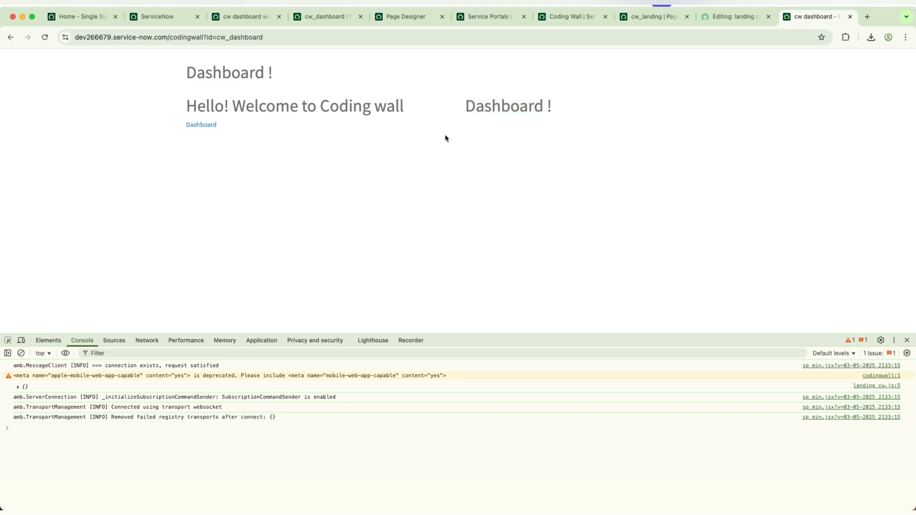
{"action": "mouse_move", "coordinate": [436, 111]}
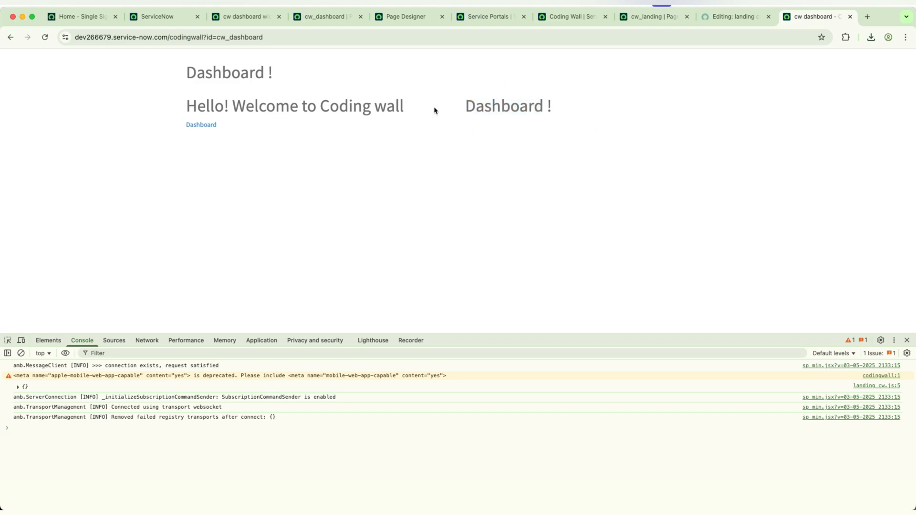
{"action": "mouse_move", "coordinate": [185, 97]}
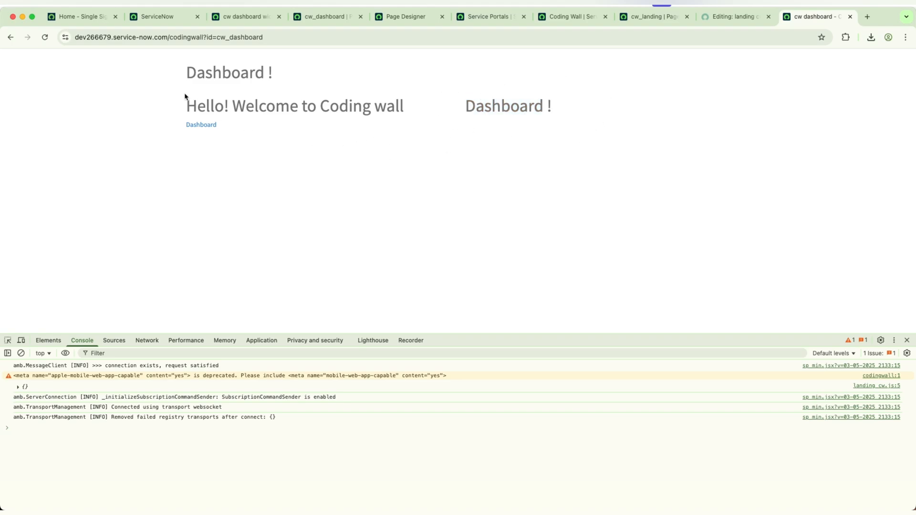
{"action": "mouse_move", "coordinate": [568, 139]}
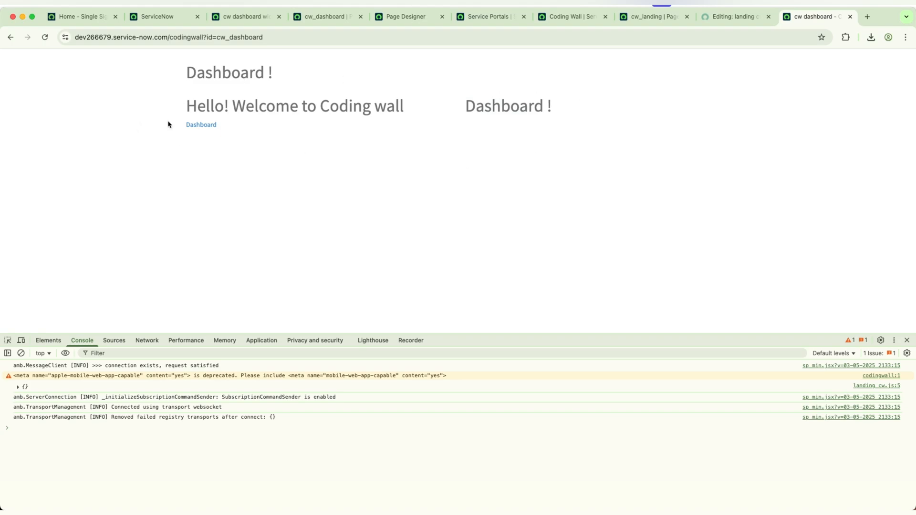
{"action": "mouse_move", "coordinate": [175, 98]}
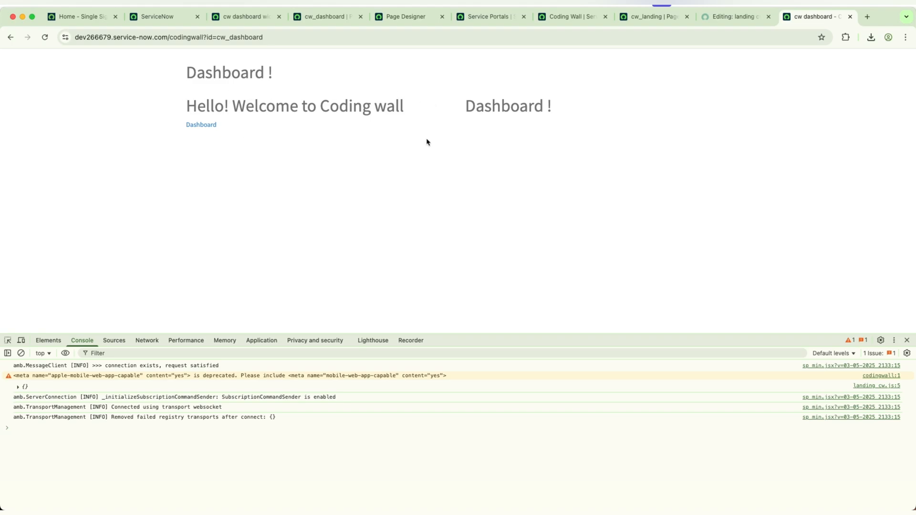
{"action": "mouse_move", "coordinate": [598, 92]}
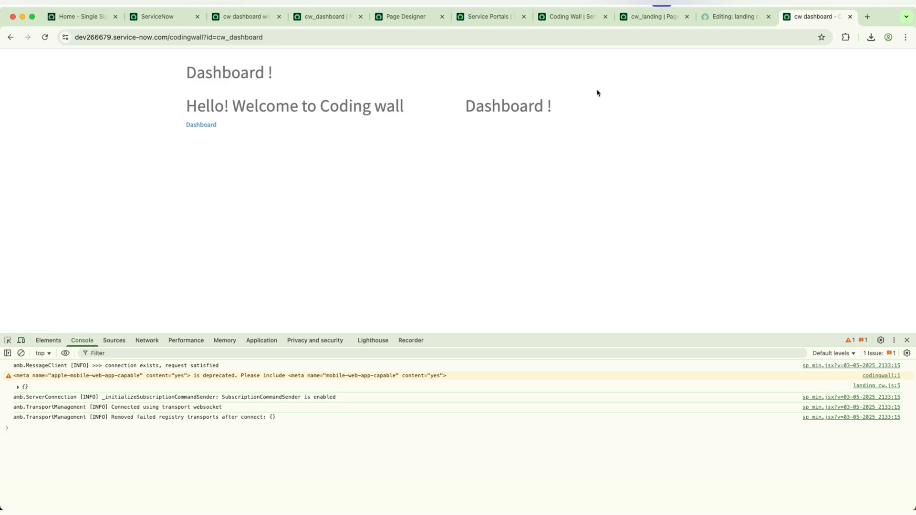
{"action": "mouse_move", "coordinate": [459, 97]}
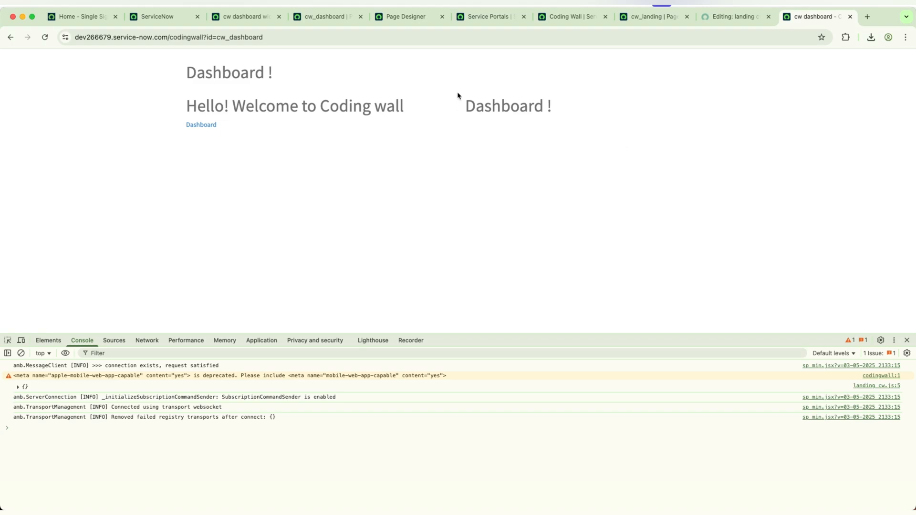
{"action": "mouse_move", "coordinate": [457, 83]}
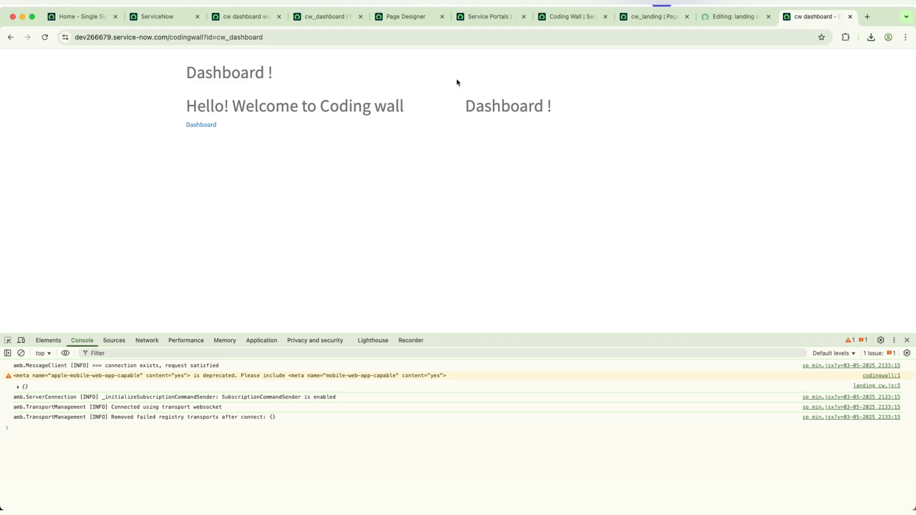